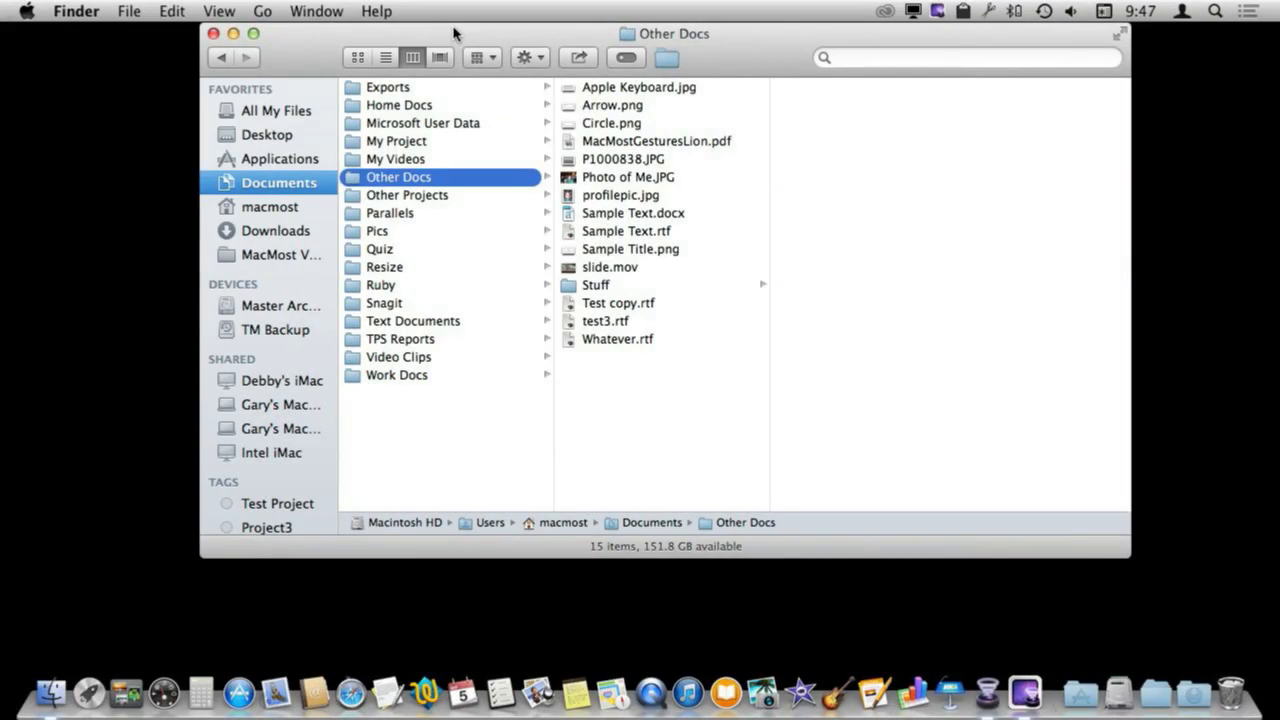
pyautogui.moveTo(472, 161)
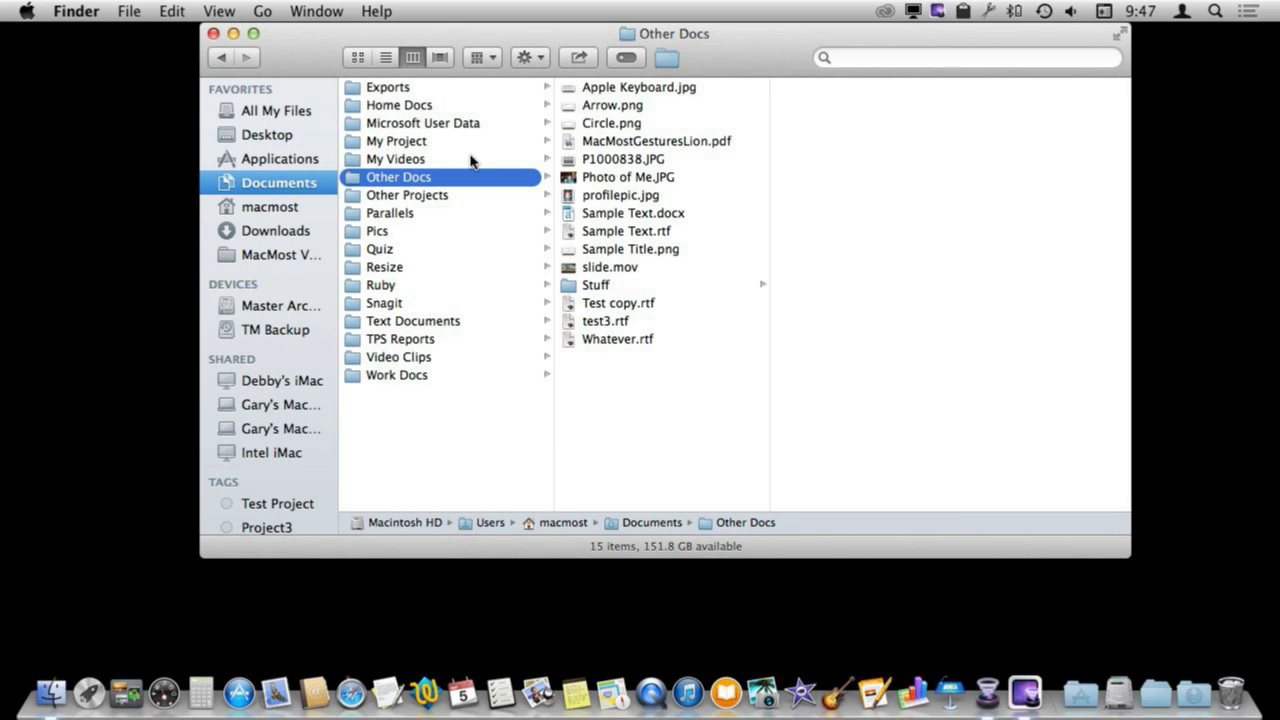
pyautogui.moveTo(424, 94)
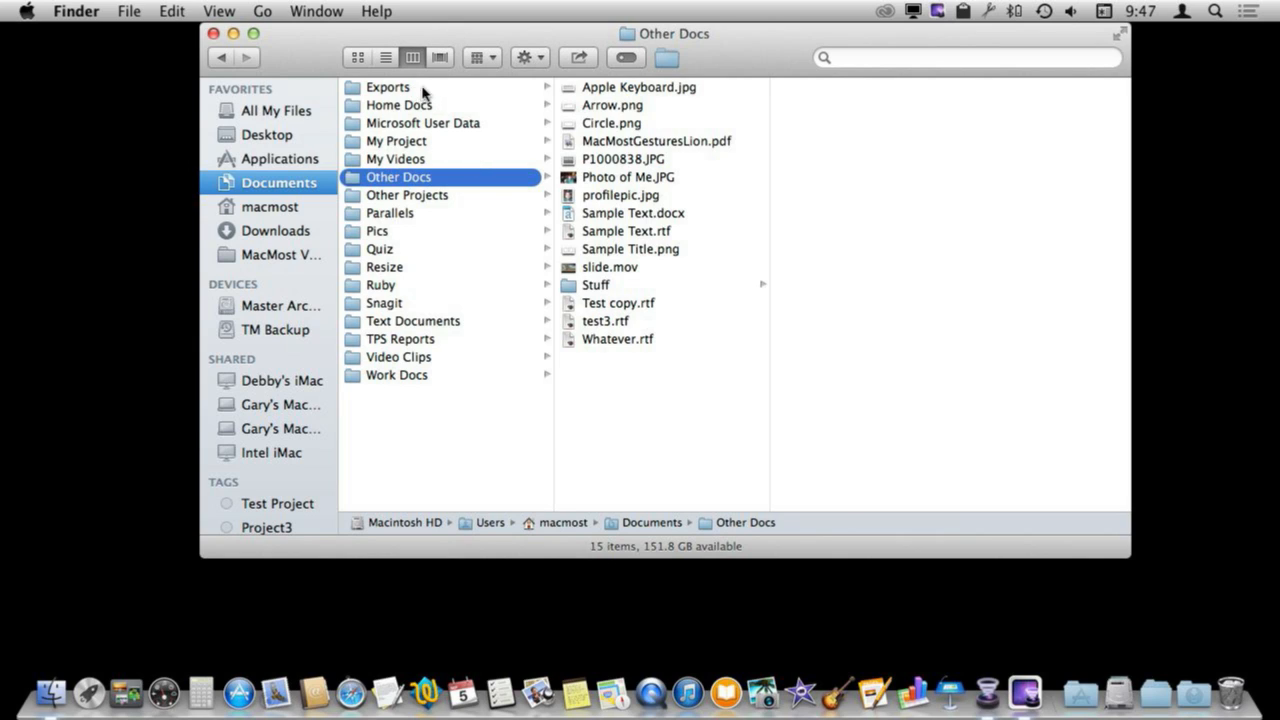
pyautogui.moveTo(385, 57)
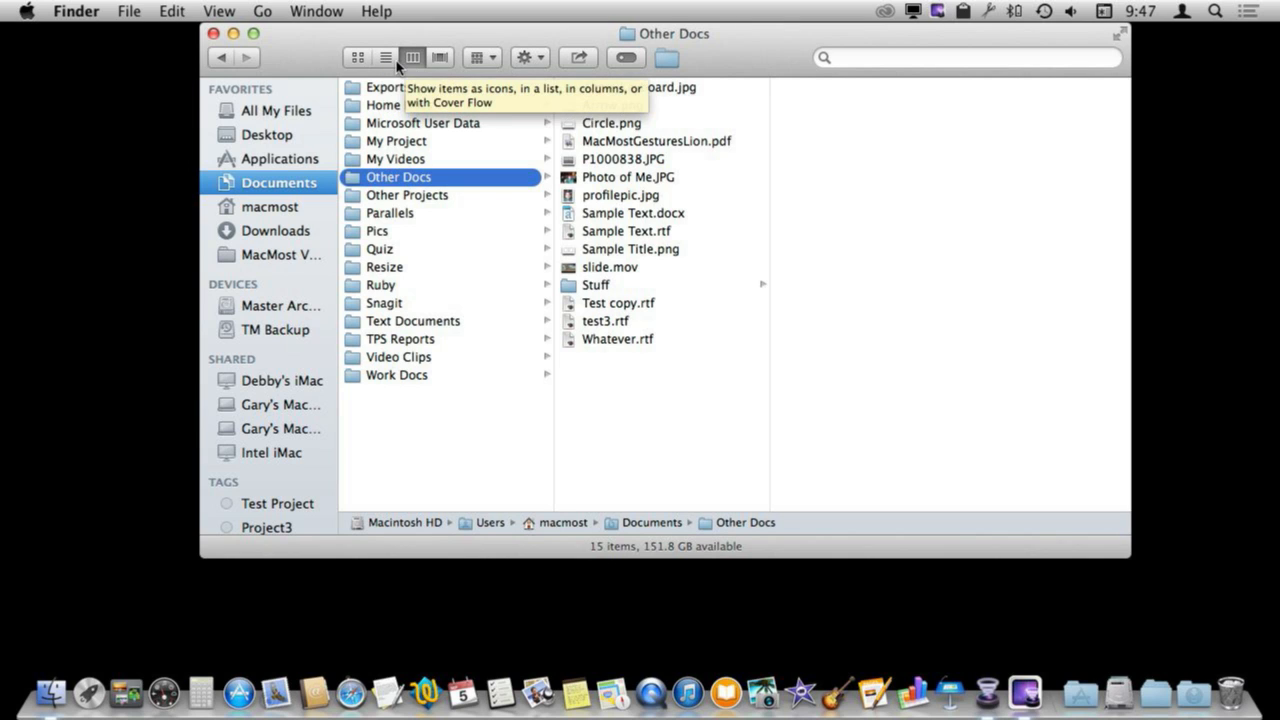
# Switch Other Docs to list view showing date modified, size and kind.
pyautogui.click(385, 57)
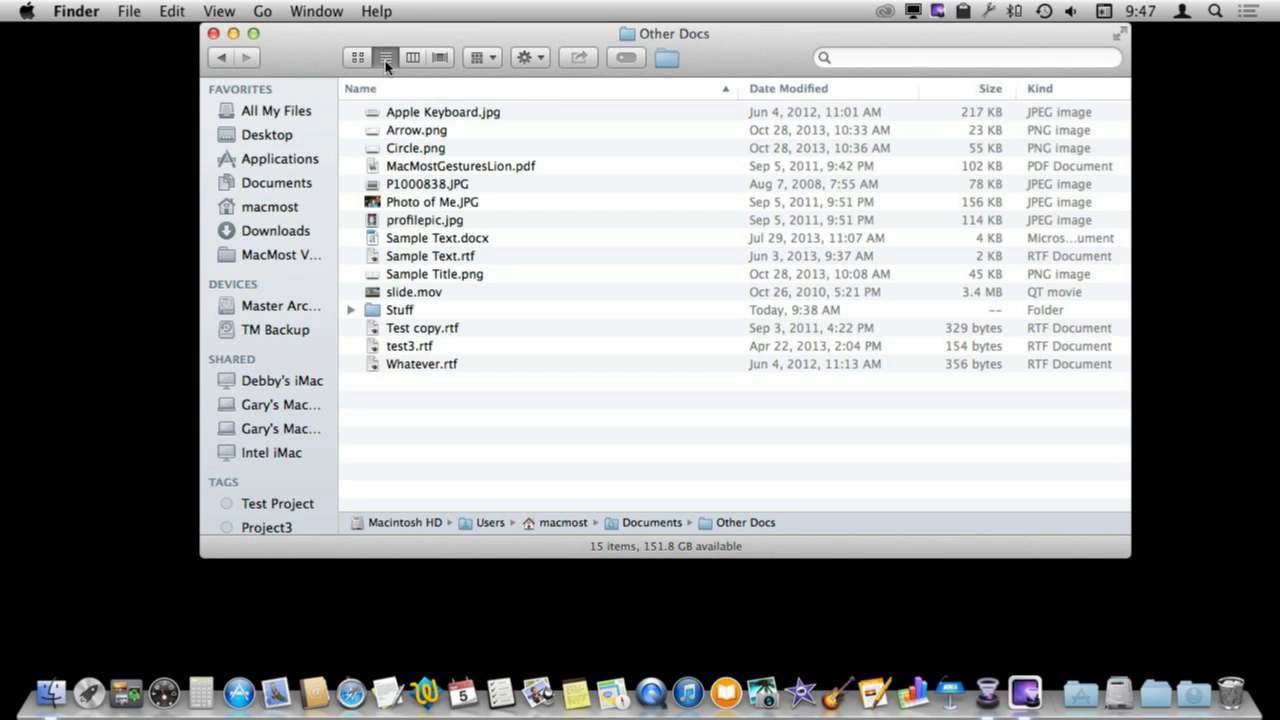
pyautogui.moveTo(515, 245)
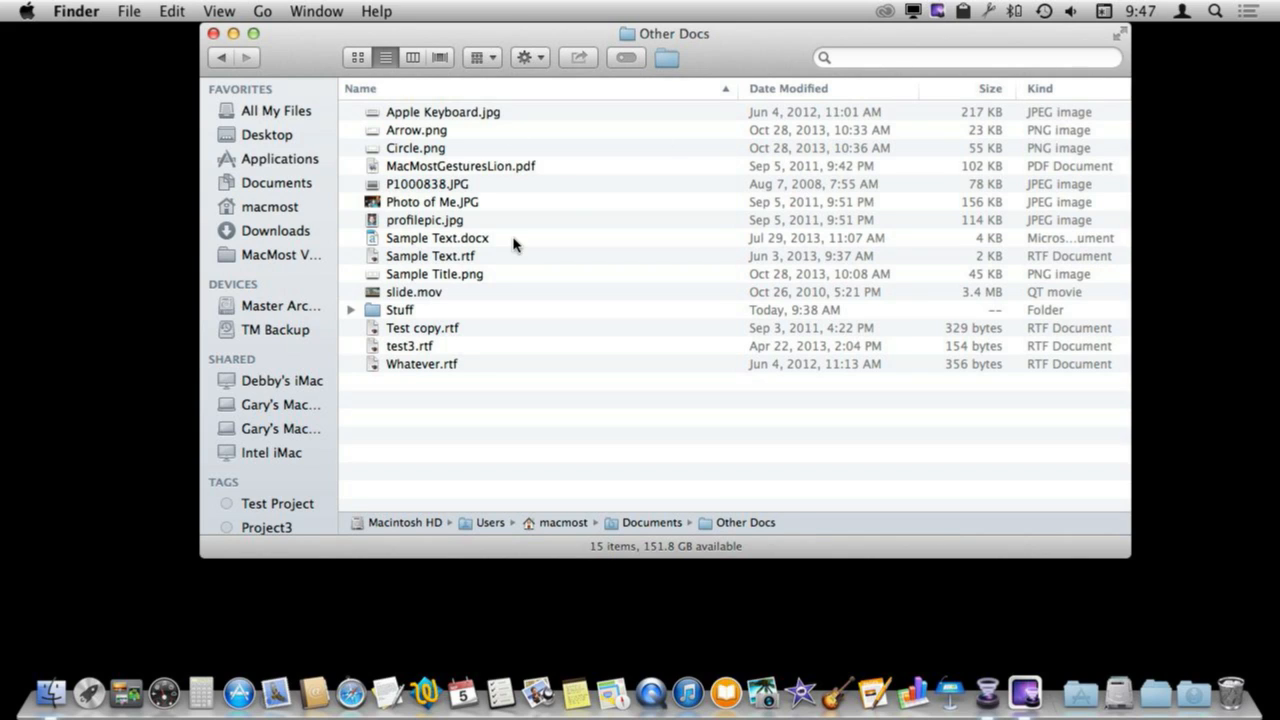
pyautogui.moveTo(420, 128)
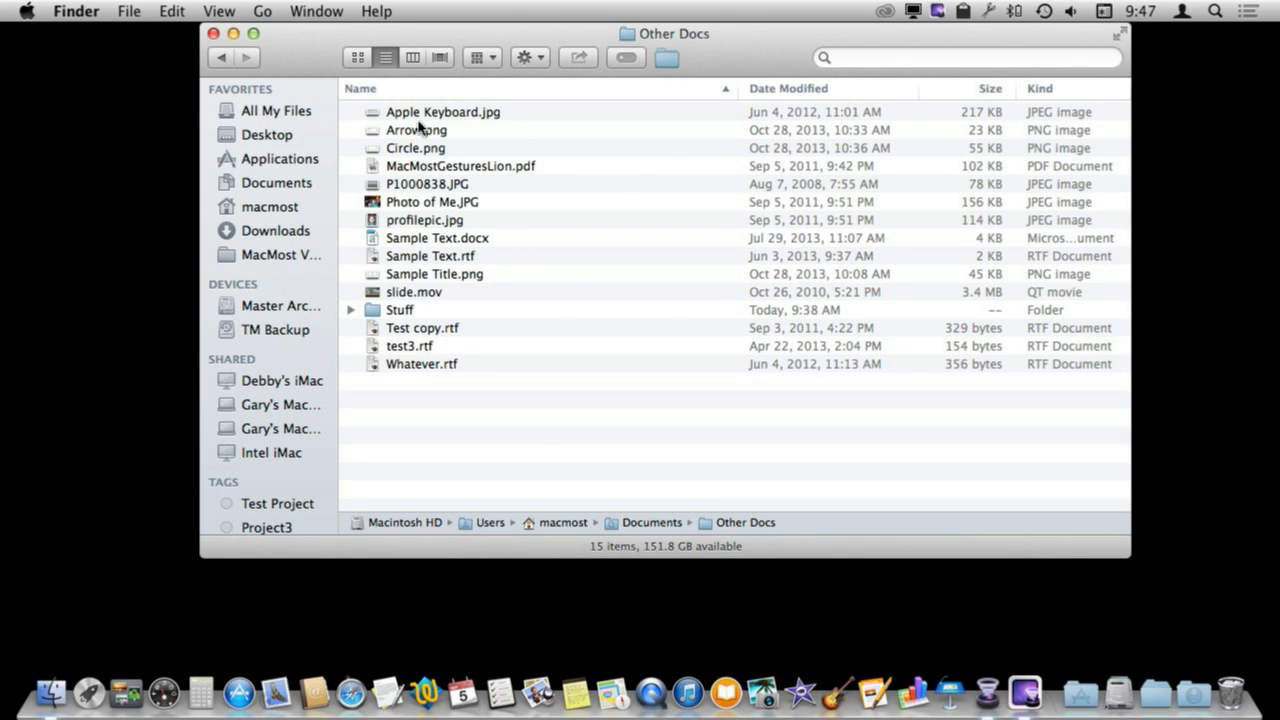
pyautogui.moveTo(738, 70)
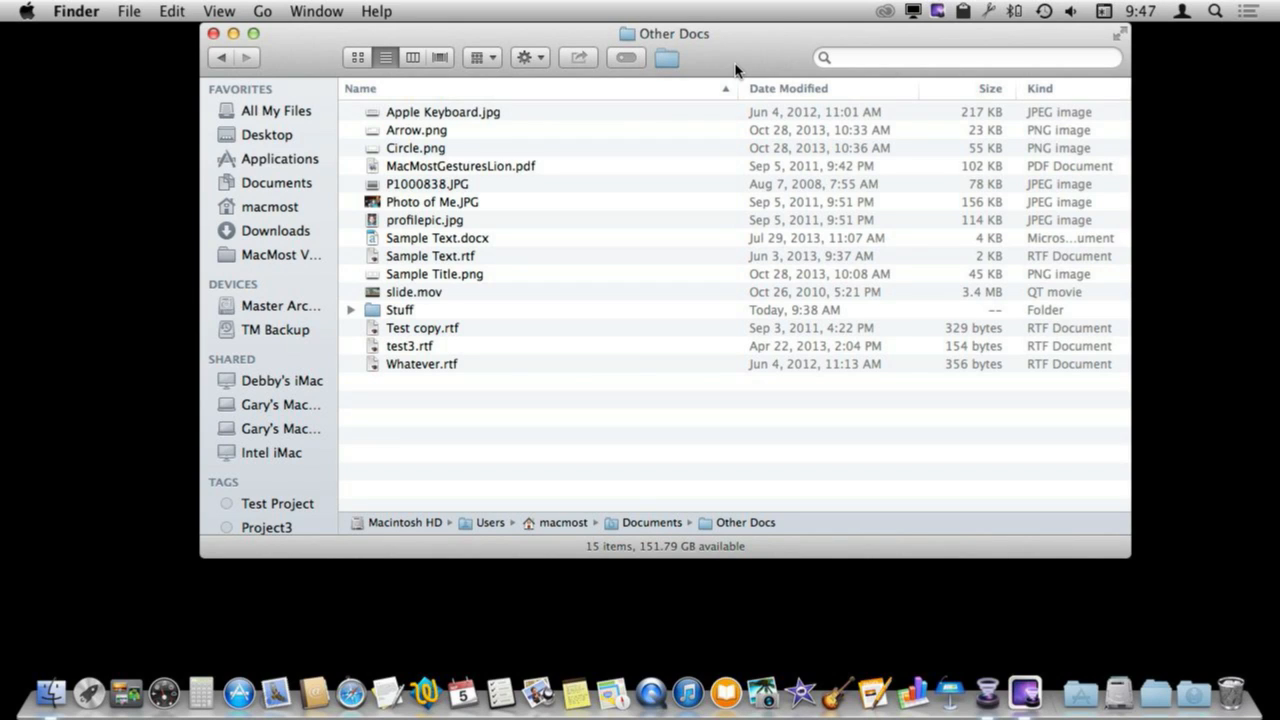
pyautogui.moveTo(420, 92)
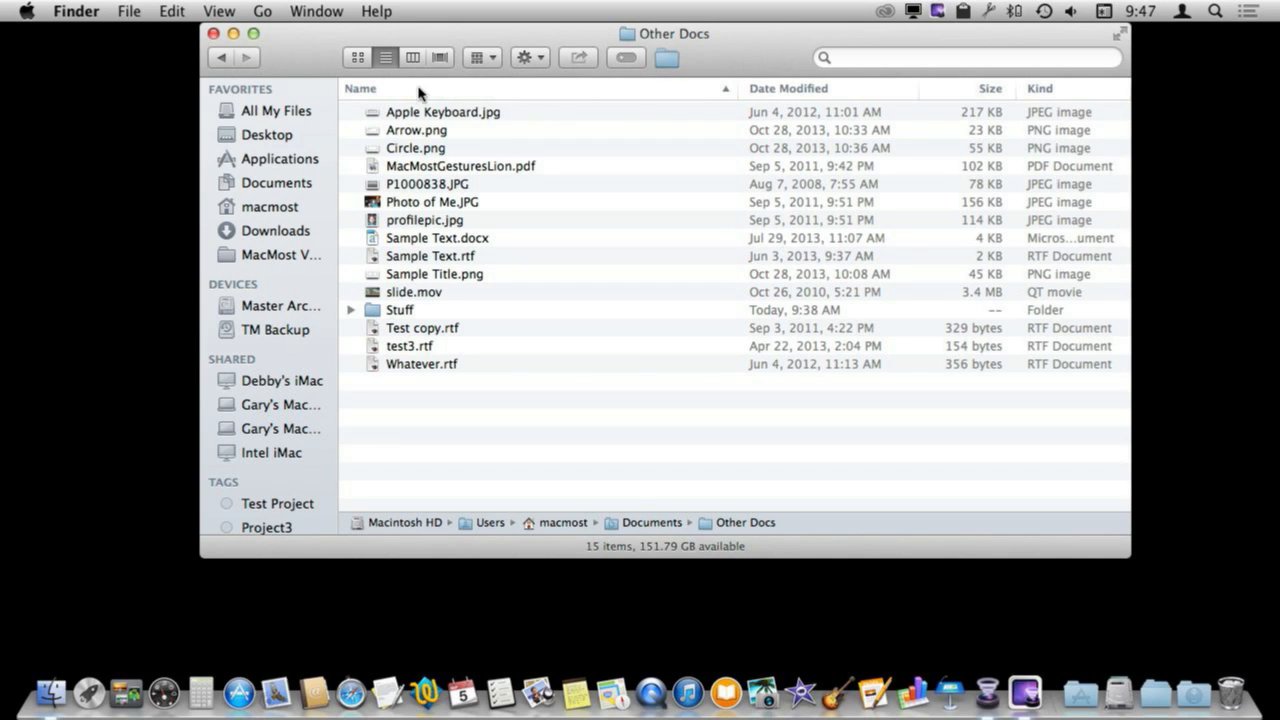
pyautogui.moveTo(428, 98)
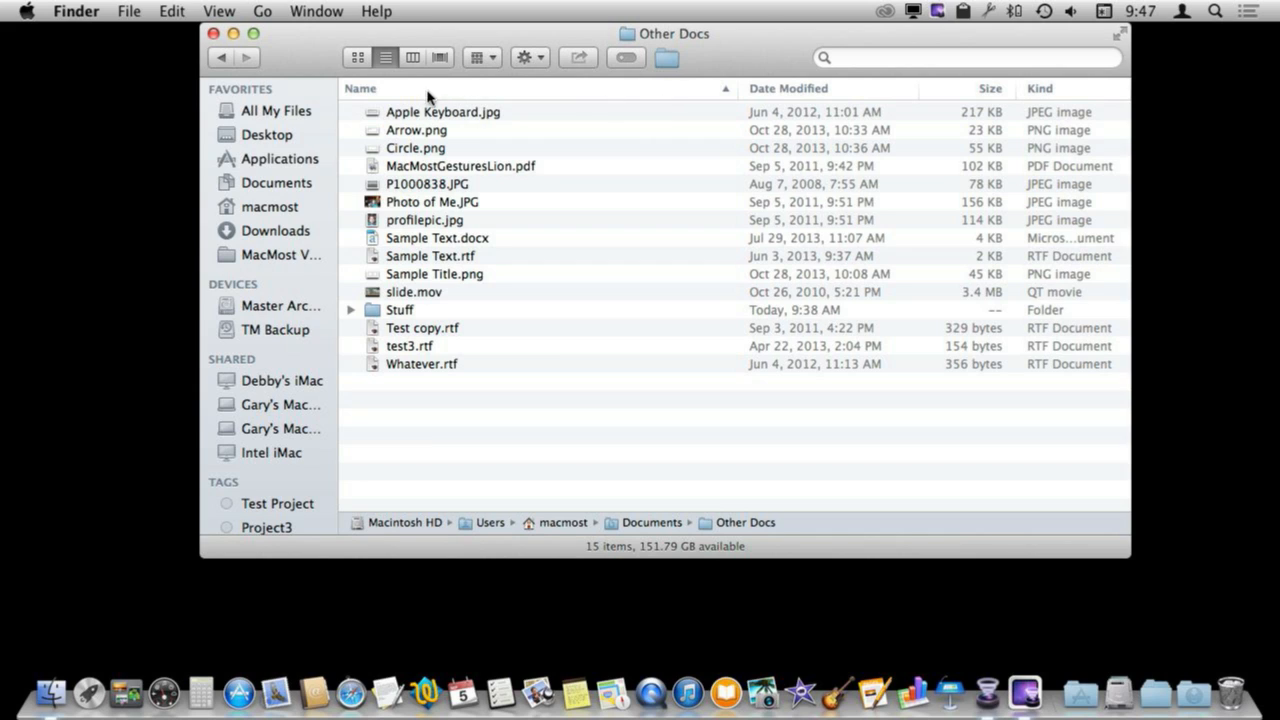
pyautogui.moveTo(780, 98)
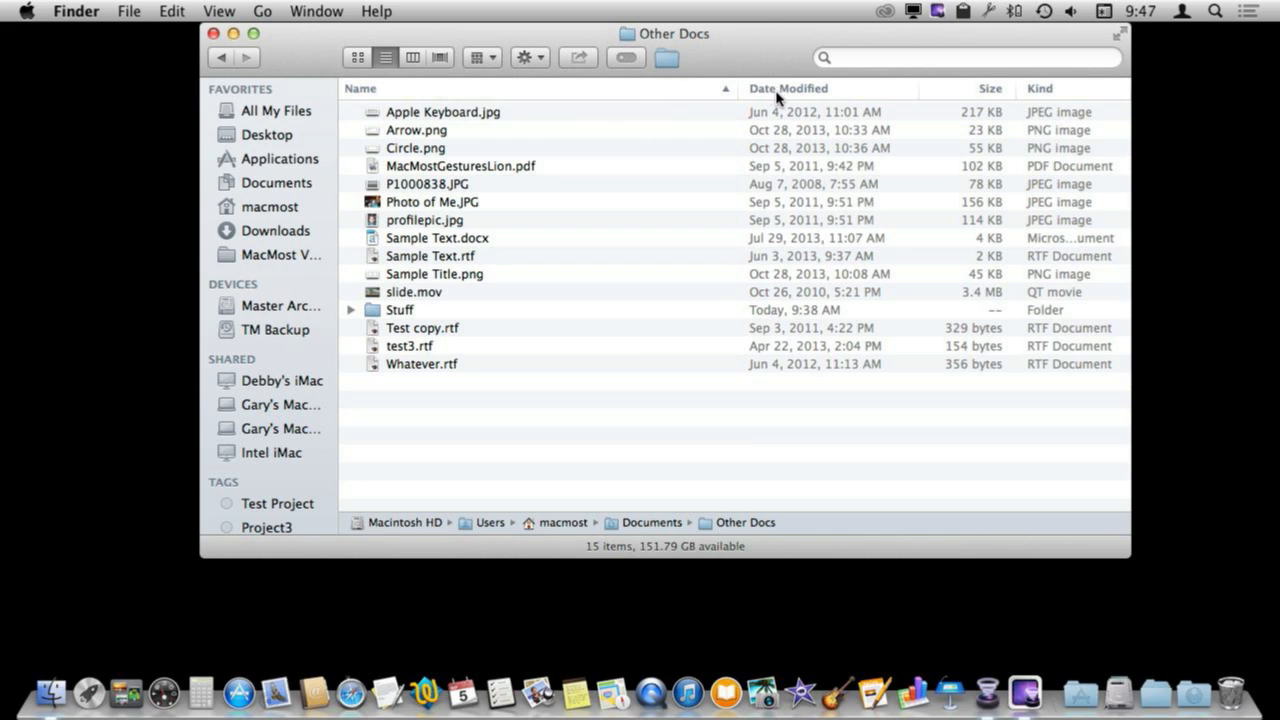
pyautogui.moveTo(850, 103)
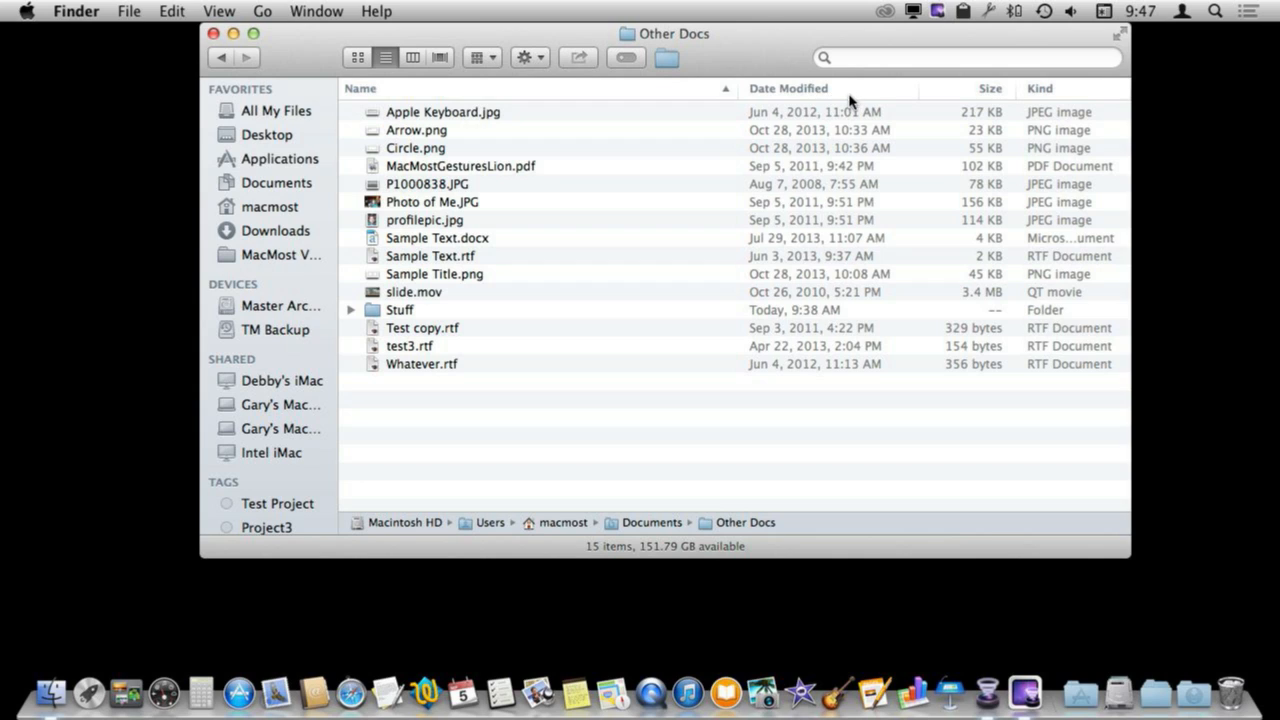
pyautogui.moveTo(370, 95)
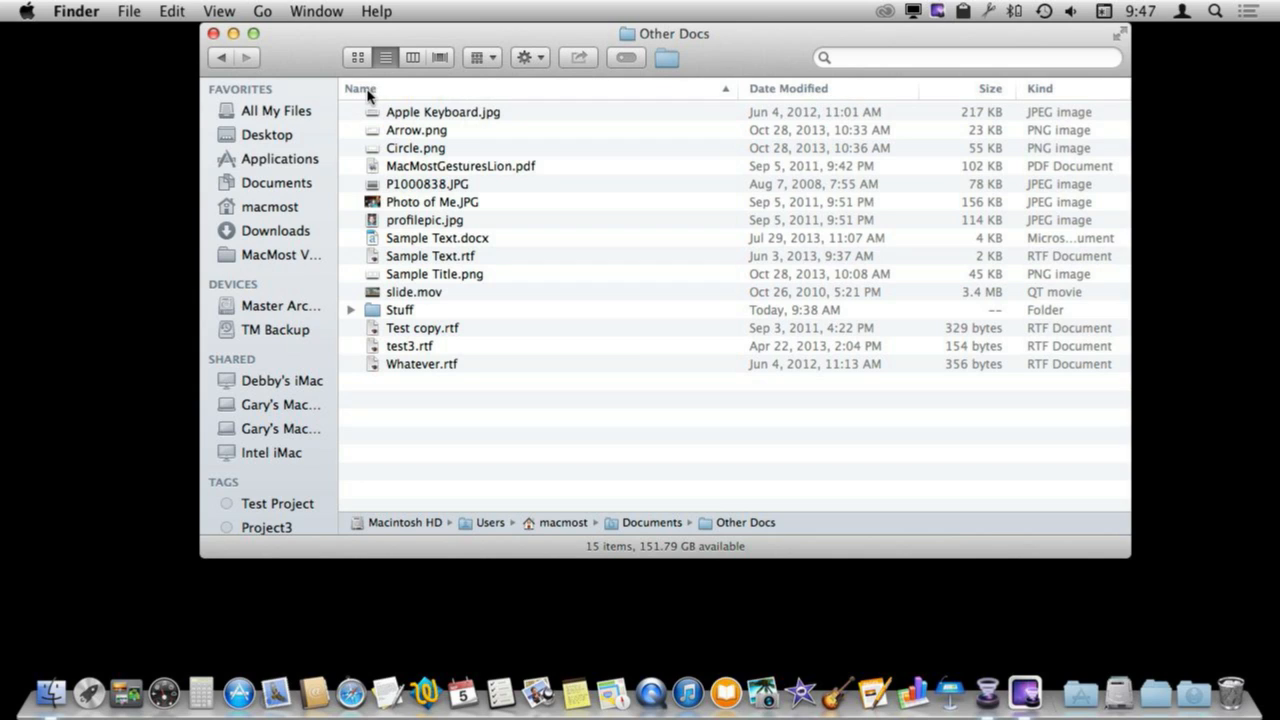
pyautogui.moveTo(670, 135)
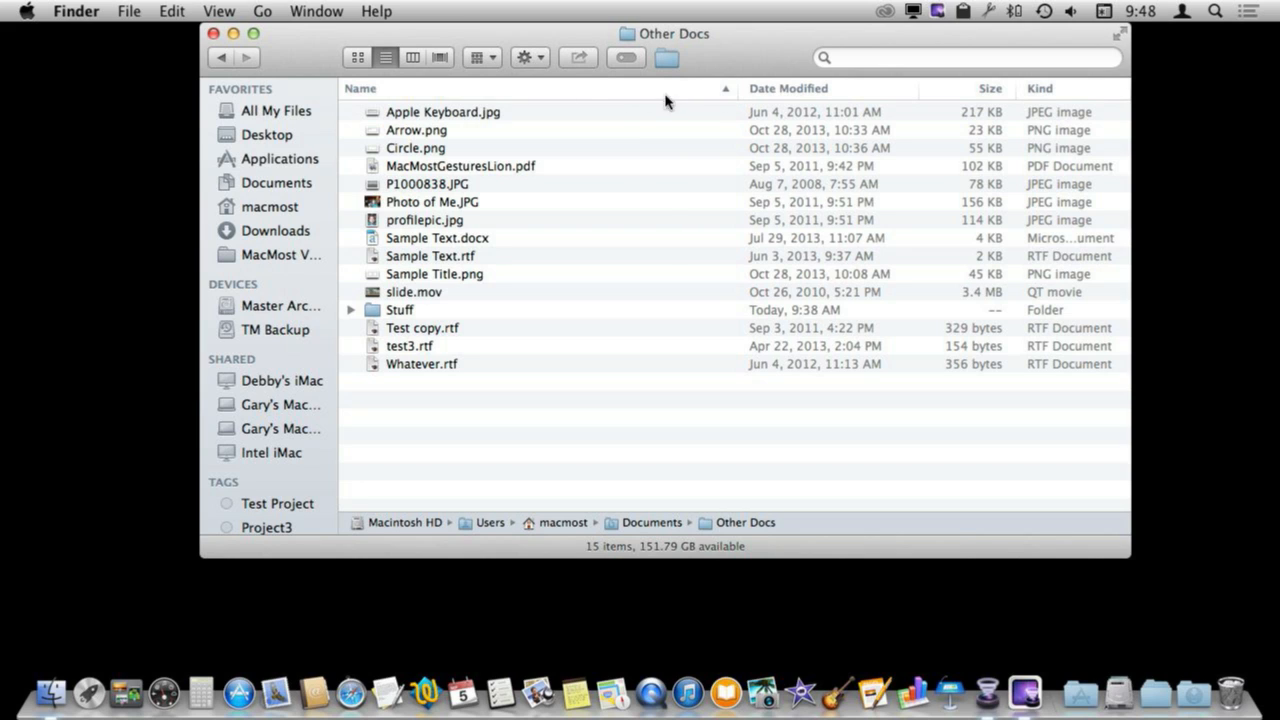
pyautogui.click(360, 88)
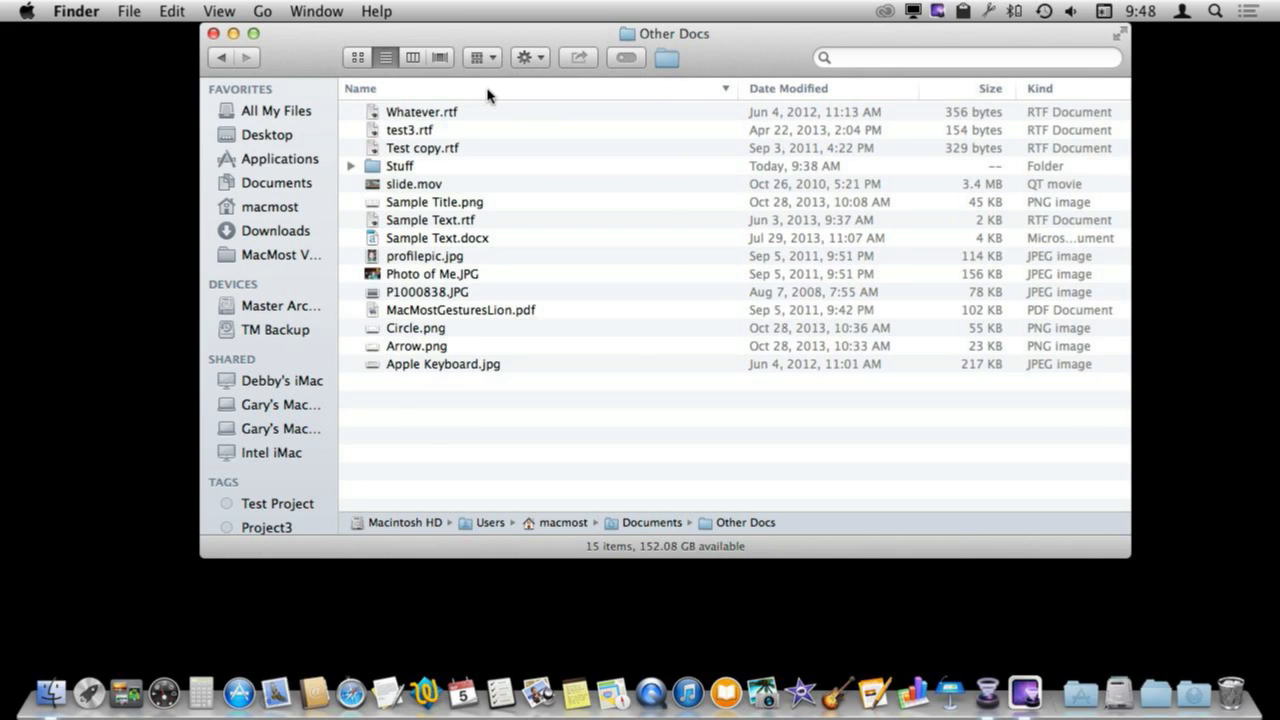
pyautogui.moveTo(420, 190)
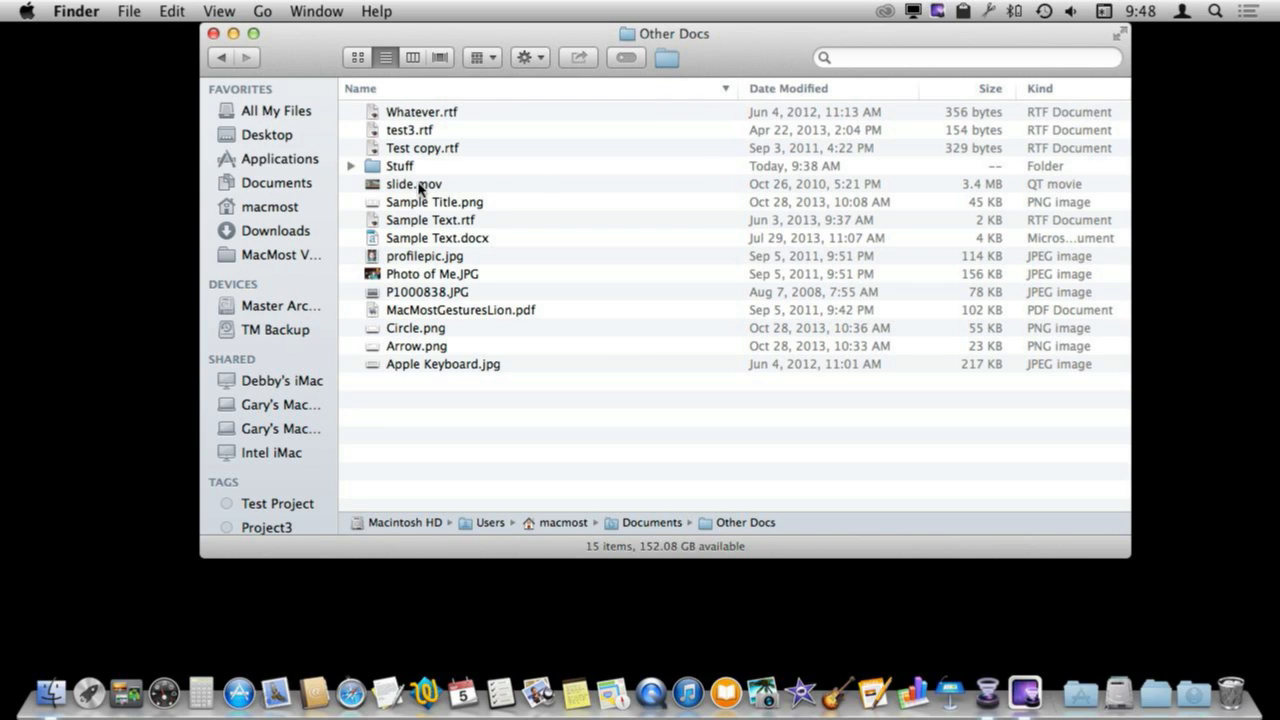
pyautogui.click(360, 88)
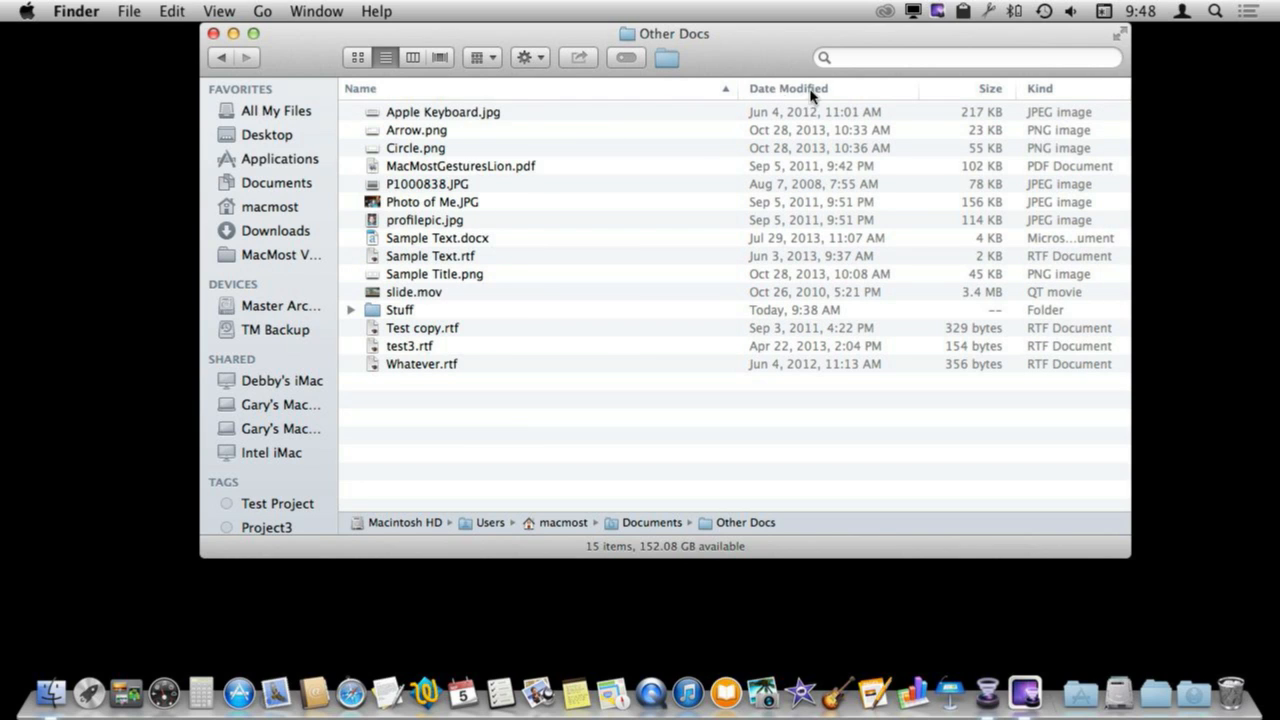
pyautogui.moveTo(875, 102)
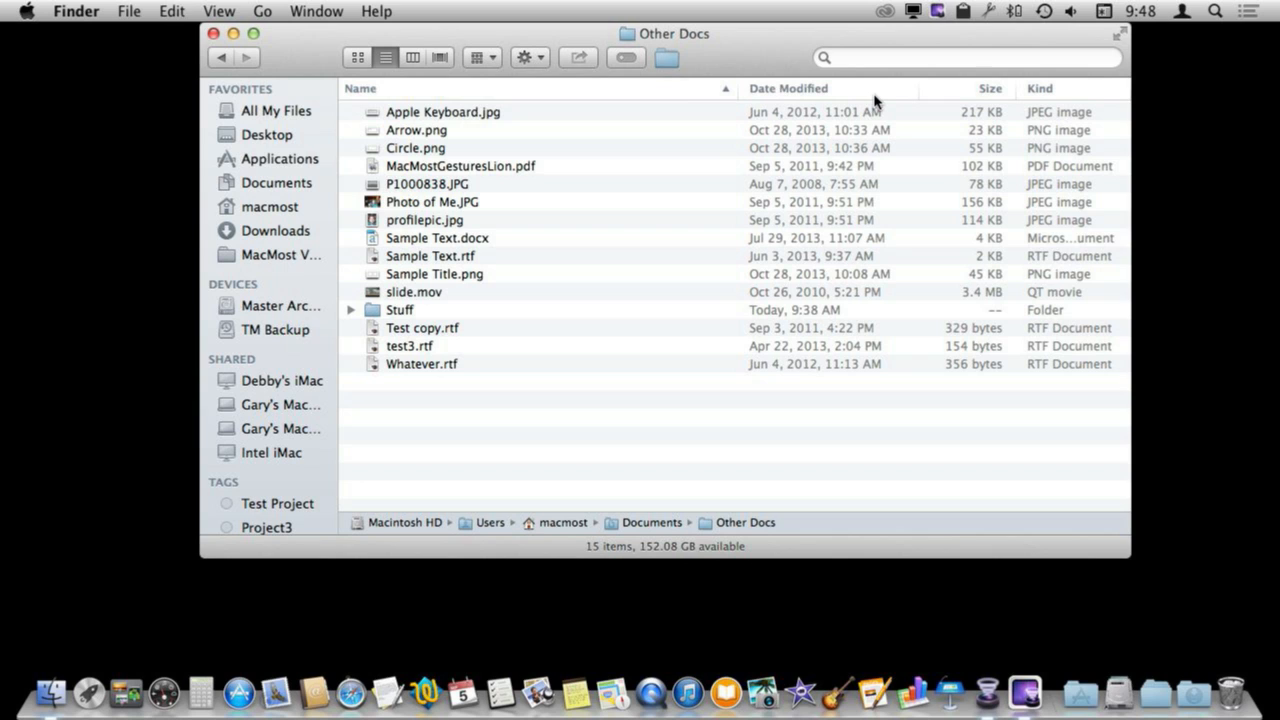
pyautogui.click(788, 88)
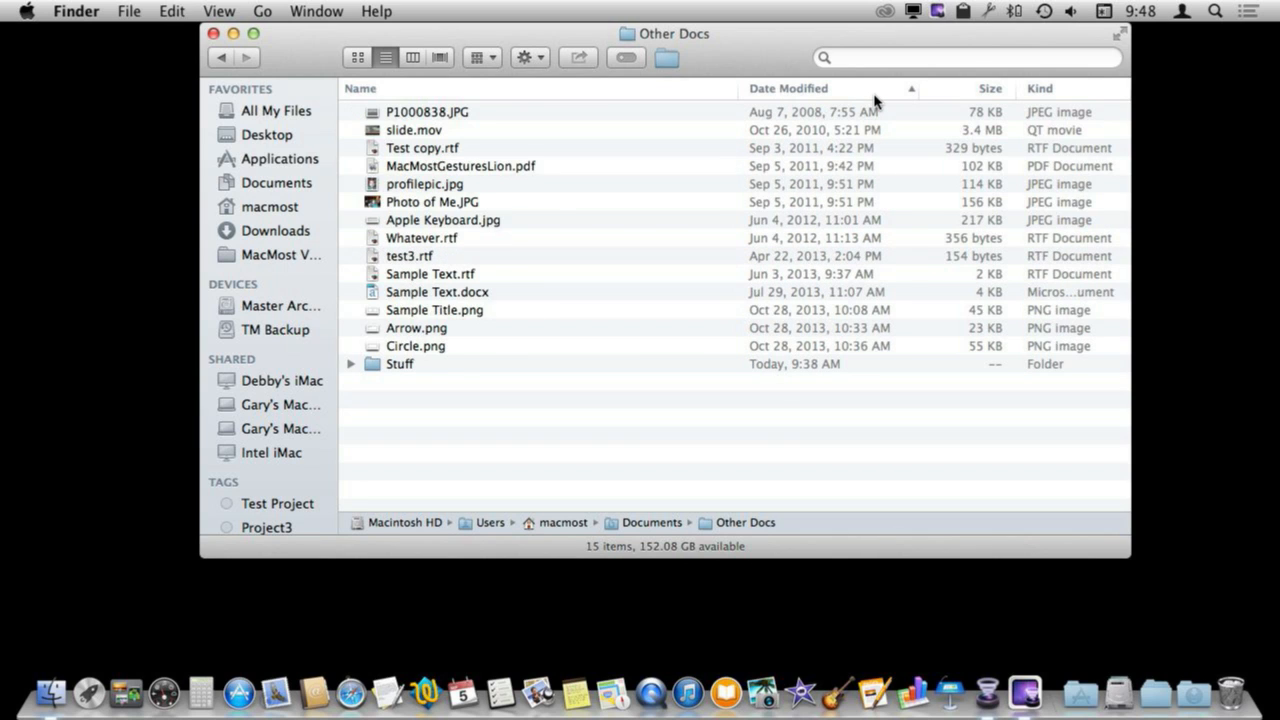
pyautogui.click(988, 88)
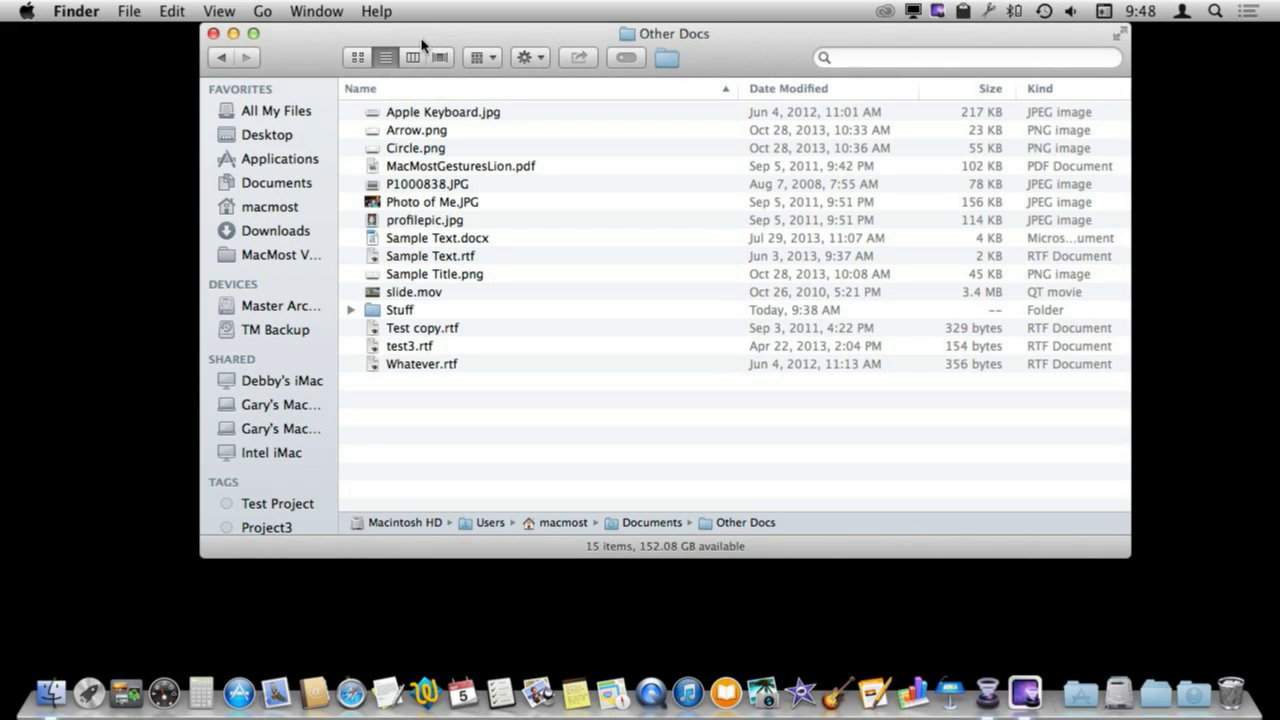
pyautogui.moveTo(225, 15)
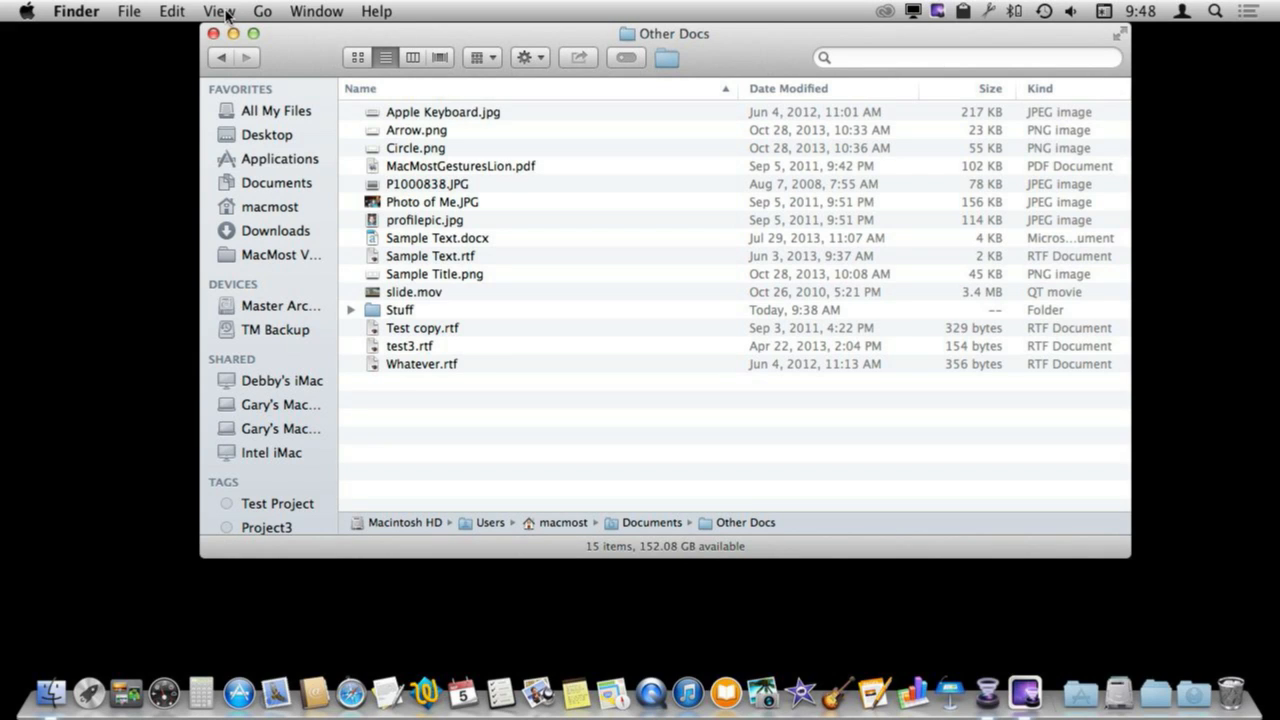
# Arrange Other Docs by Size from the View menu, grouping files into size ranges.
pyautogui.click(219, 11)
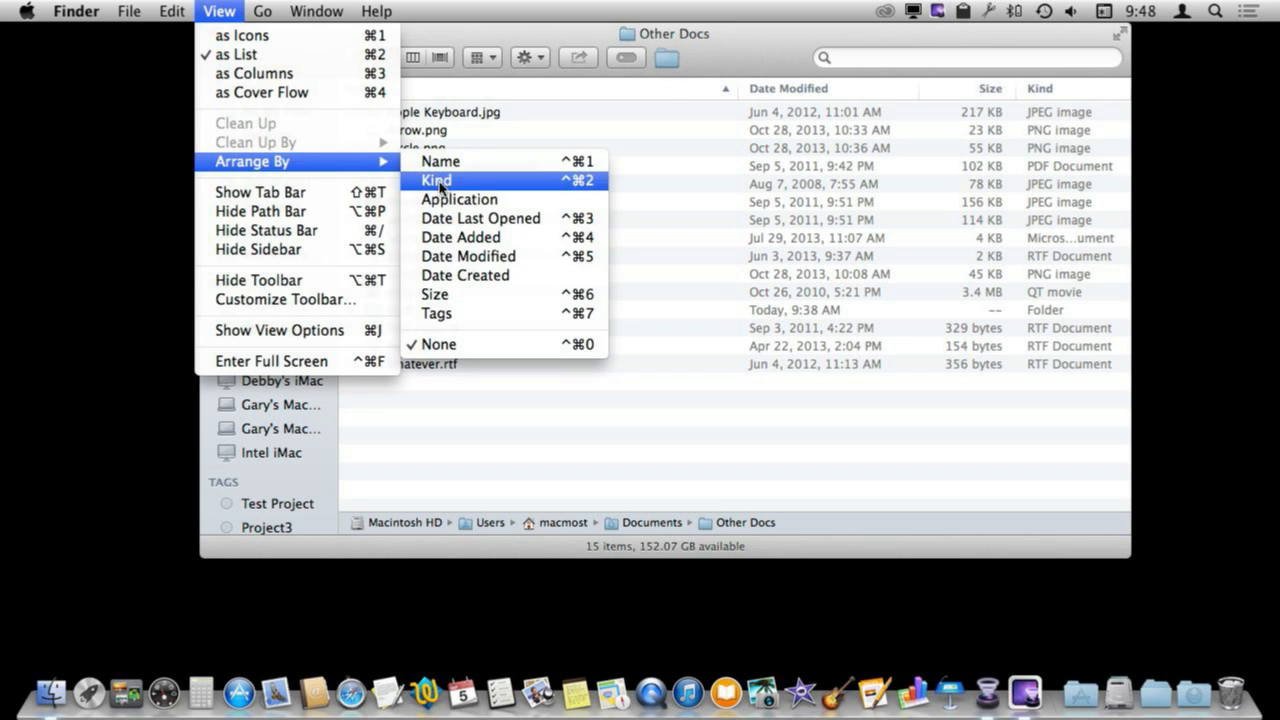
pyautogui.moveTo(440, 161)
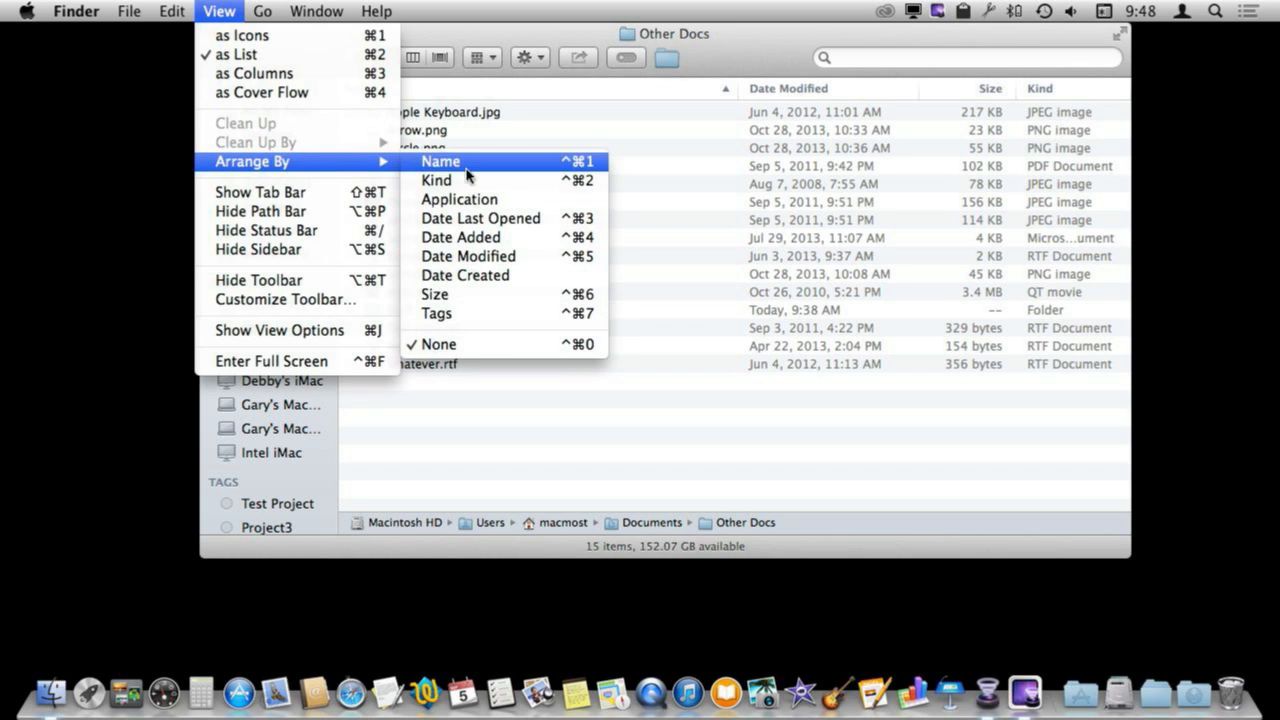
pyautogui.moveTo(436, 294)
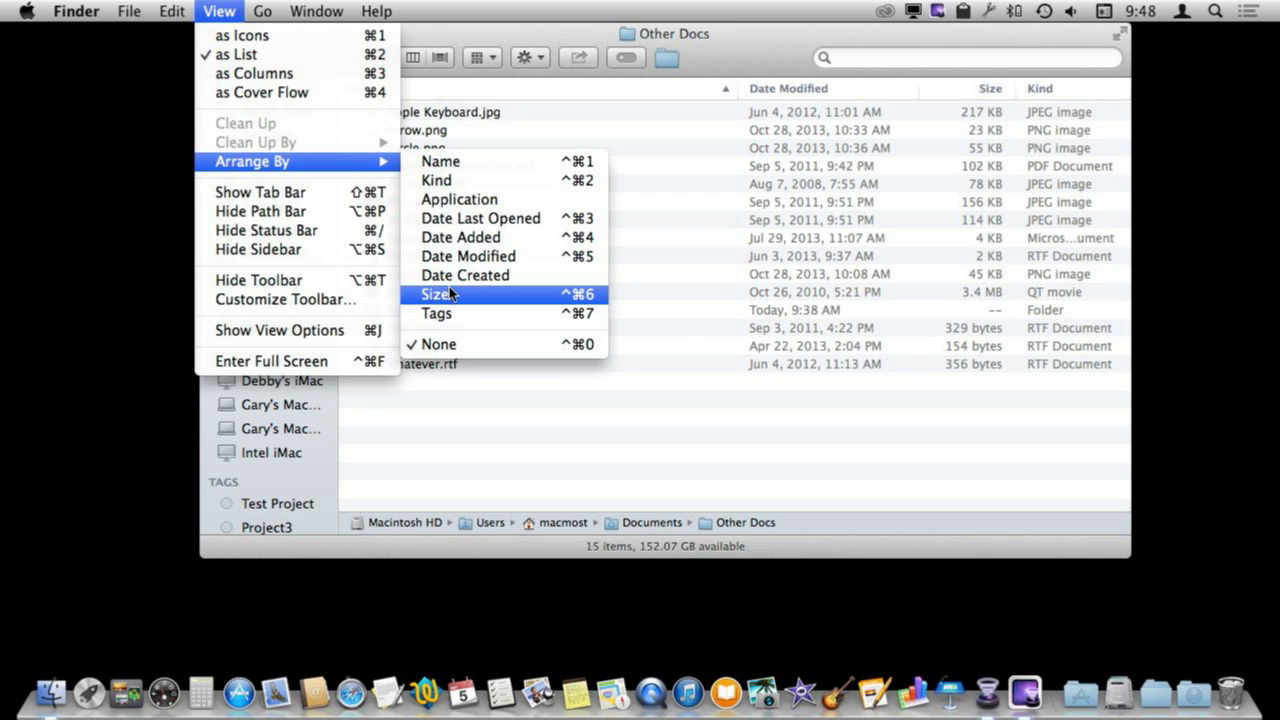
pyautogui.click(438, 294)
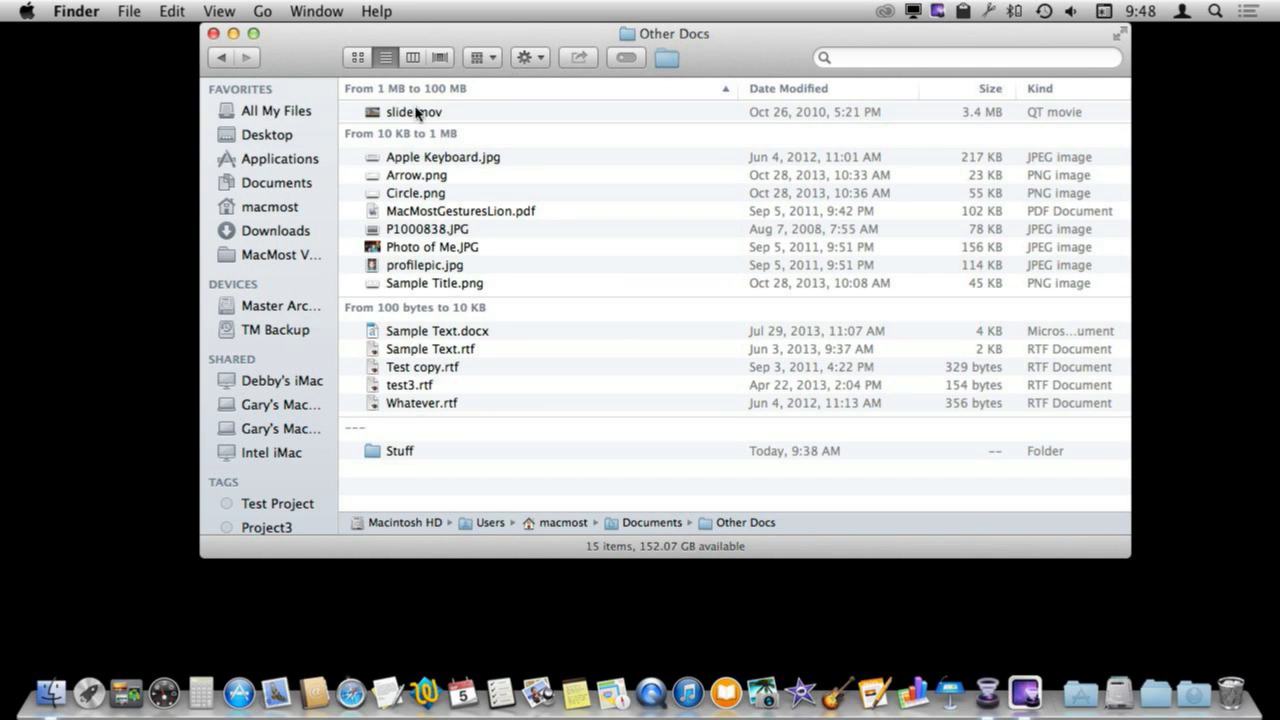
pyautogui.moveTo(375, 108)
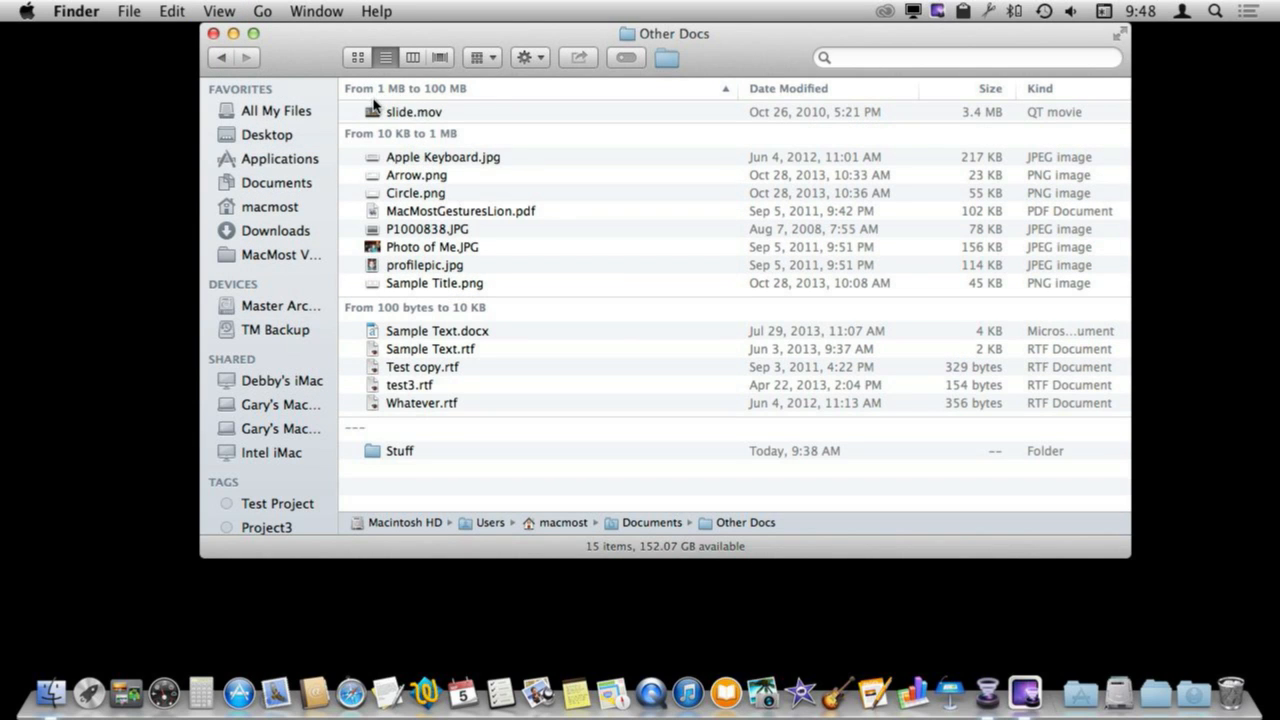
pyautogui.moveTo(400, 110)
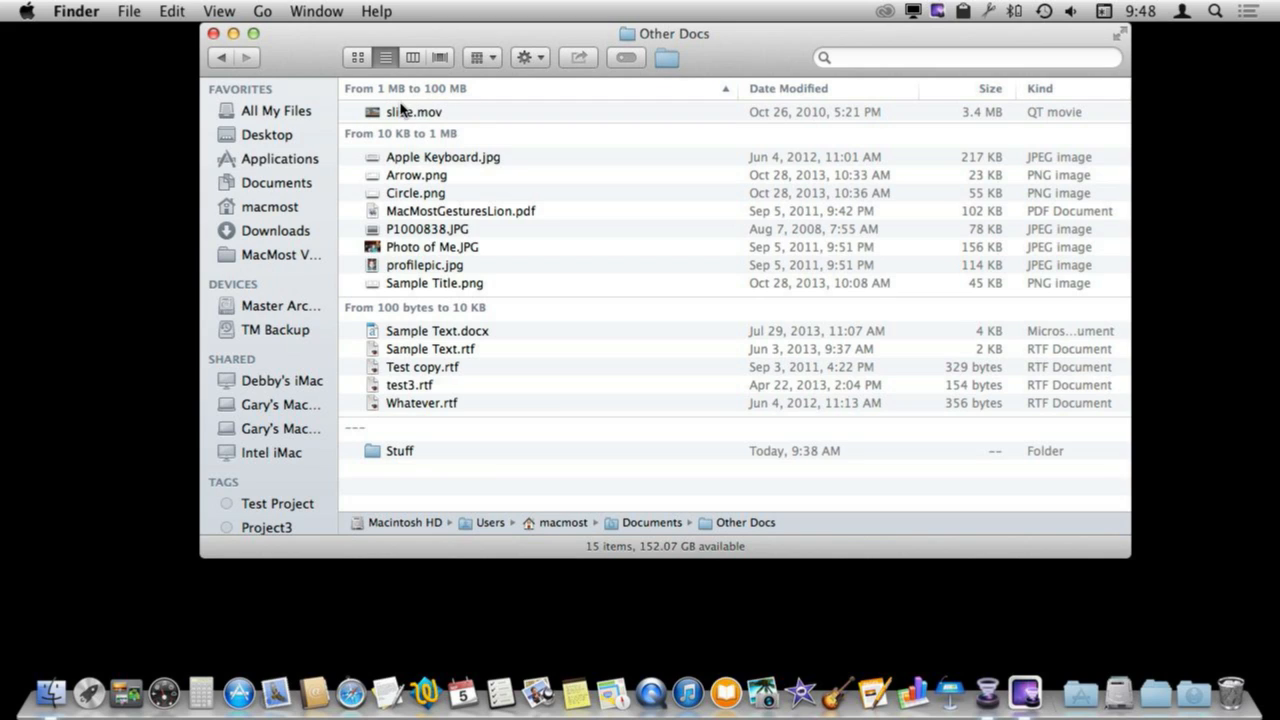
pyautogui.moveTo(398, 440)
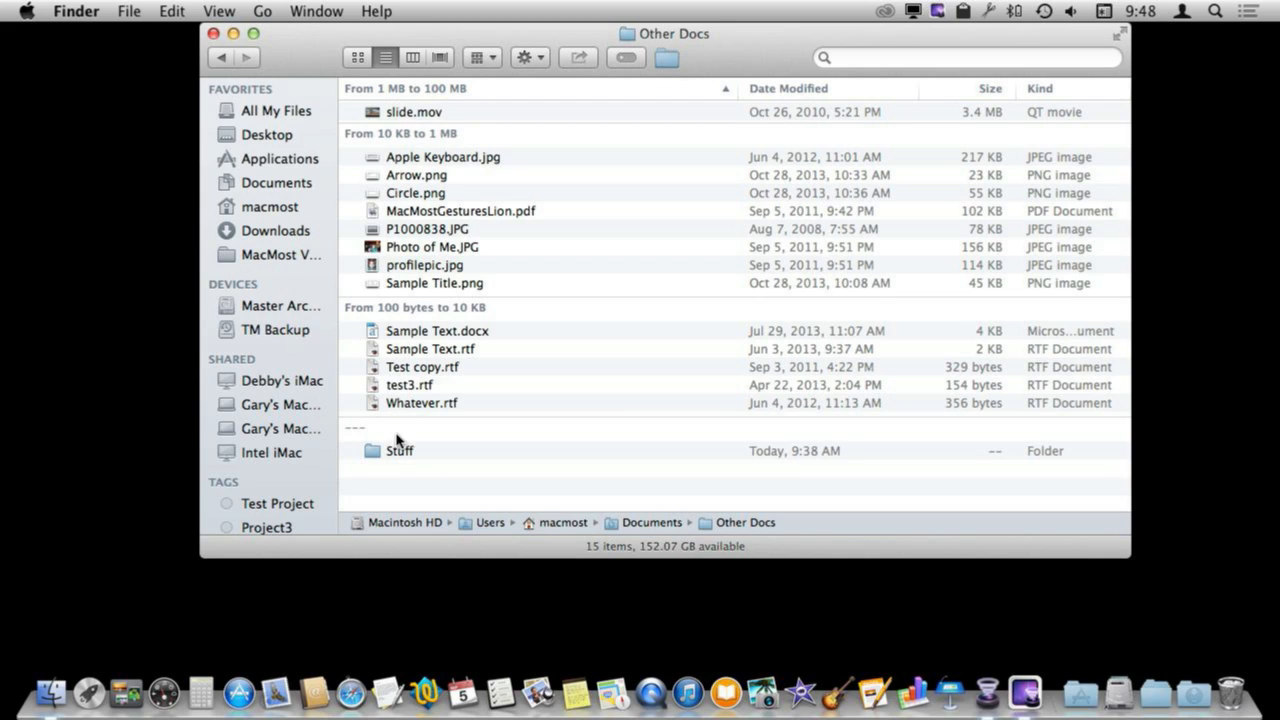
pyautogui.moveTo(653, 176)
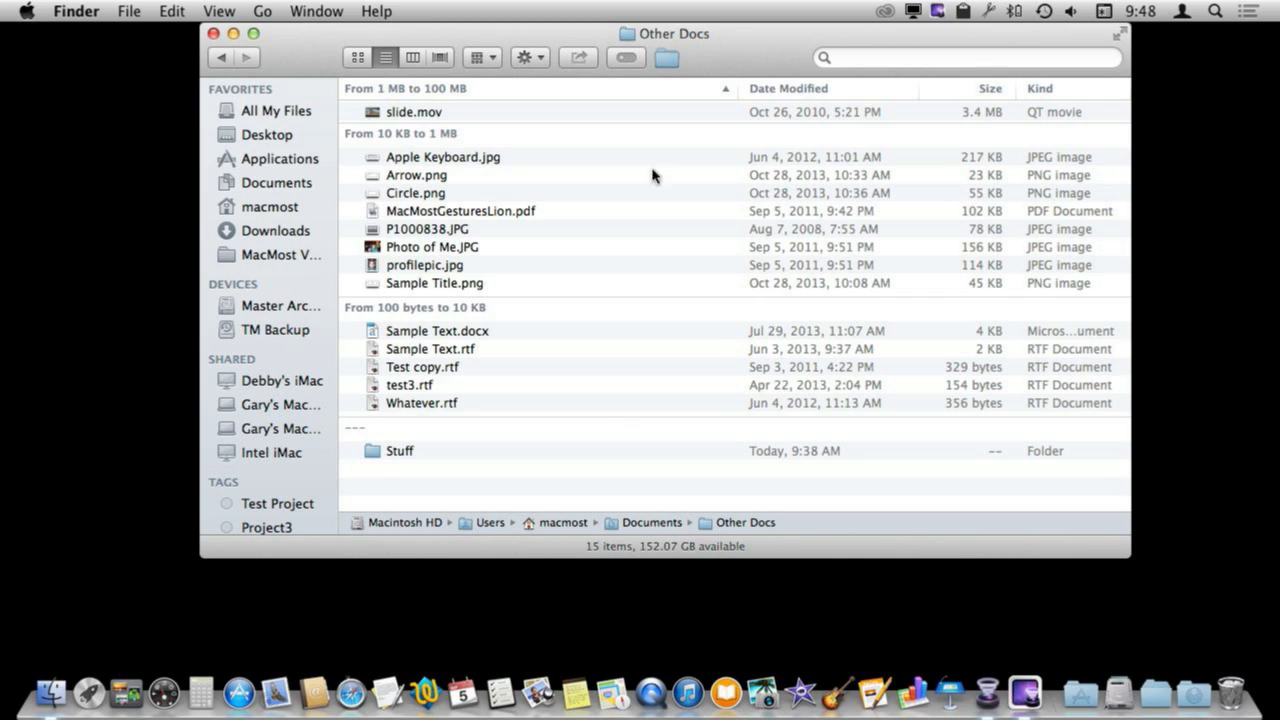
pyautogui.moveTo(760, 243)
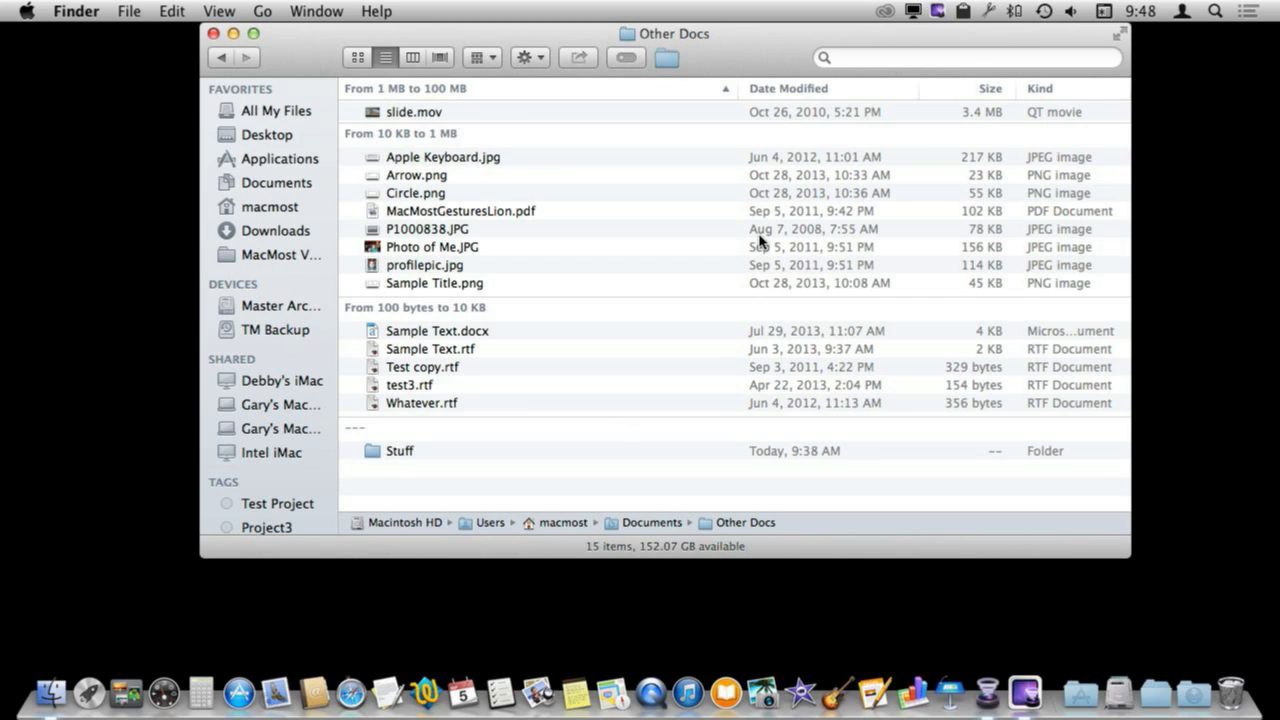
pyautogui.moveTo(410, 327)
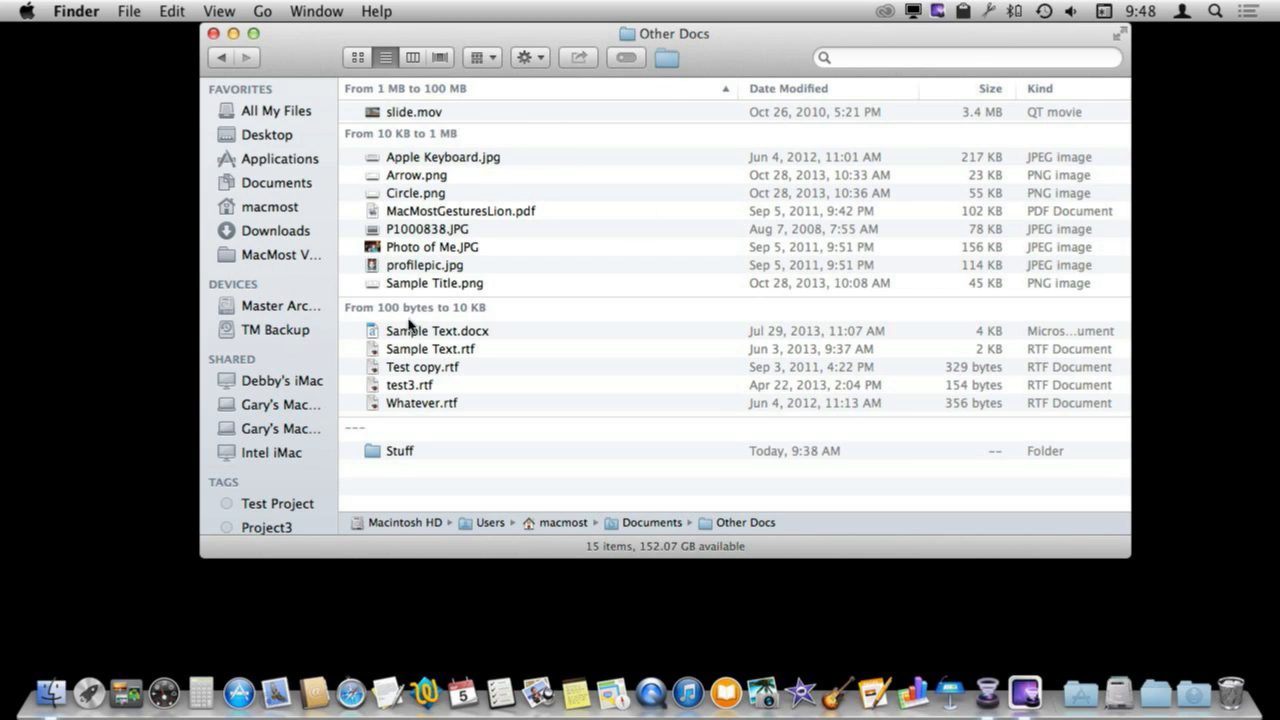
pyautogui.moveTo(408, 140)
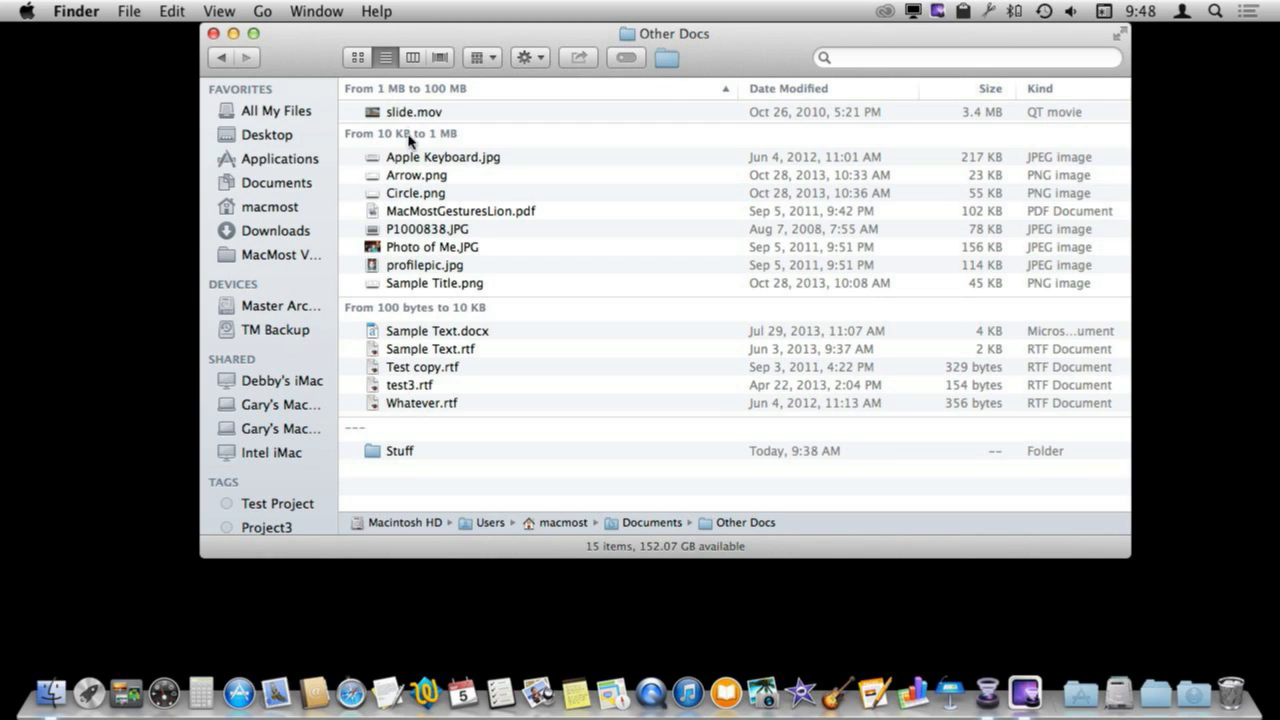
pyautogui.moveTo(447, 162)
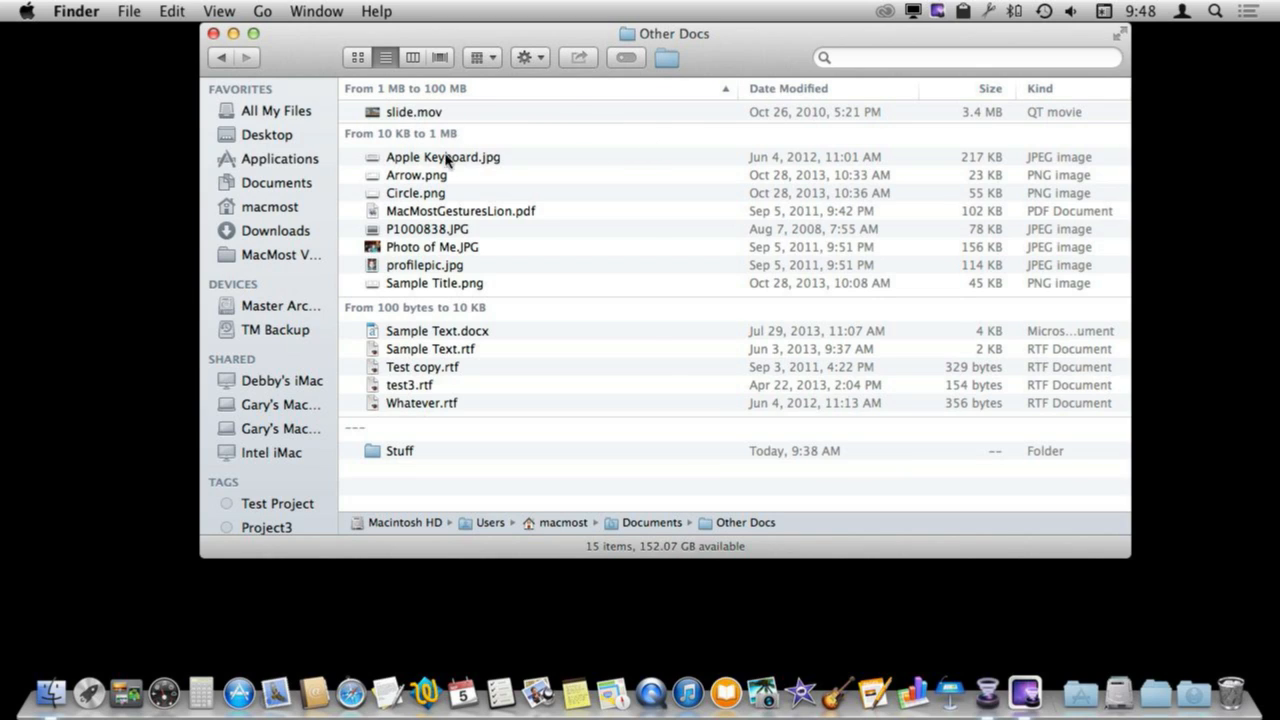
# Sort files within each size group by Date Modified, newest first.
pyautogui.click(788, 88)
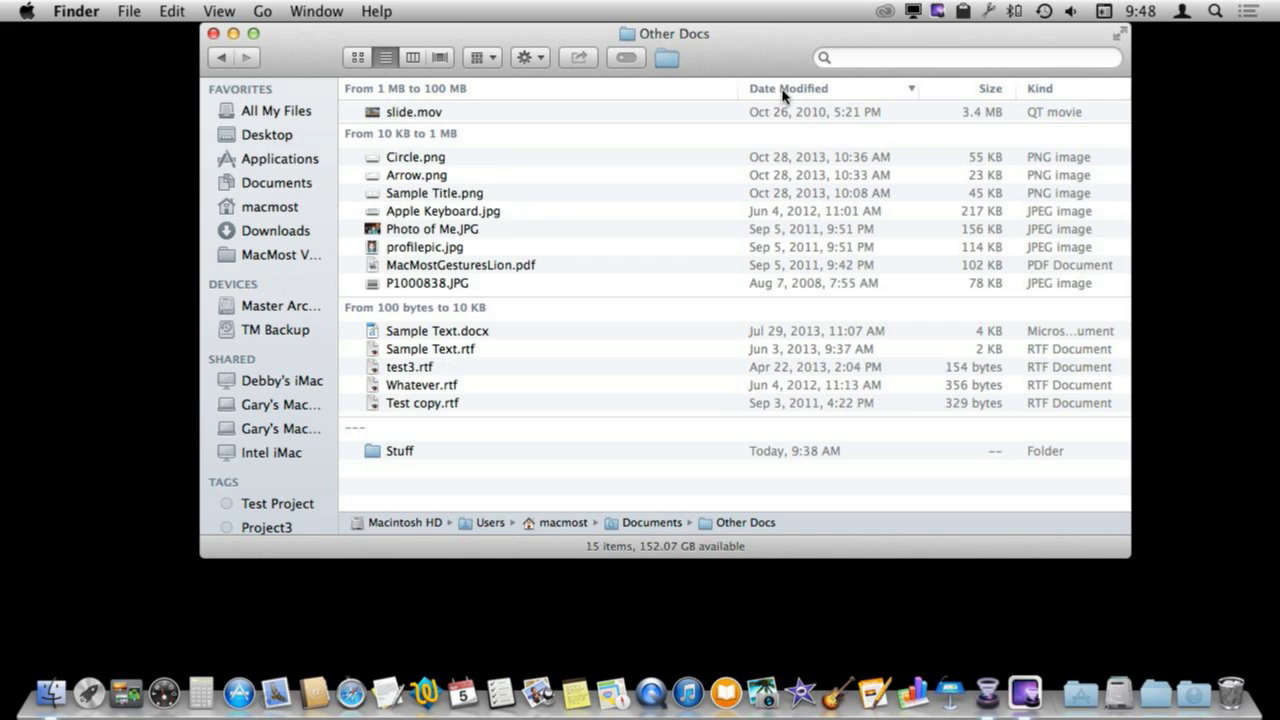
pyautogui.moveTo(790, 380)
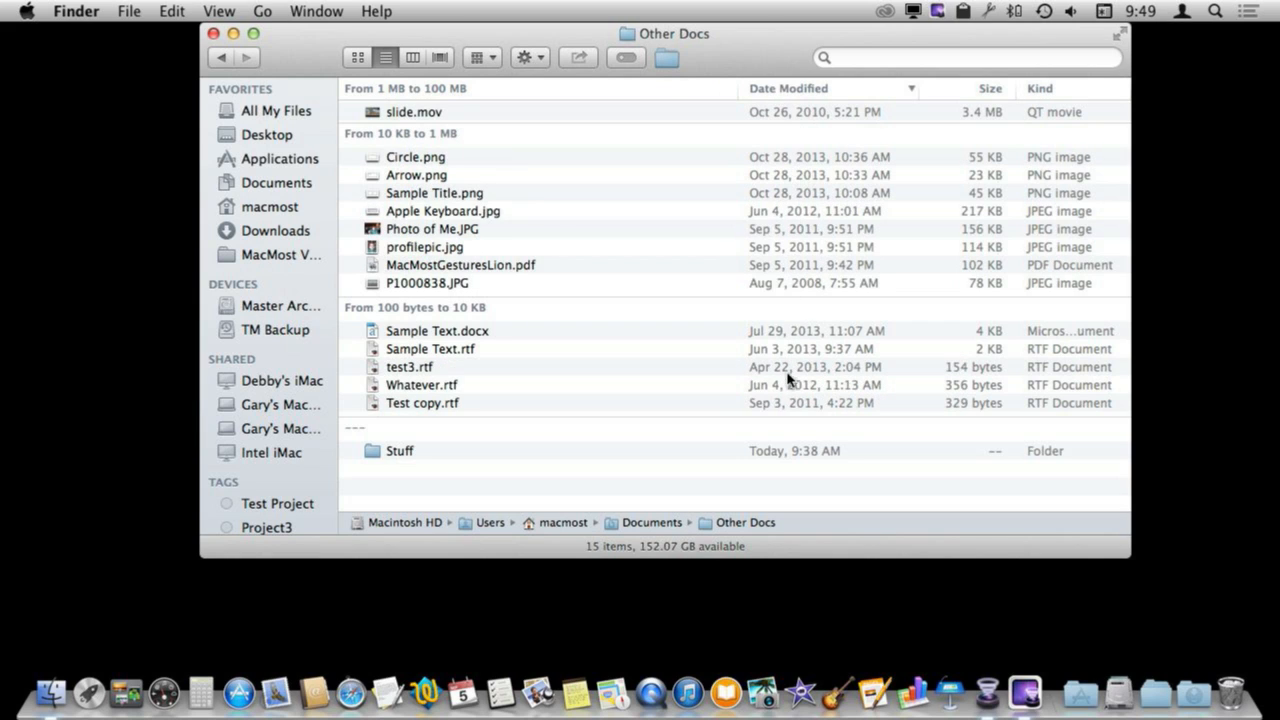
pyautogui.moveTo(730, 183)
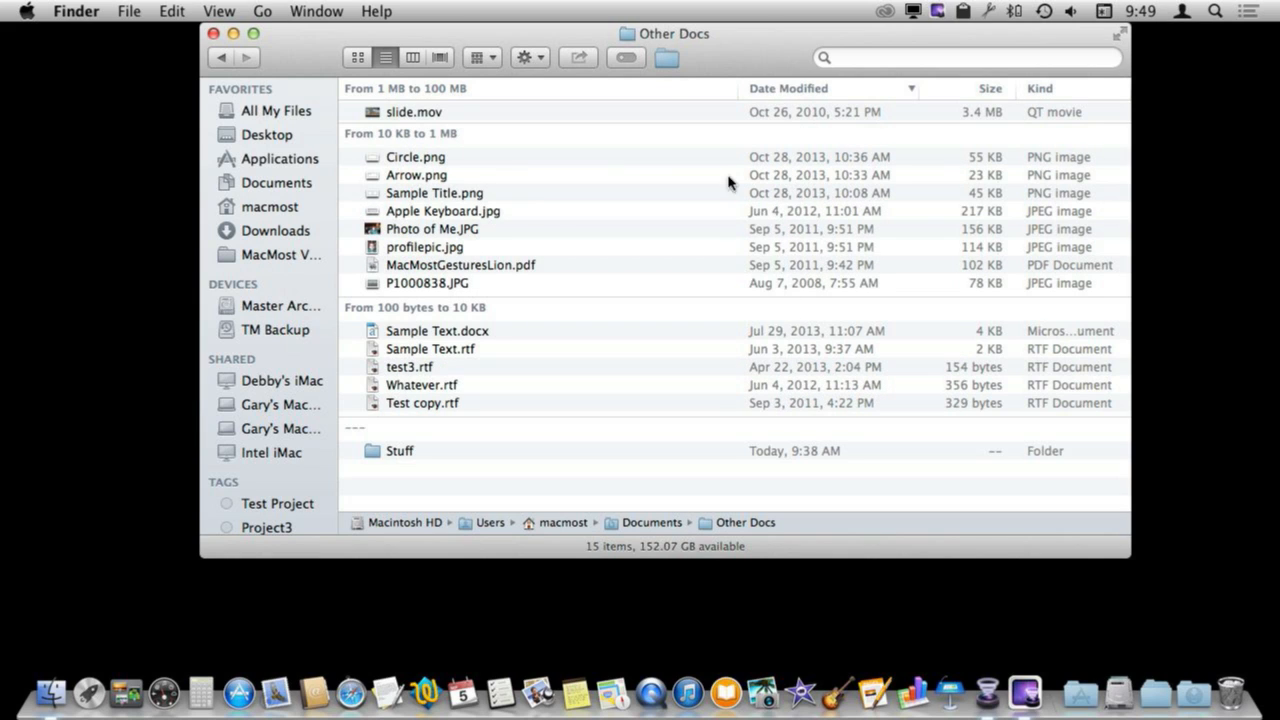
pyautogui.moveTo(445, 125)
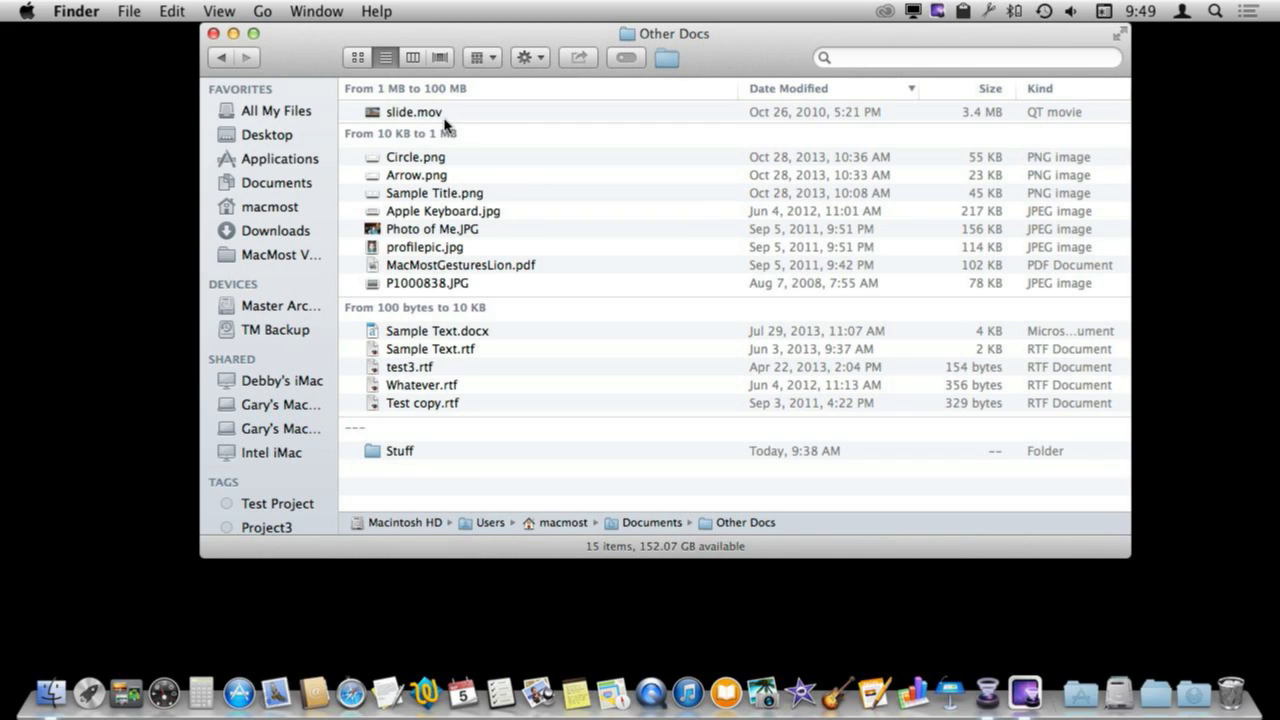
pyautogui.moveTo(409, 246)
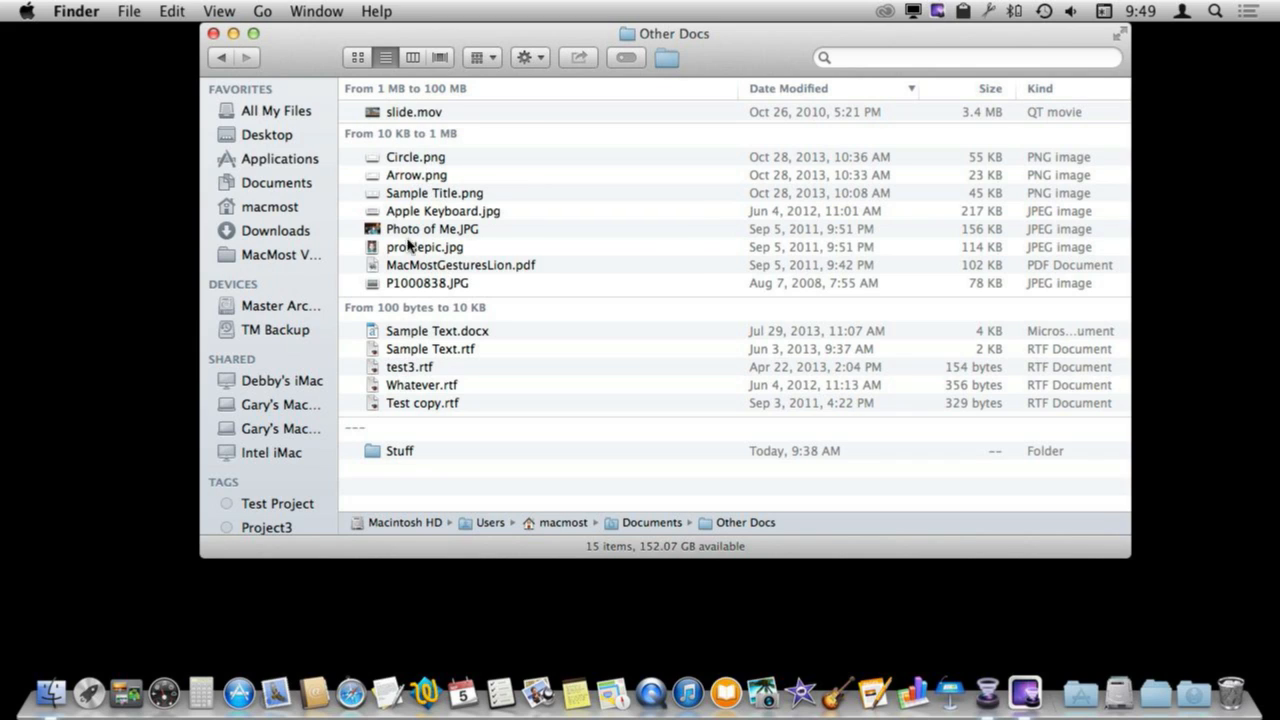
pyautogui.moveTo(812, 100)
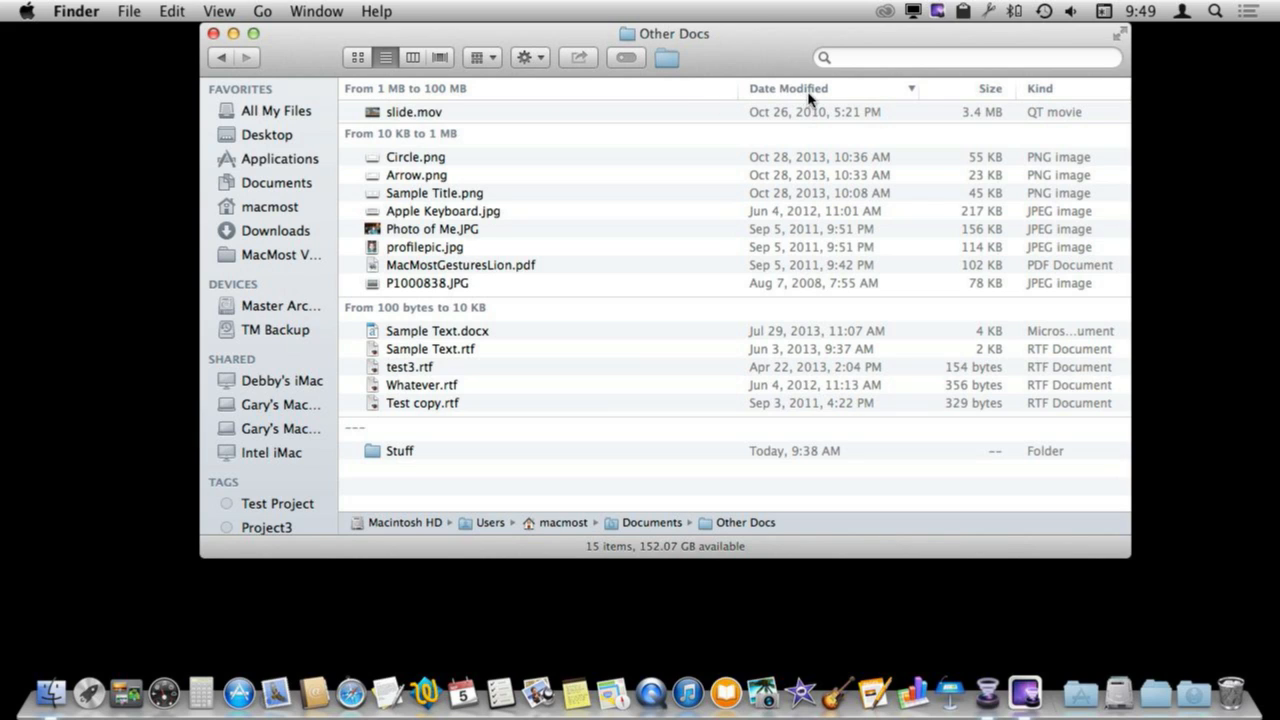
# Set Arrange By to None and sort the flat list by Name.
pyautogui.click(219, 11)
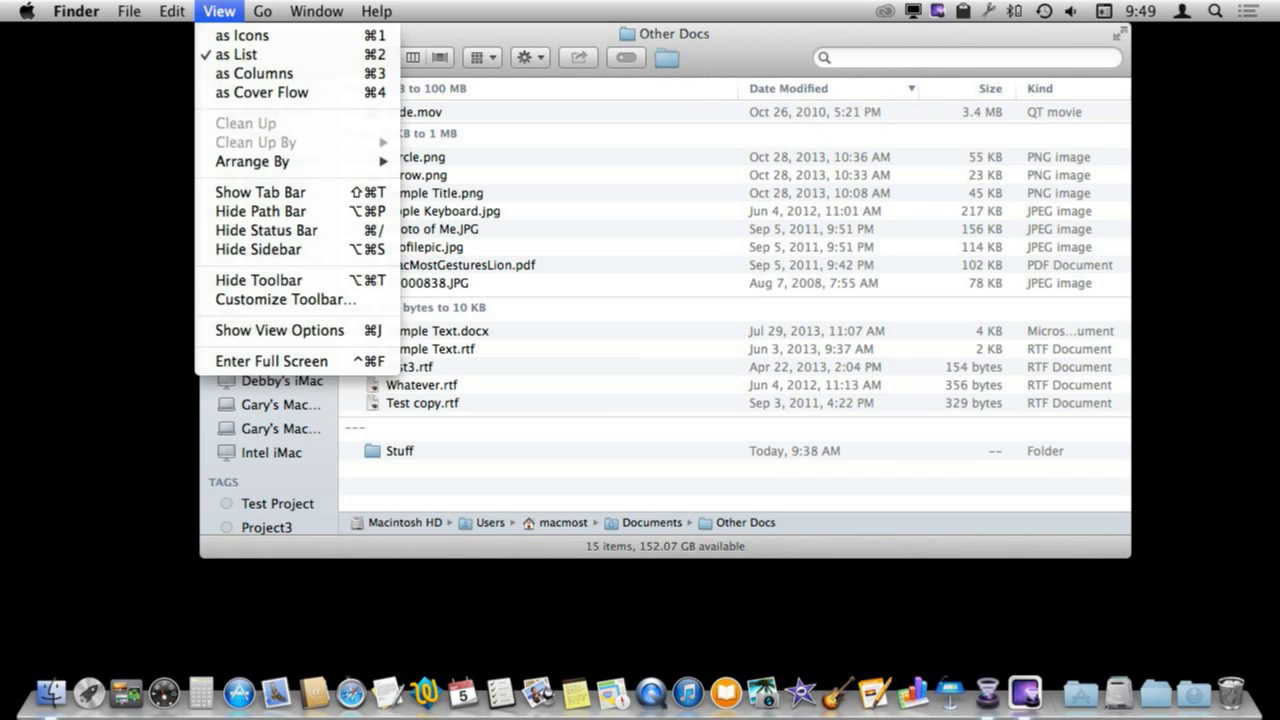
pyautogui.moveTo(252, 161)
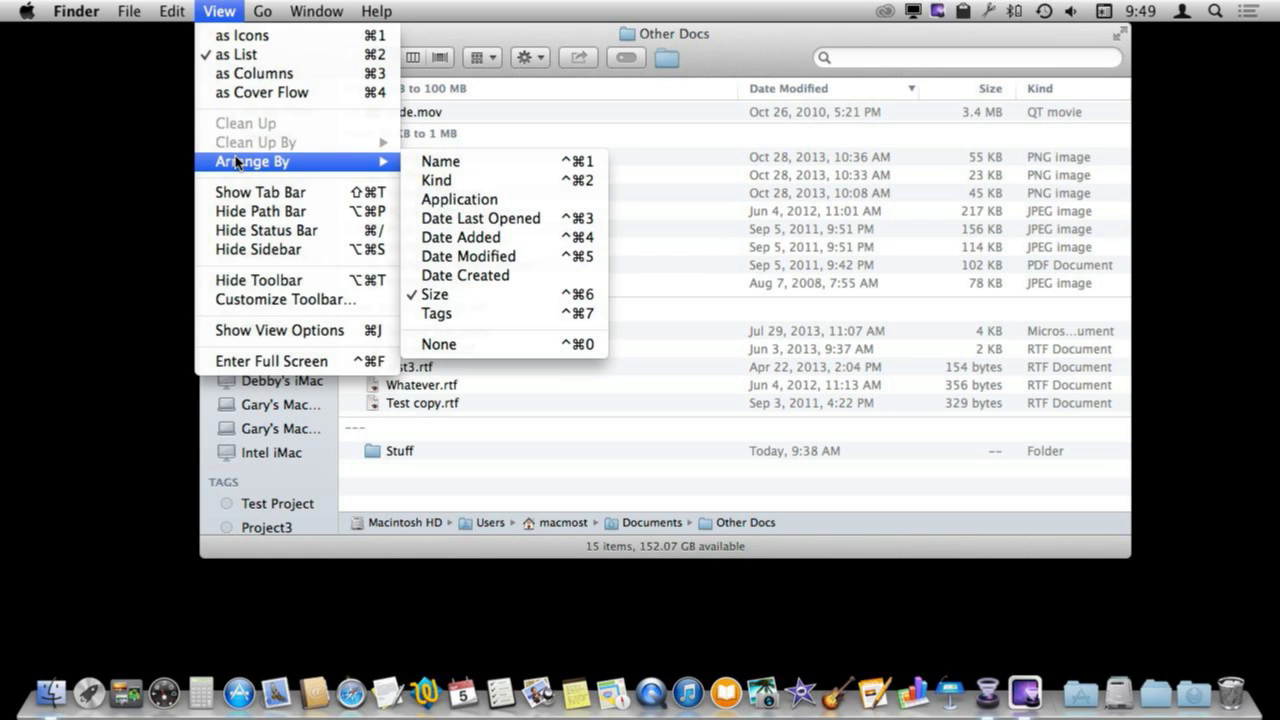
pyautogui.moveTo(430, 344)
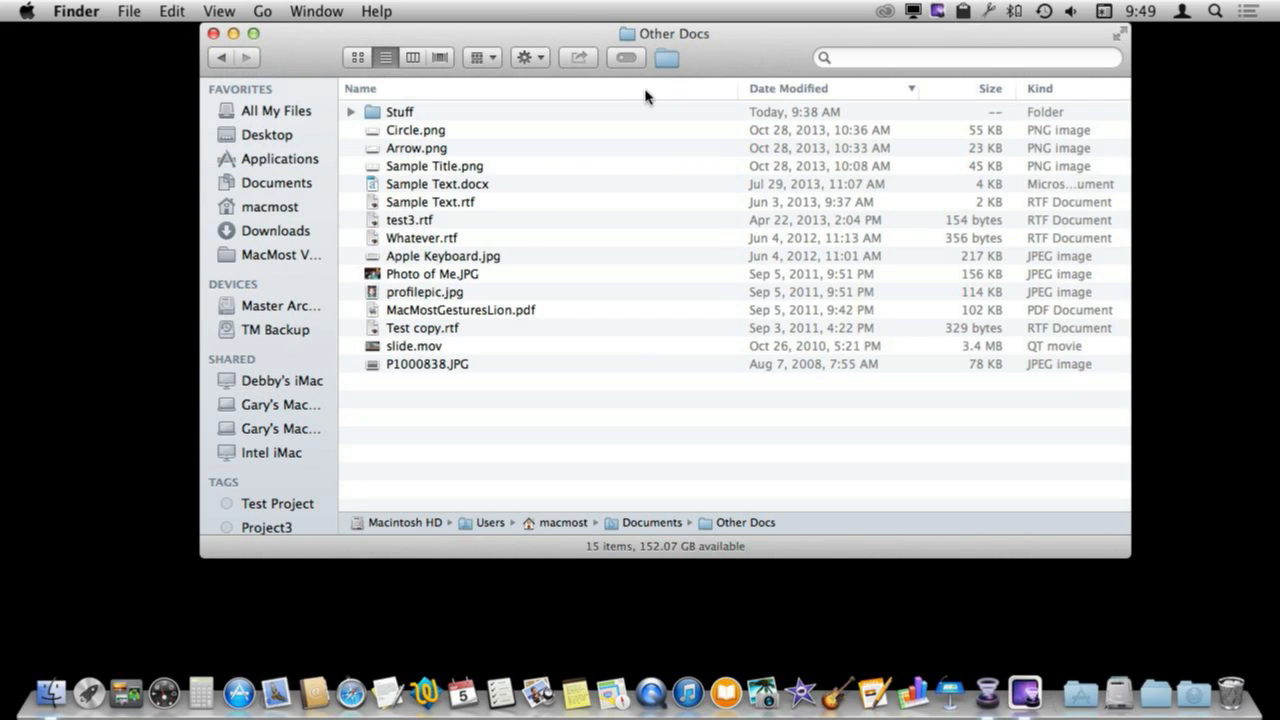
pyautogui.click(360, 88)
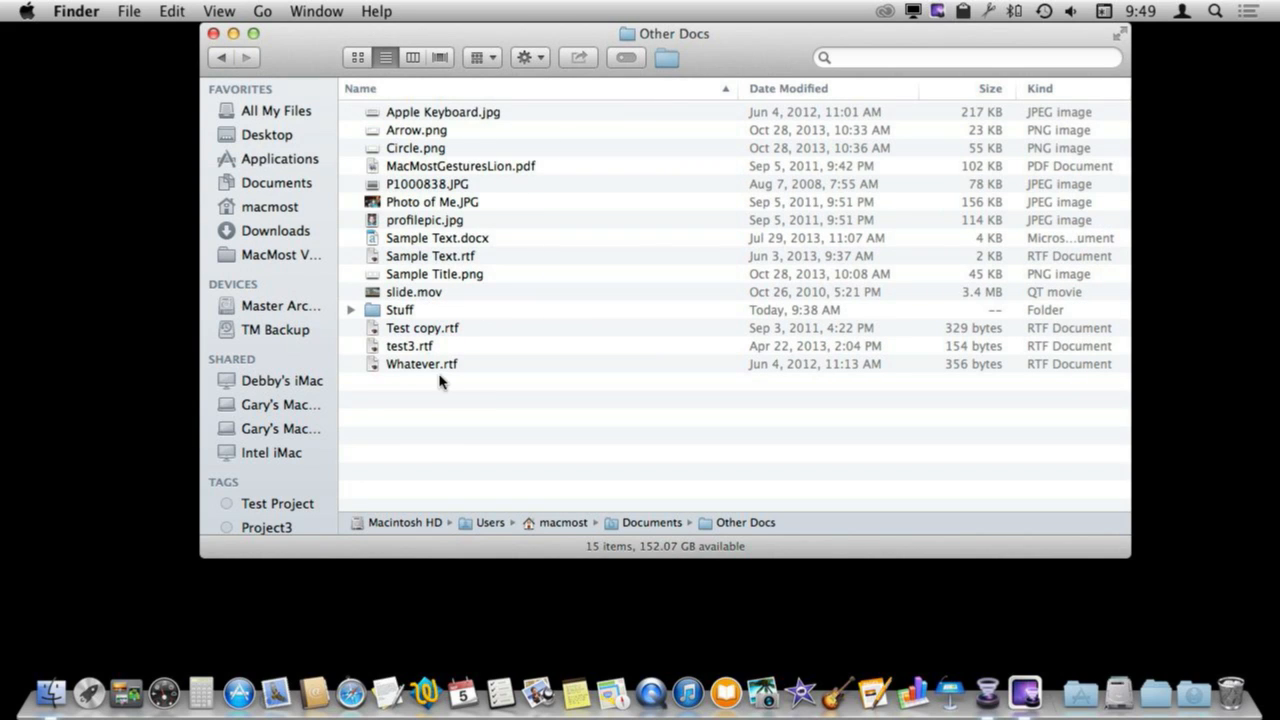
pyautogui.moveTo(600, 291)
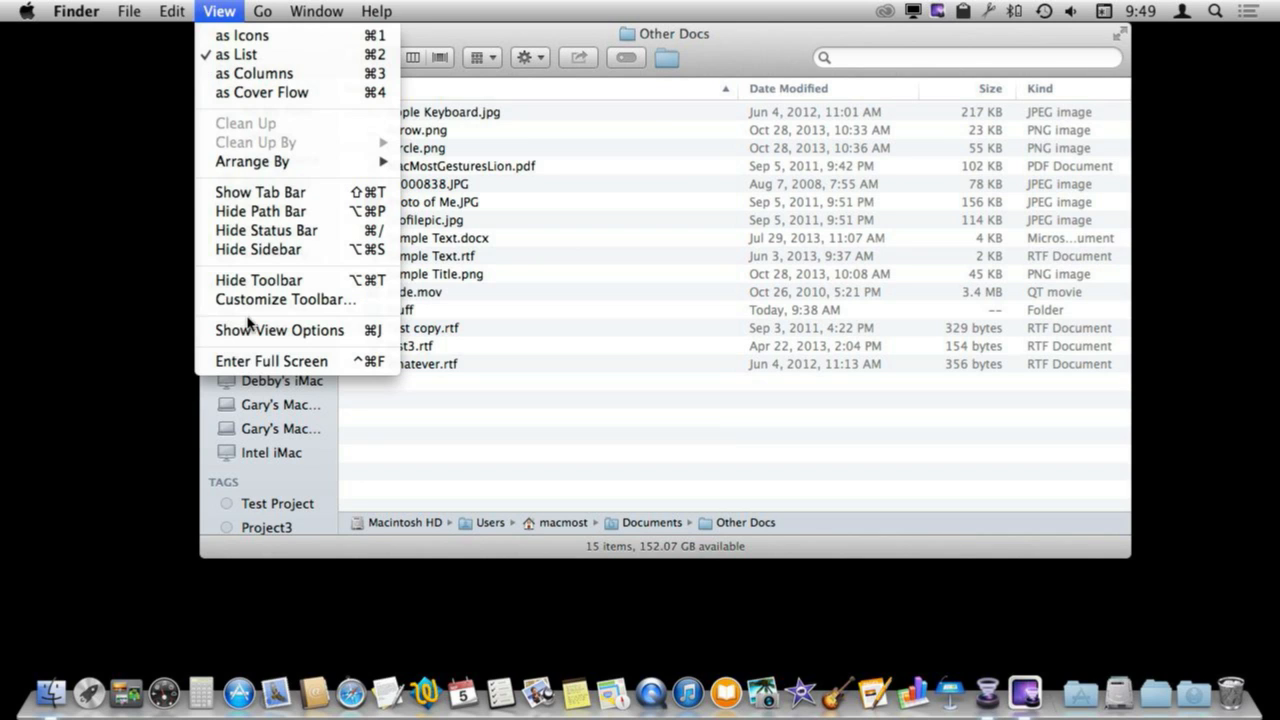
# Open View Options, toggle the Date Created and Date Last Opened columns, and narrow the Name column.
pyautogui.click(279, 330)
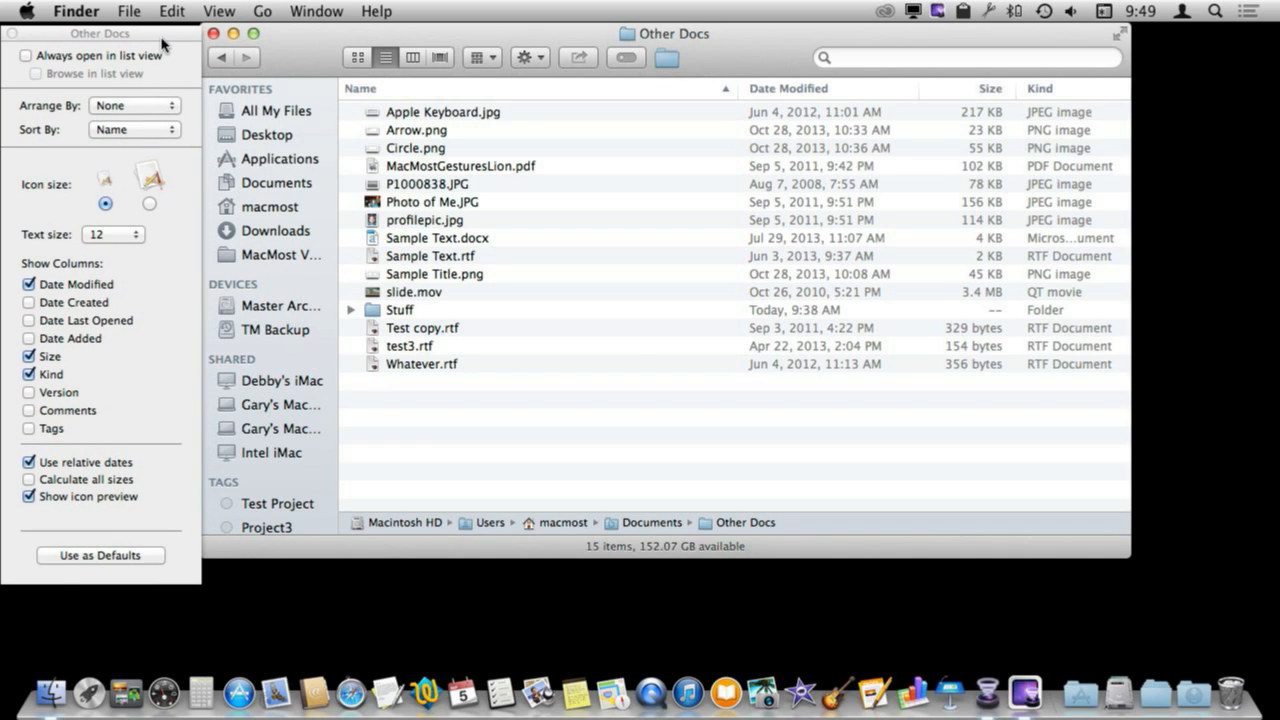
pyautogui.moveTo(40, 310)
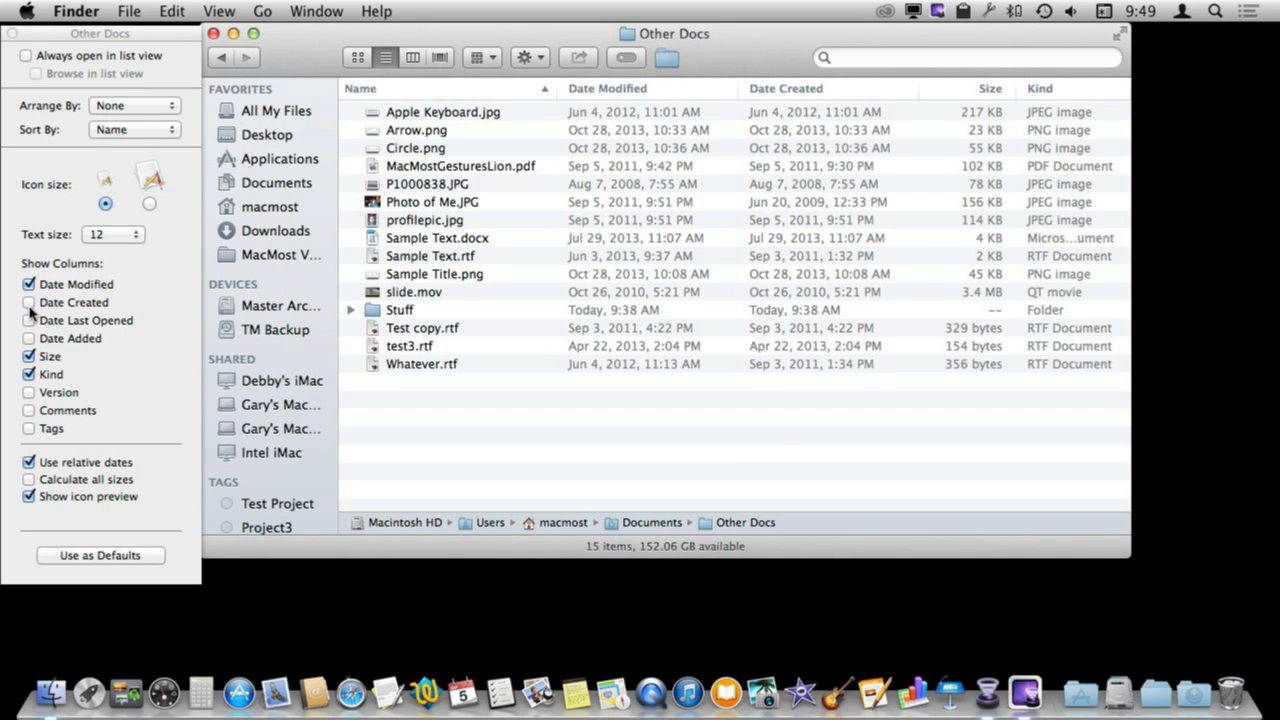
pyautogui.click(29, 320)
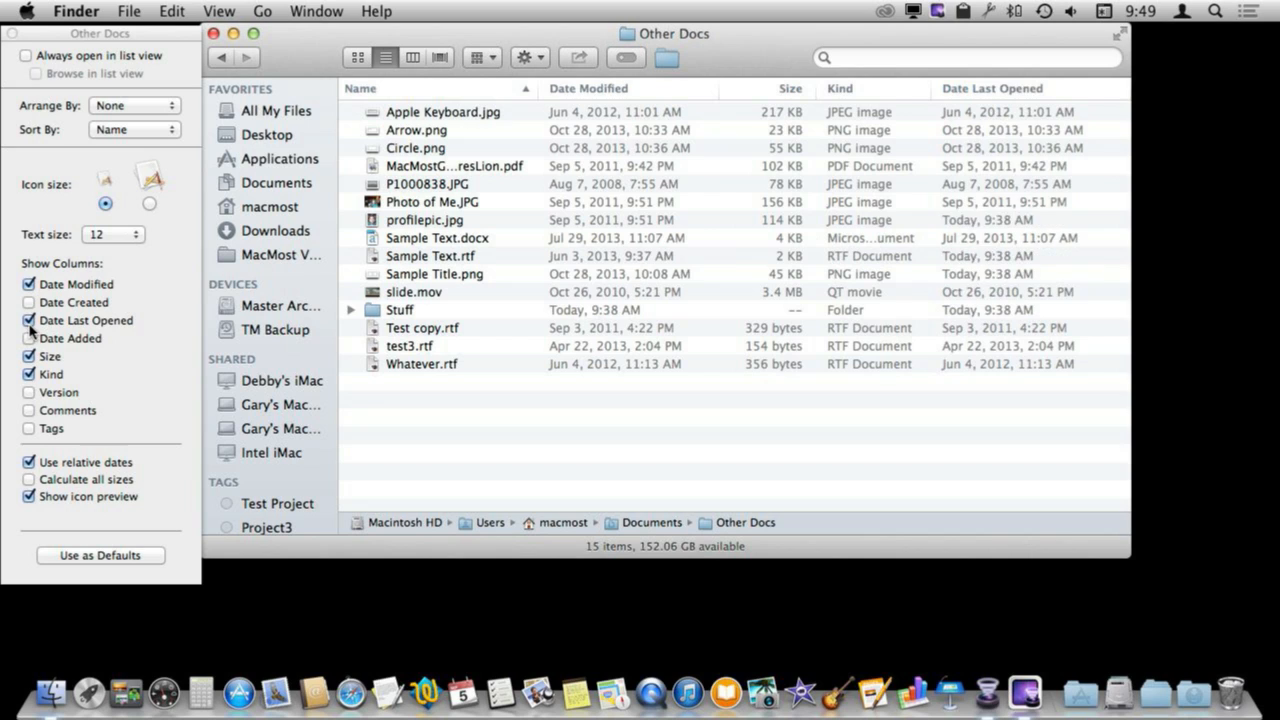
pyautogui.click(29, 320)
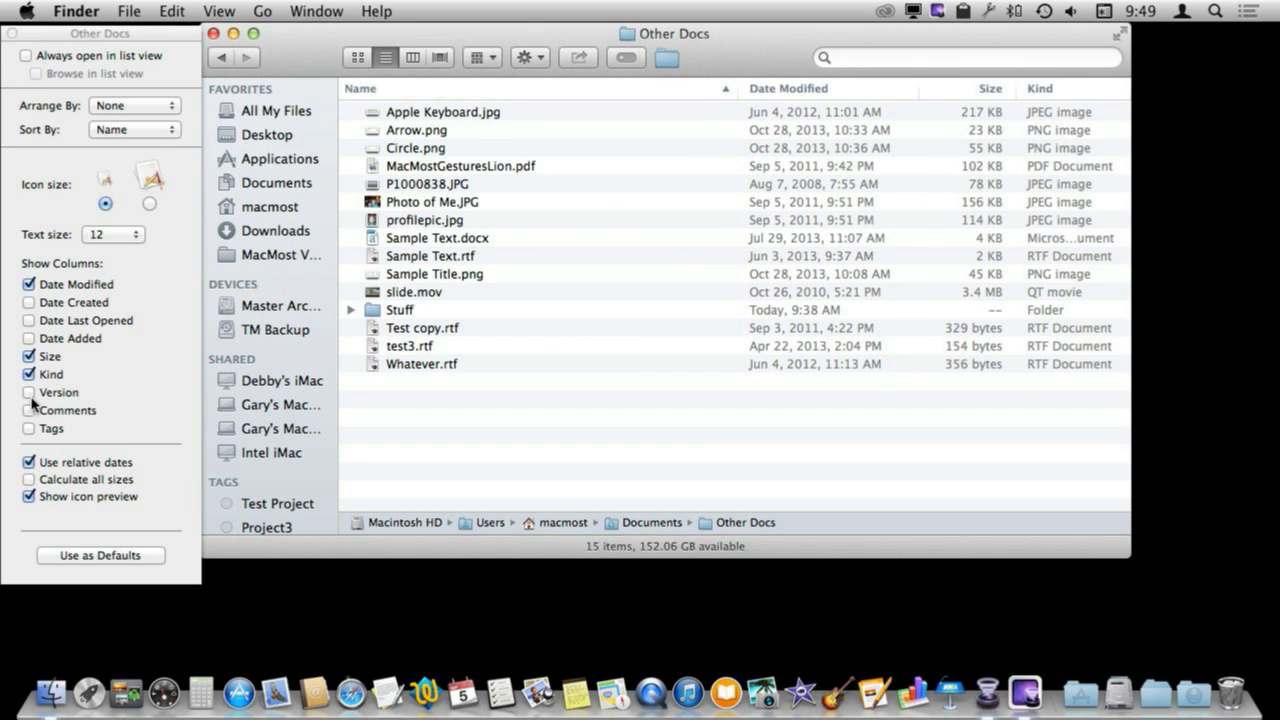
pyautogui.moveTo(28, 437)
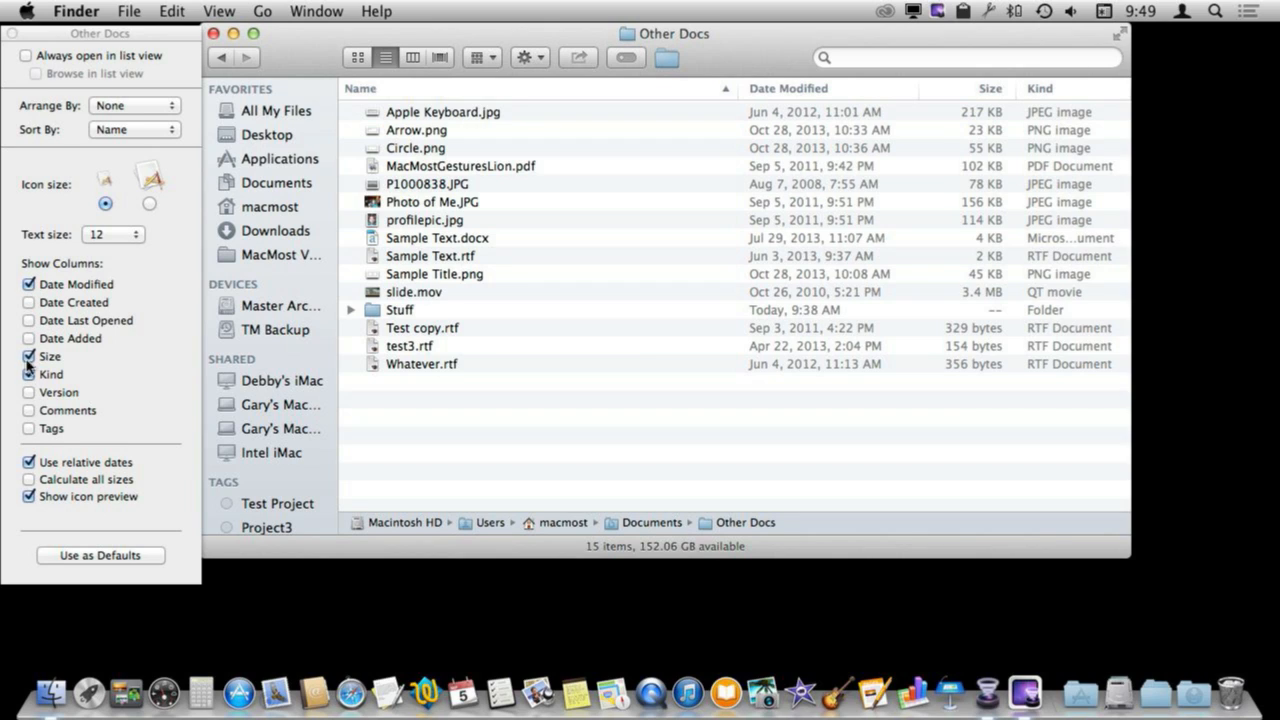
pyautogui.click(29, 374)
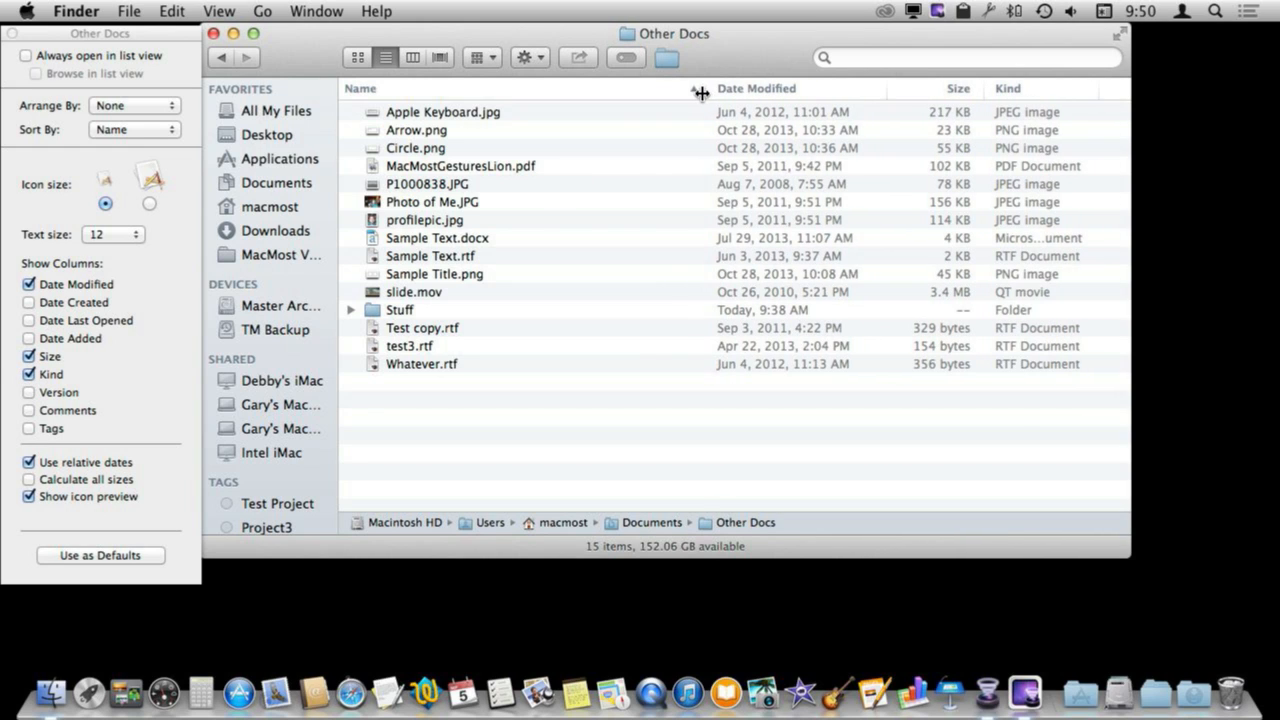
pyautogui.moveTo(700, 88); pyautogui.dragTo(630, 88)
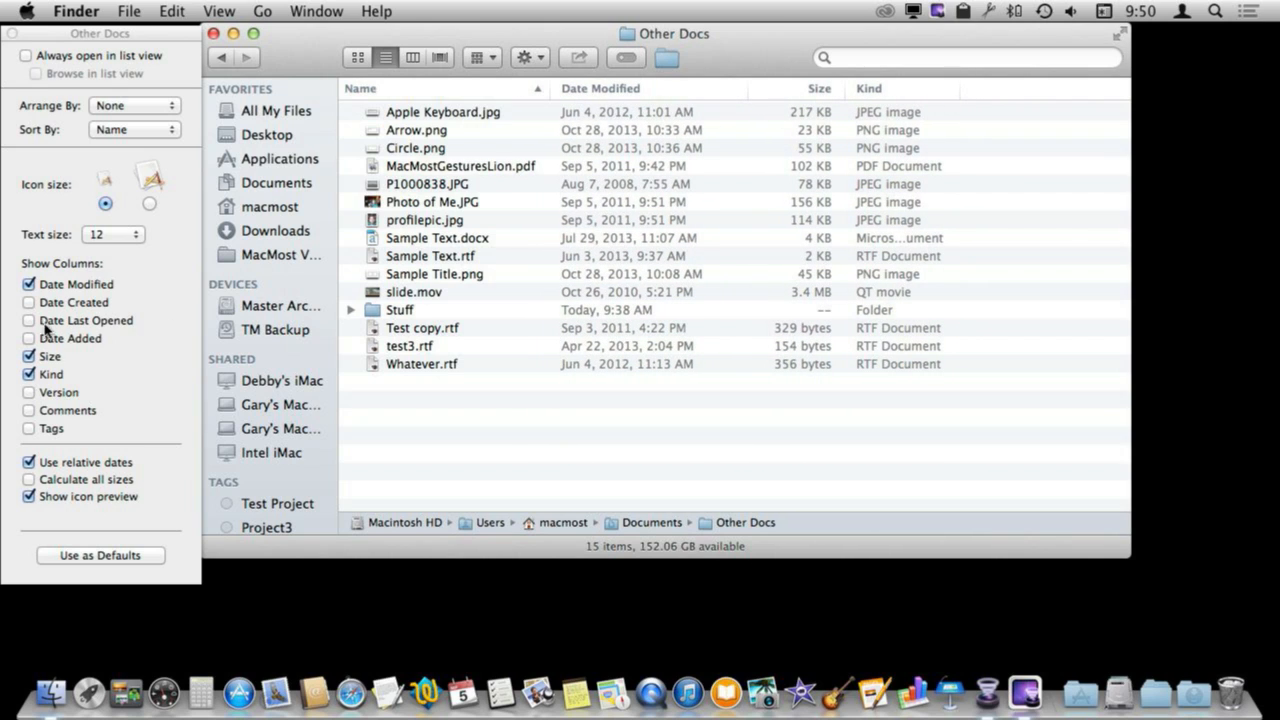
# Show the Date Last Opened column and sort the list by Size, largest first.
pyautogui.click(29, 320)
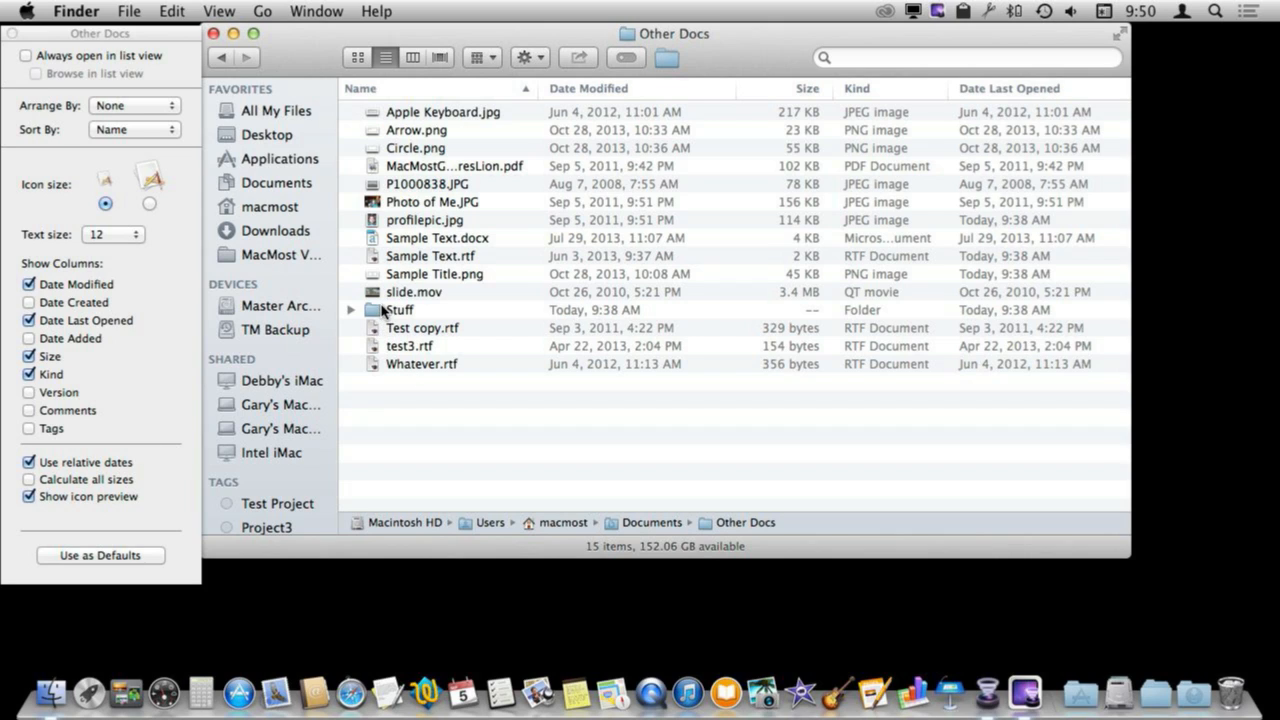
pyautogui.moveTo(415, 330)
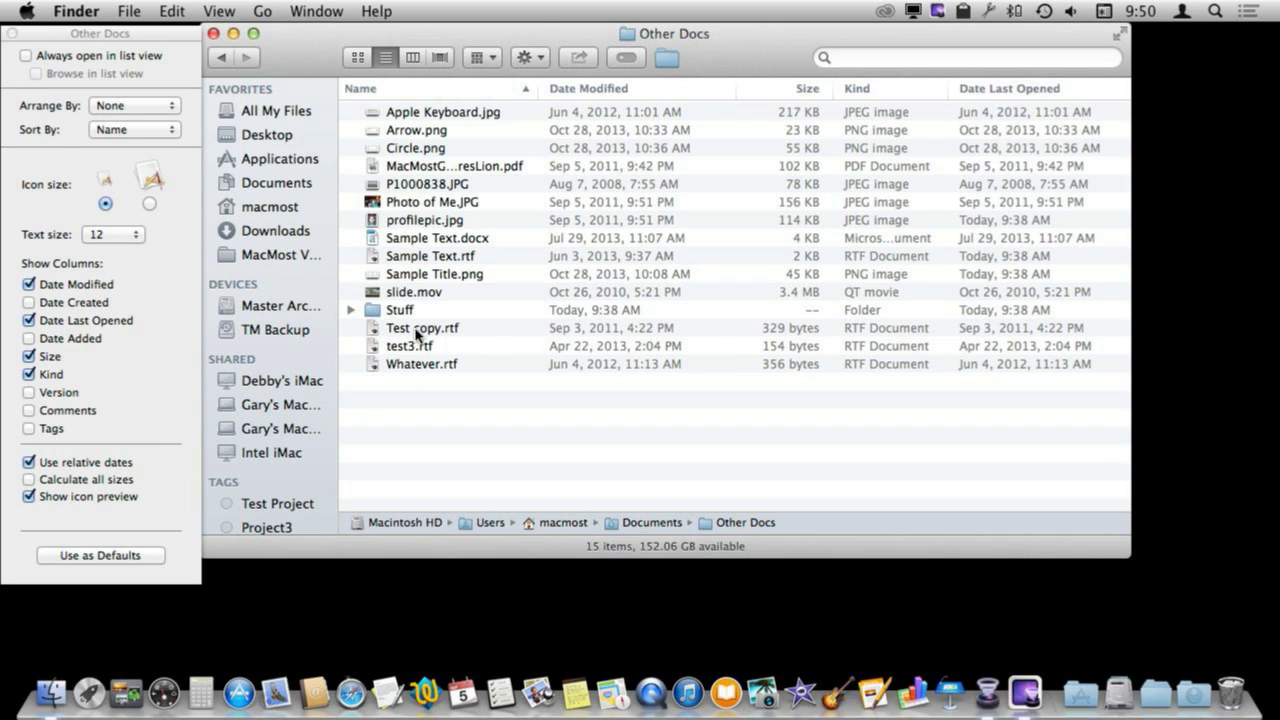
pyautogui.moveTo(812, 320)
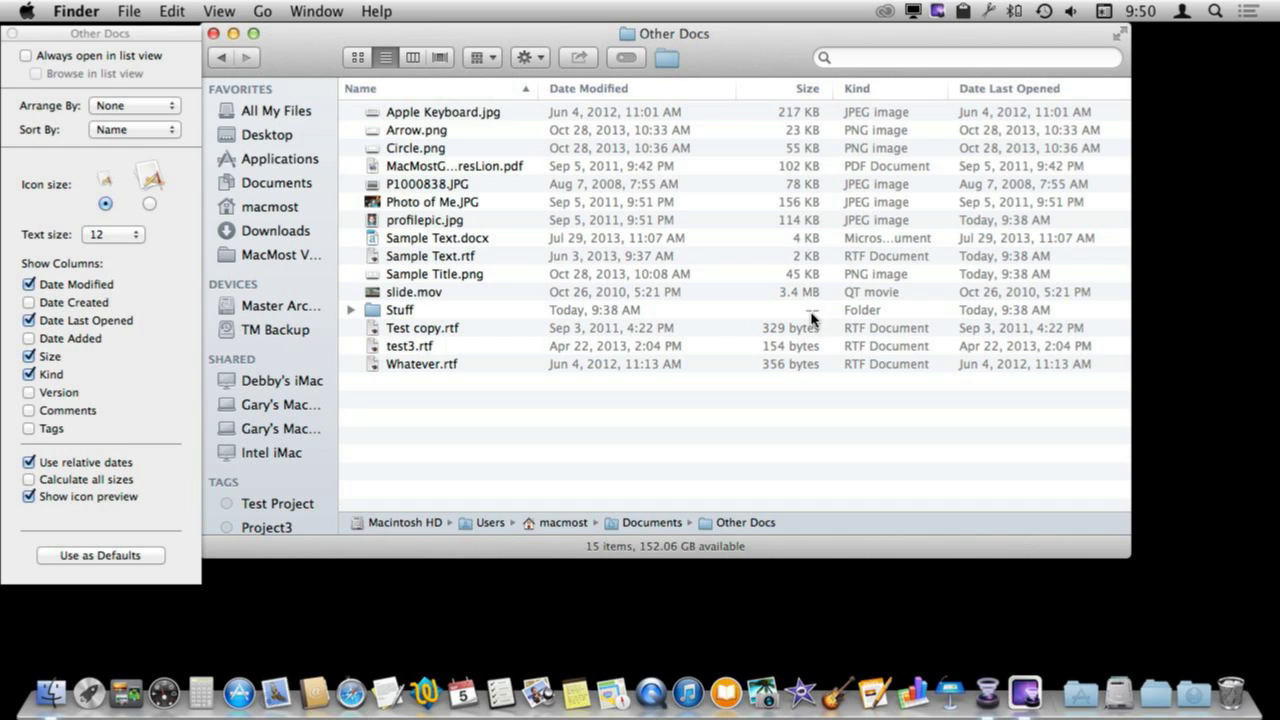
pyautogui.click(803, 88)
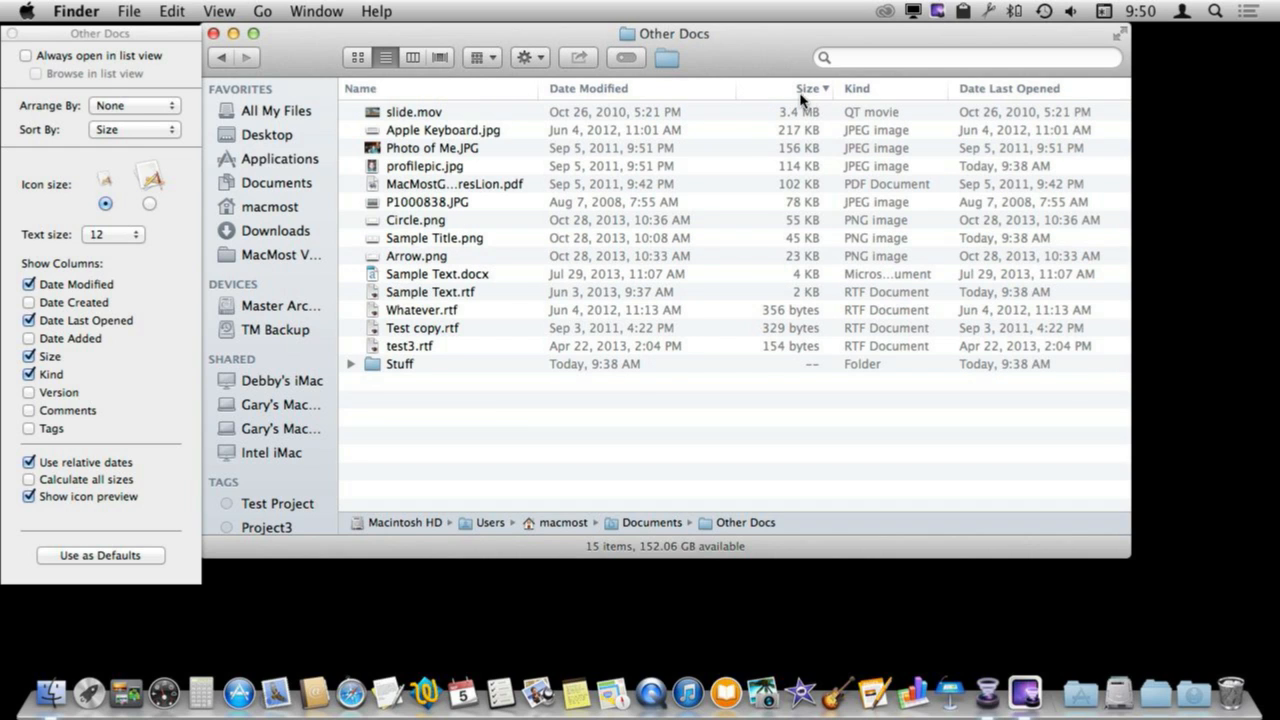
pyautogui.moveTo(375, 372)
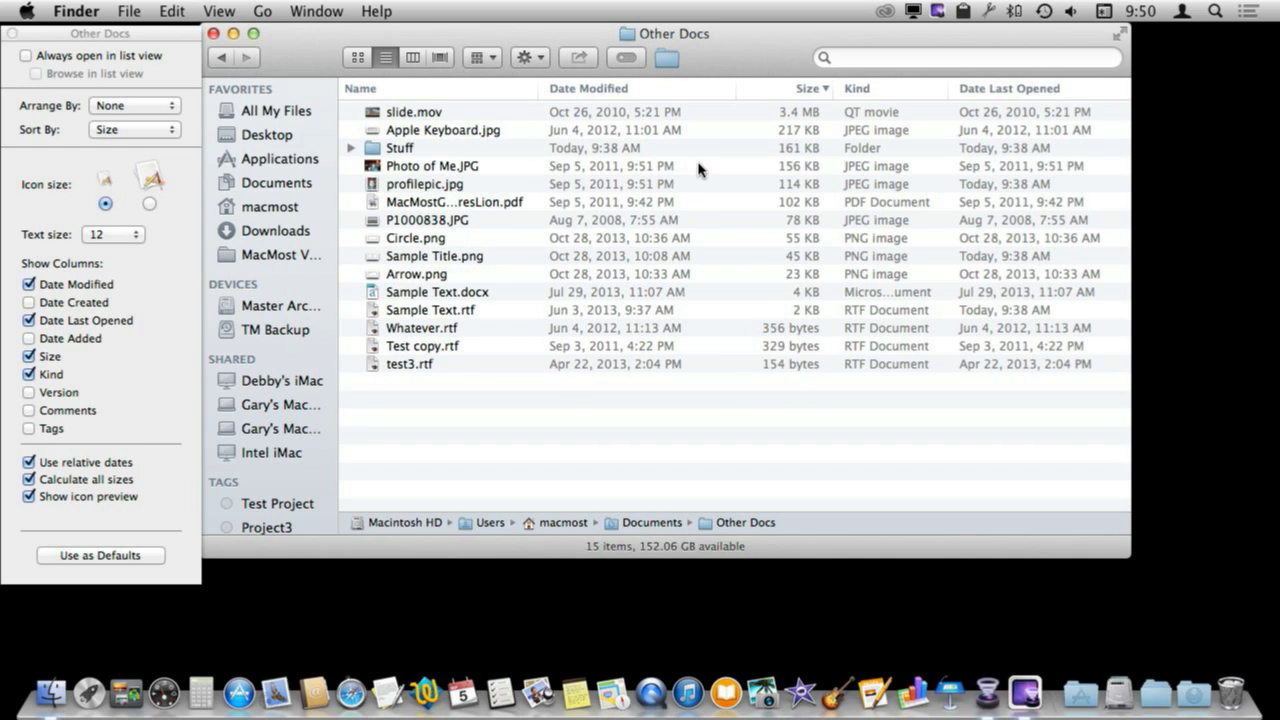
pyautogui.moveTo(402, 155)
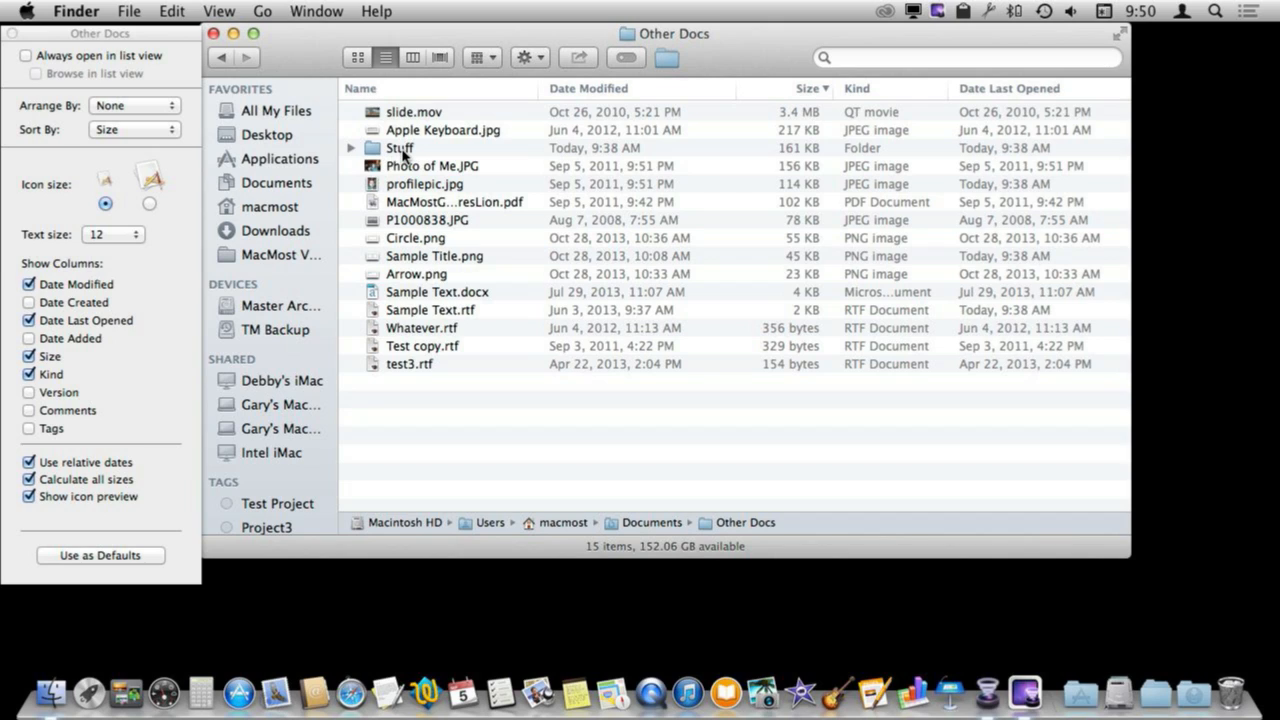
pyautogui.moveTo(803, 155)
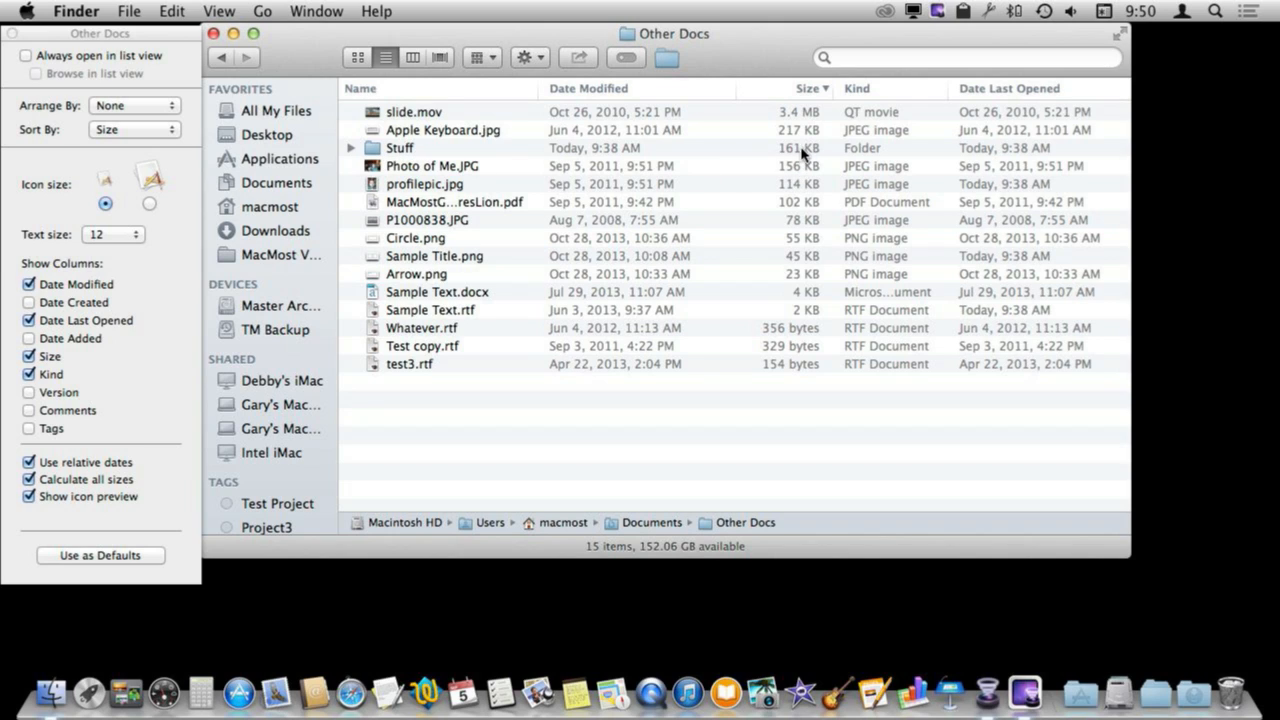
pyautogui.moveTo(630, 150)
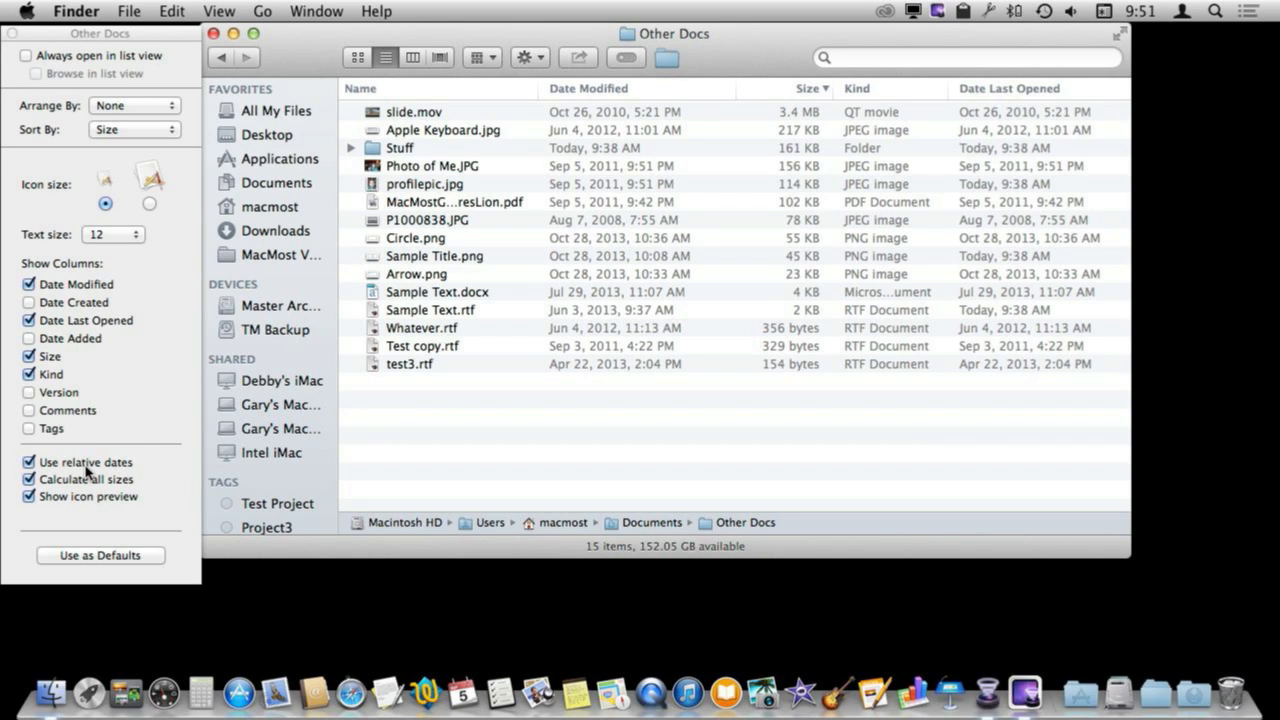
pyautogui.moveTo(583, 158)
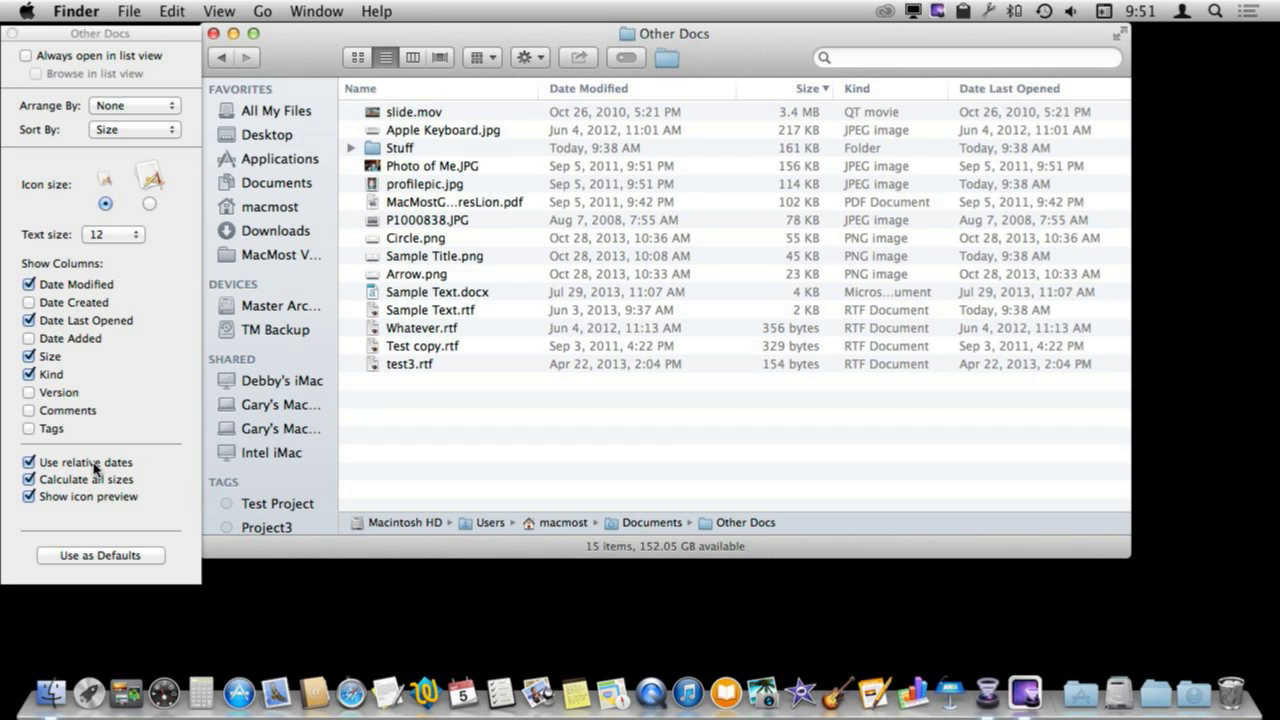
# Enable calculated folder sizes in View Options so Stuff shows 161 KB.
pyautogui.click(29, 462)
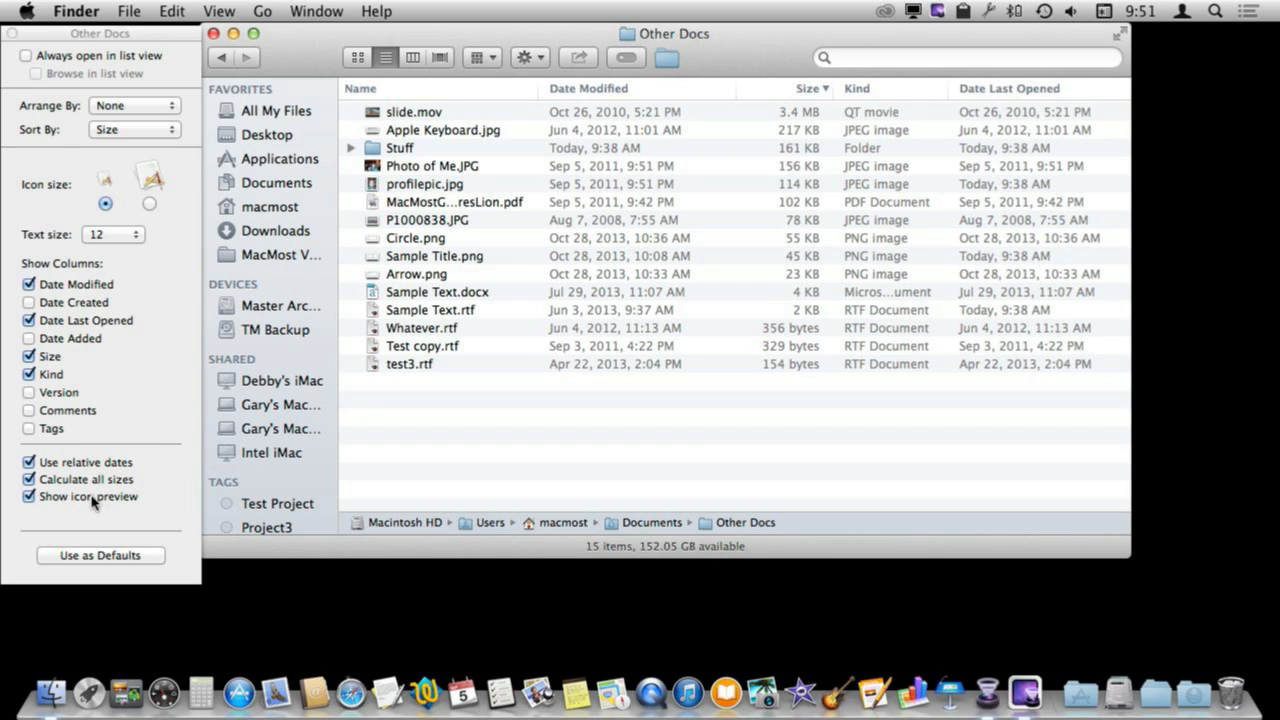
pyautogui.moveTo(375, 185)
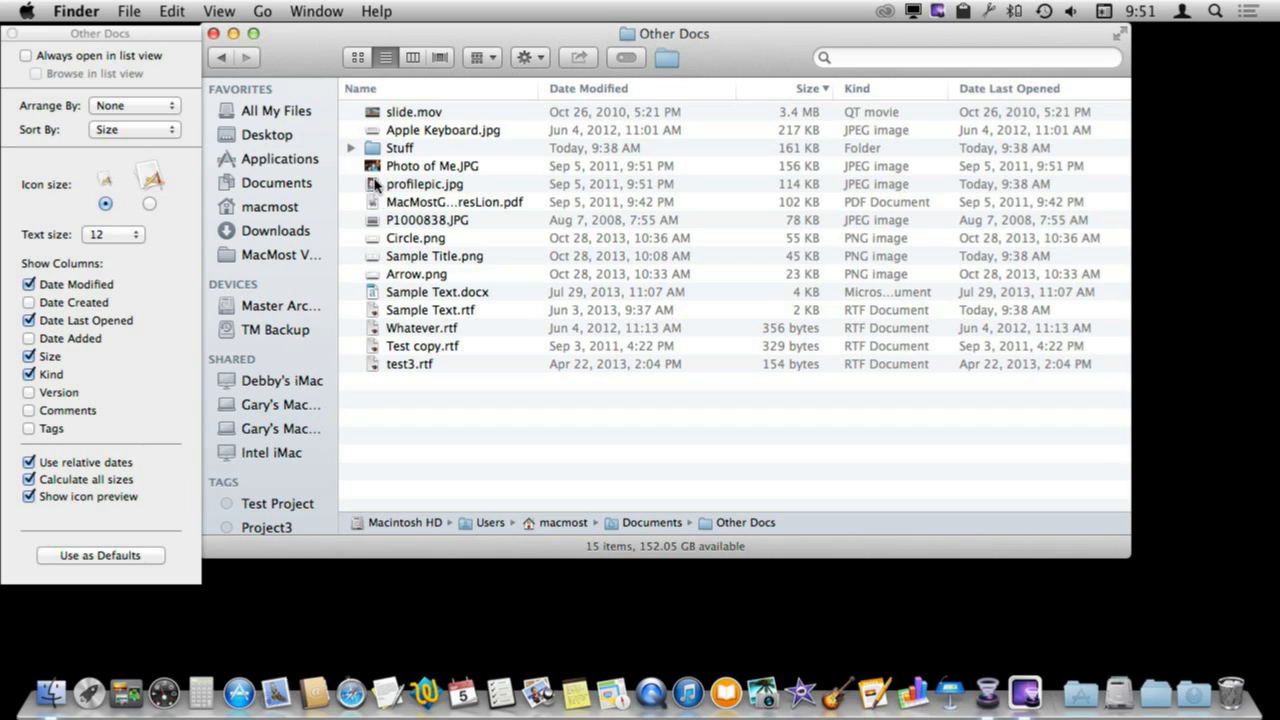
pyautogui.moveTo(297, 389)
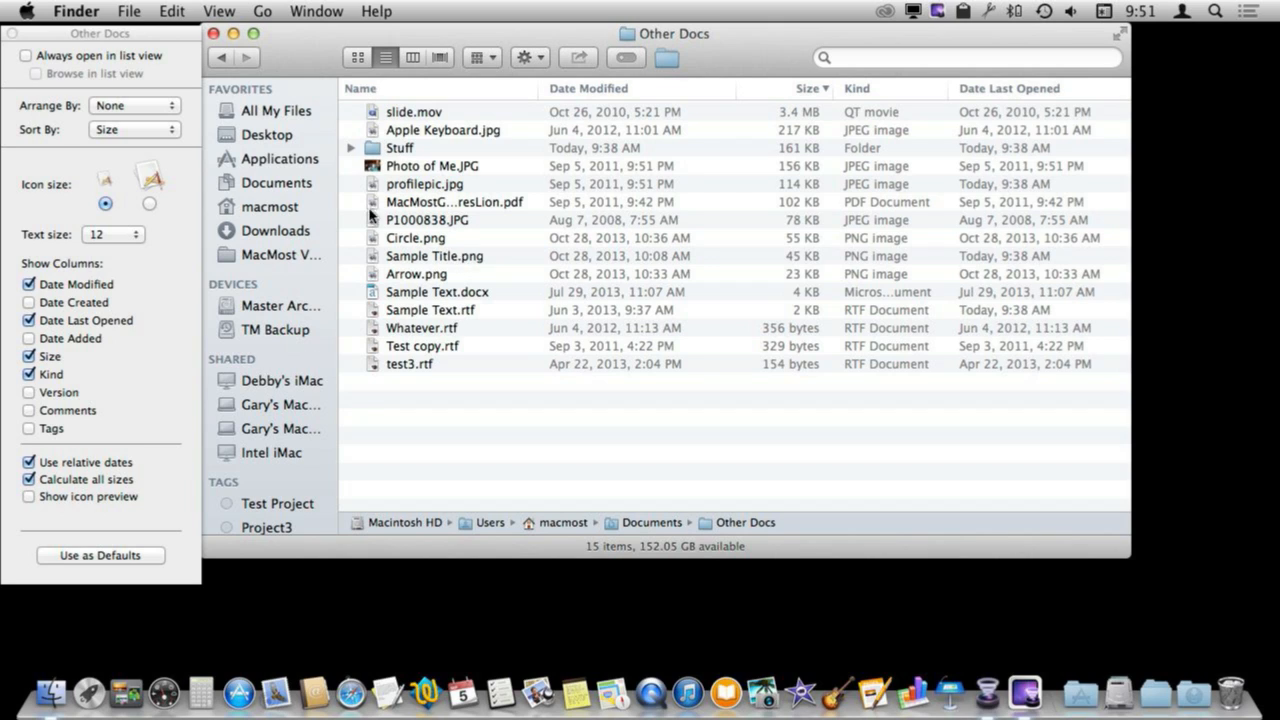
pyautogui.moveTo(373, 255)
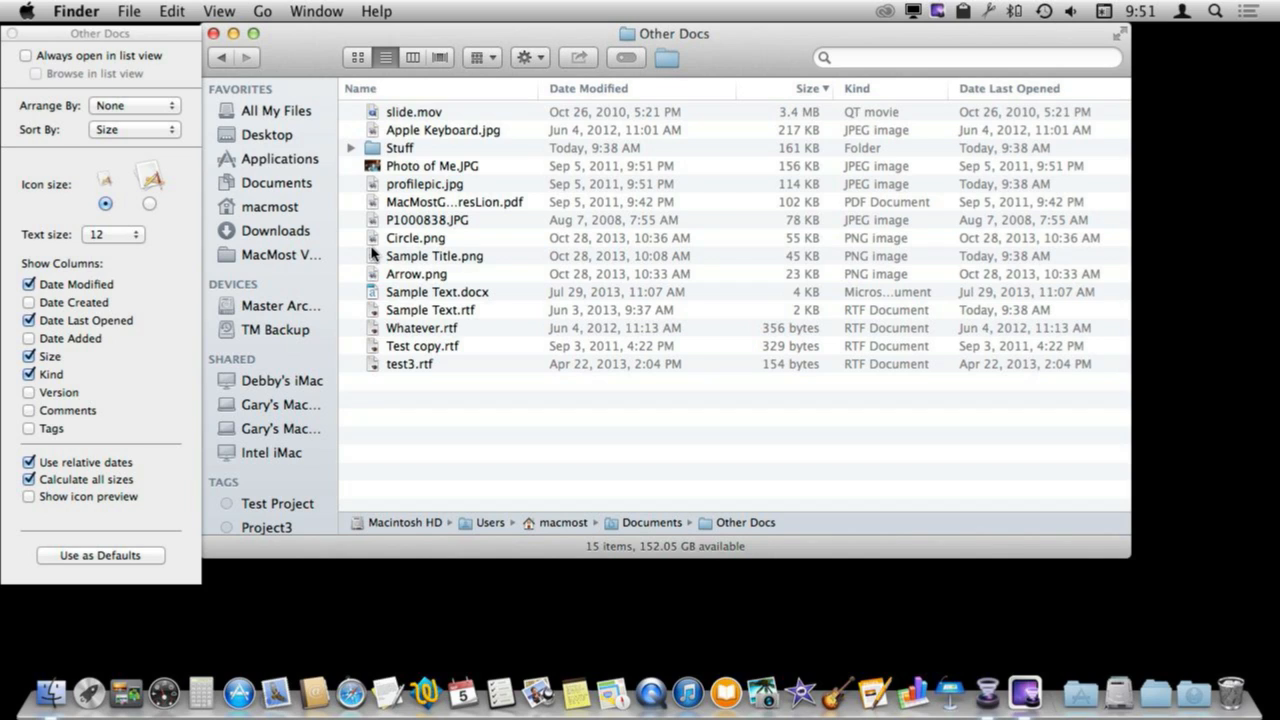
pyautogui.moveTo(373, 291)
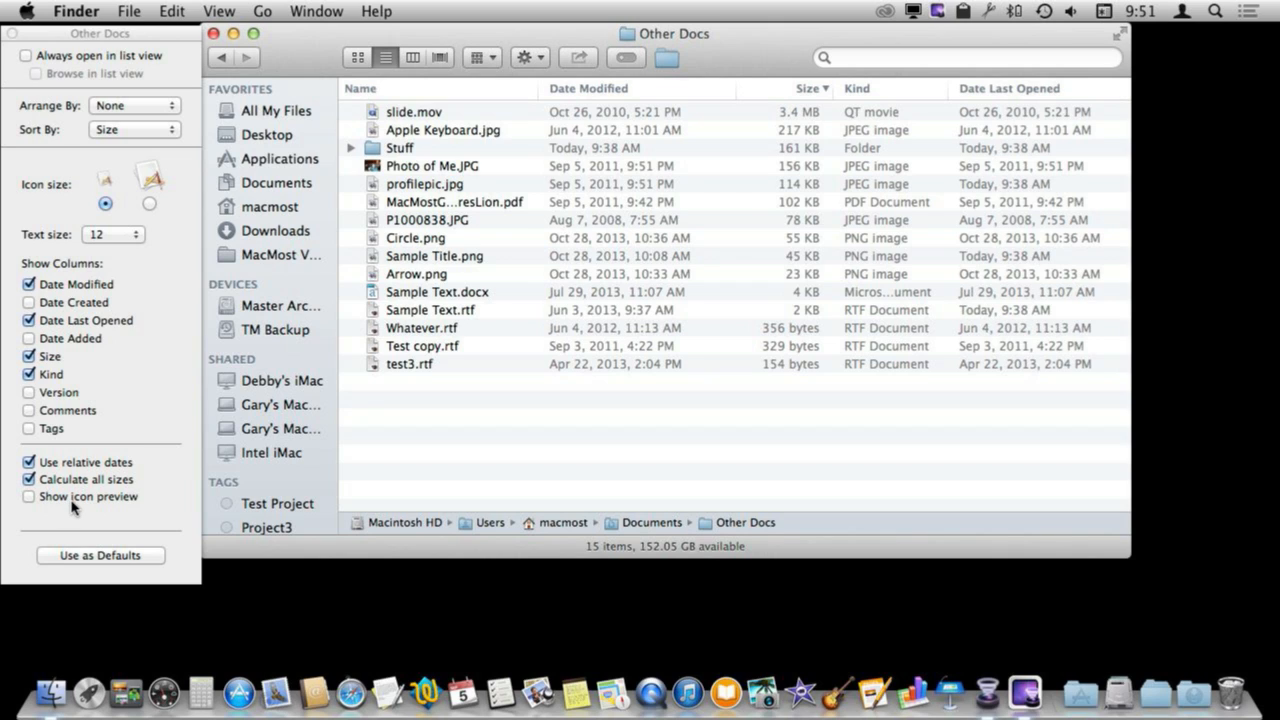
pyautogui.moveTo(222, 483)
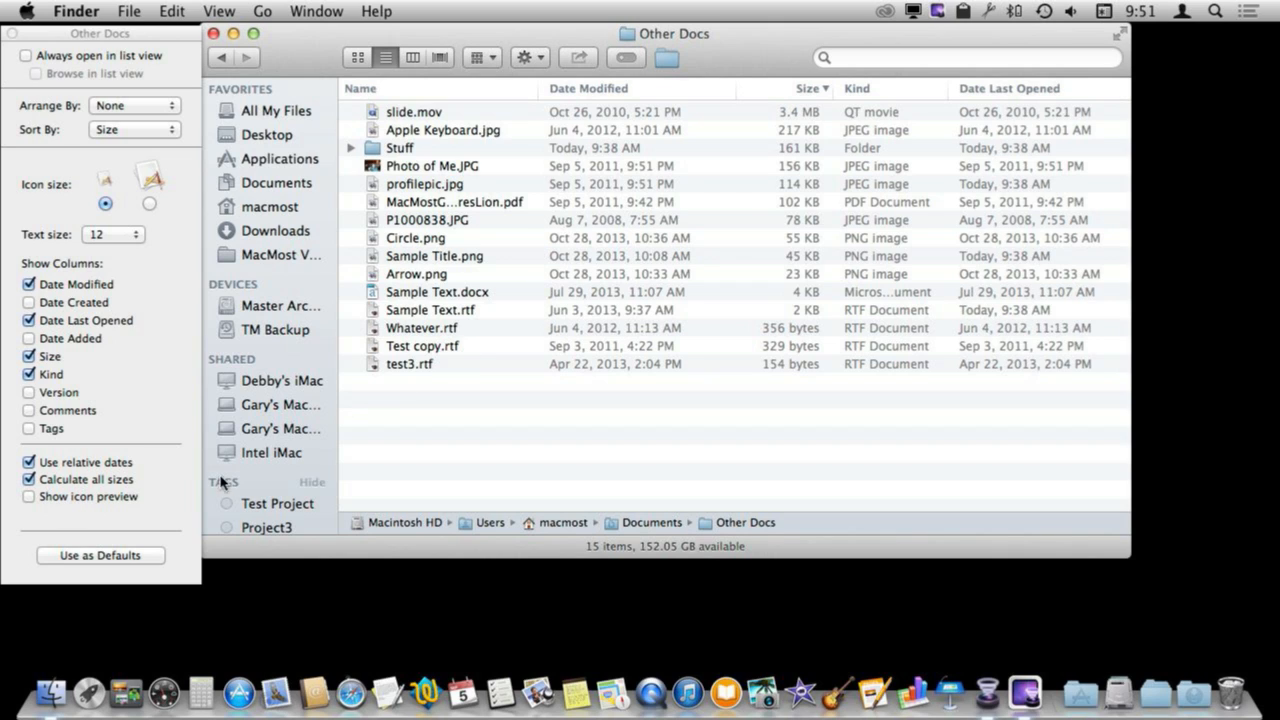
pyautogui.moveTo(90, 505)
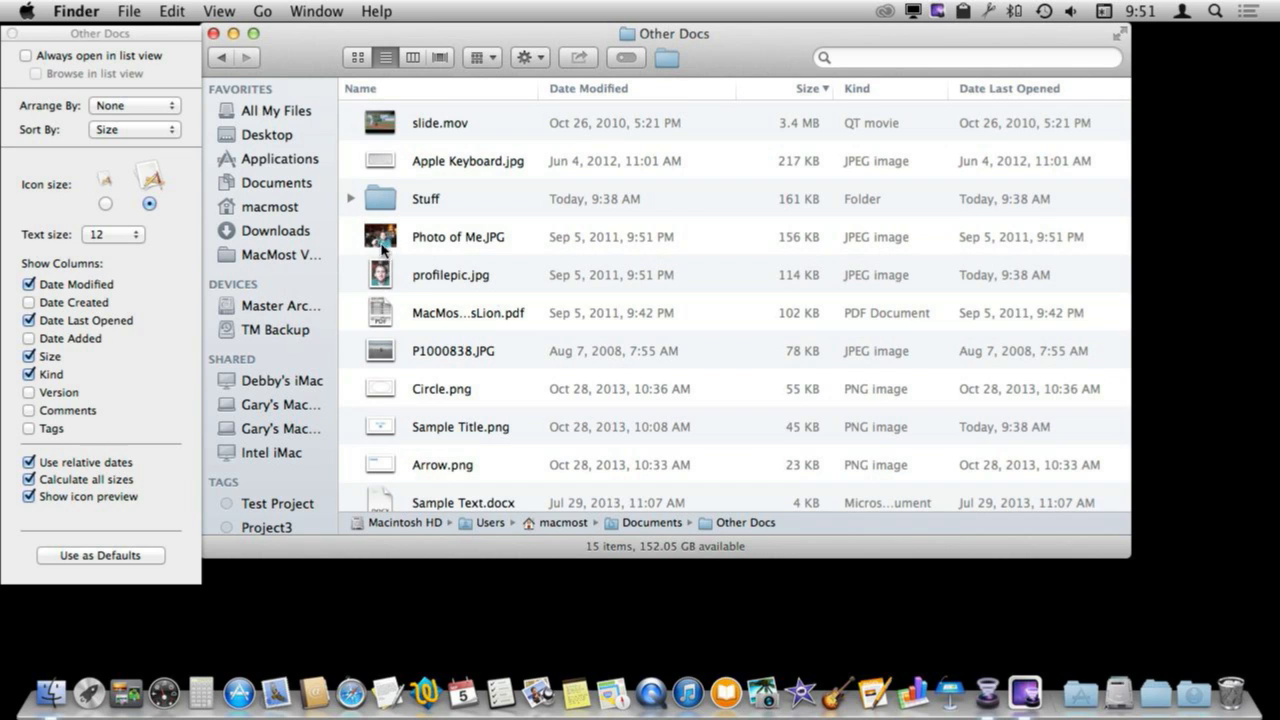
# Return list icons to small and change text size to 10, then back to 12.
pyautogui.click(105, 204)
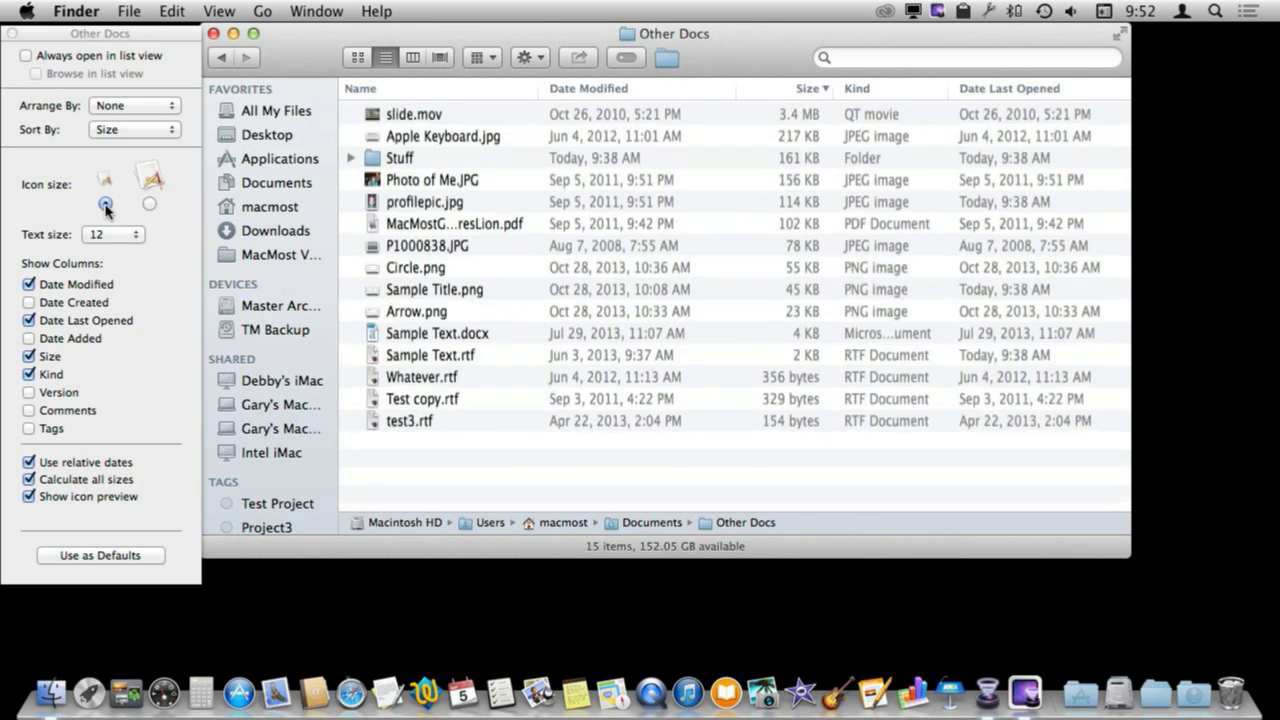
pyautogui.click(113, 234)
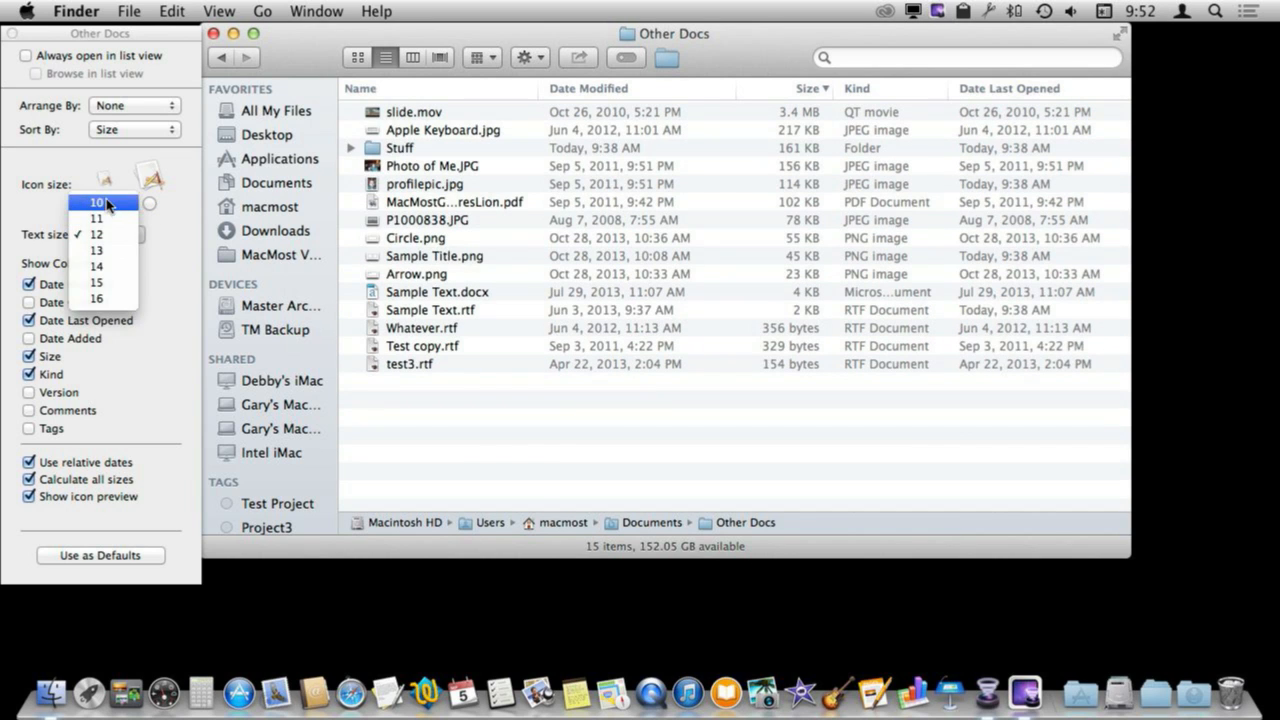
pyautogui.click(96, 202)
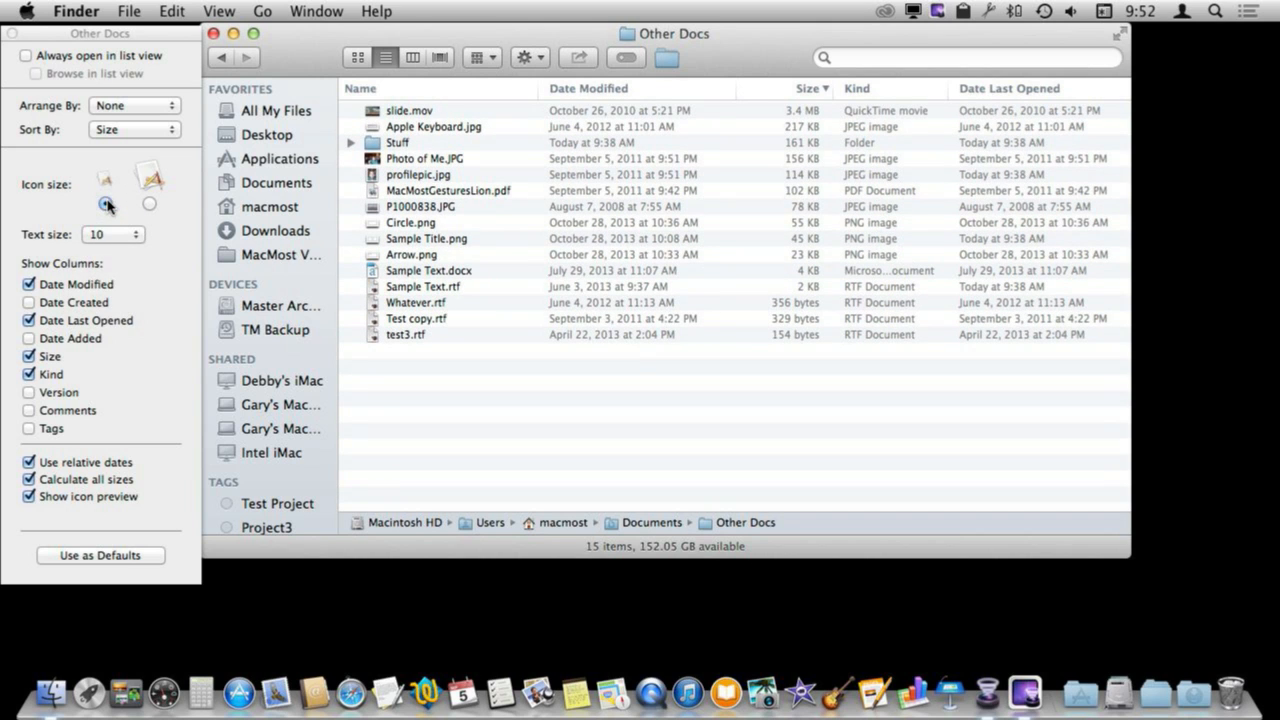
pyautogui.click(113, 234)
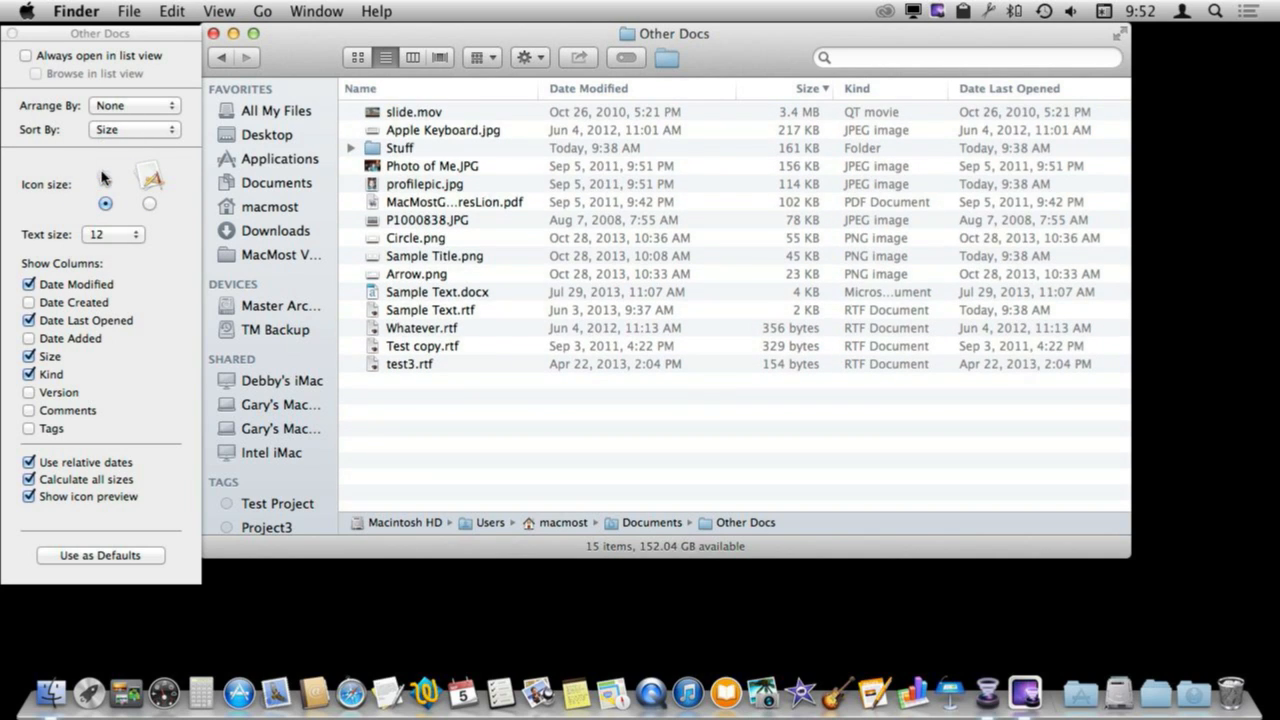
pyautogui.click(415, 238)
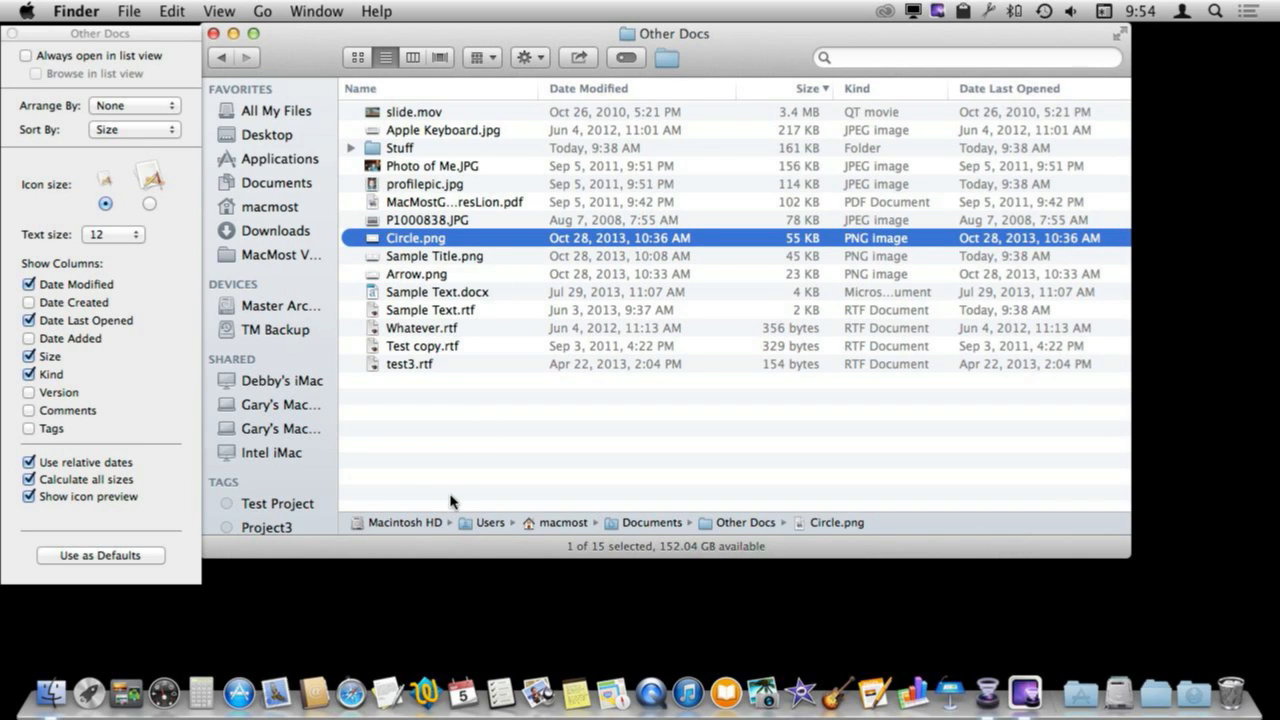
pyautogui.moveTo(399, 537)
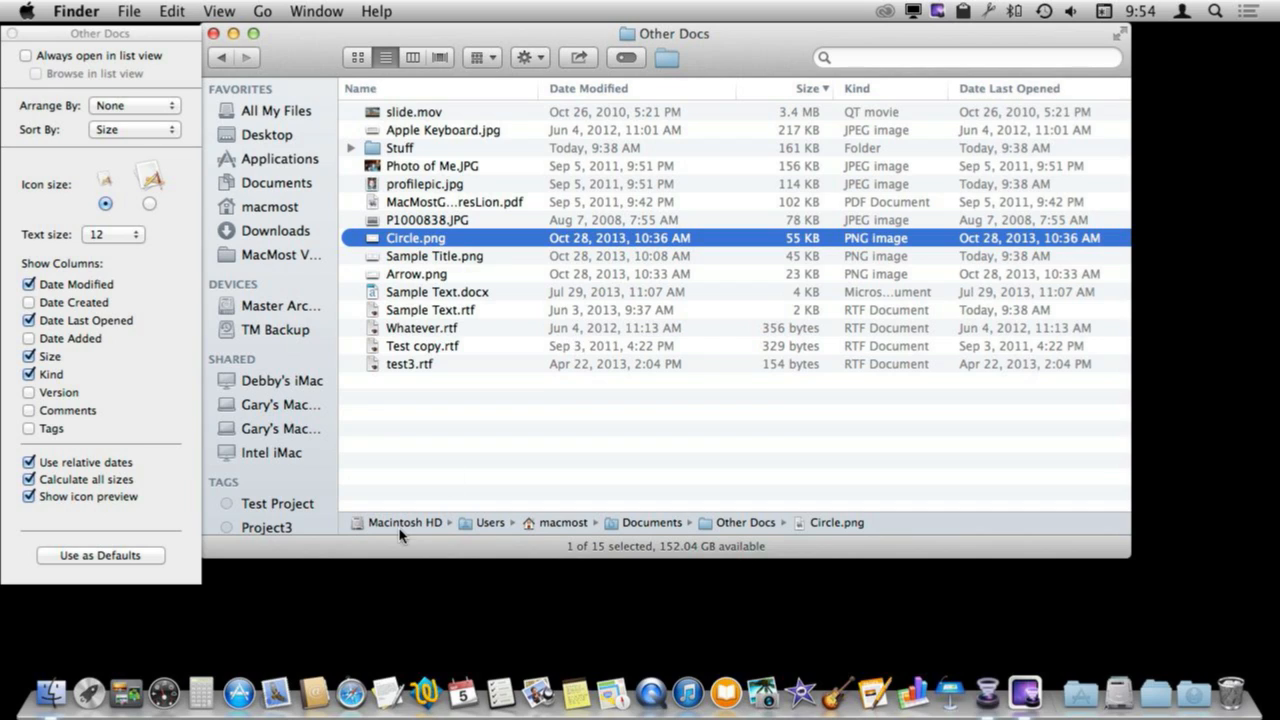
pyautogui.moveTo(505, 537)
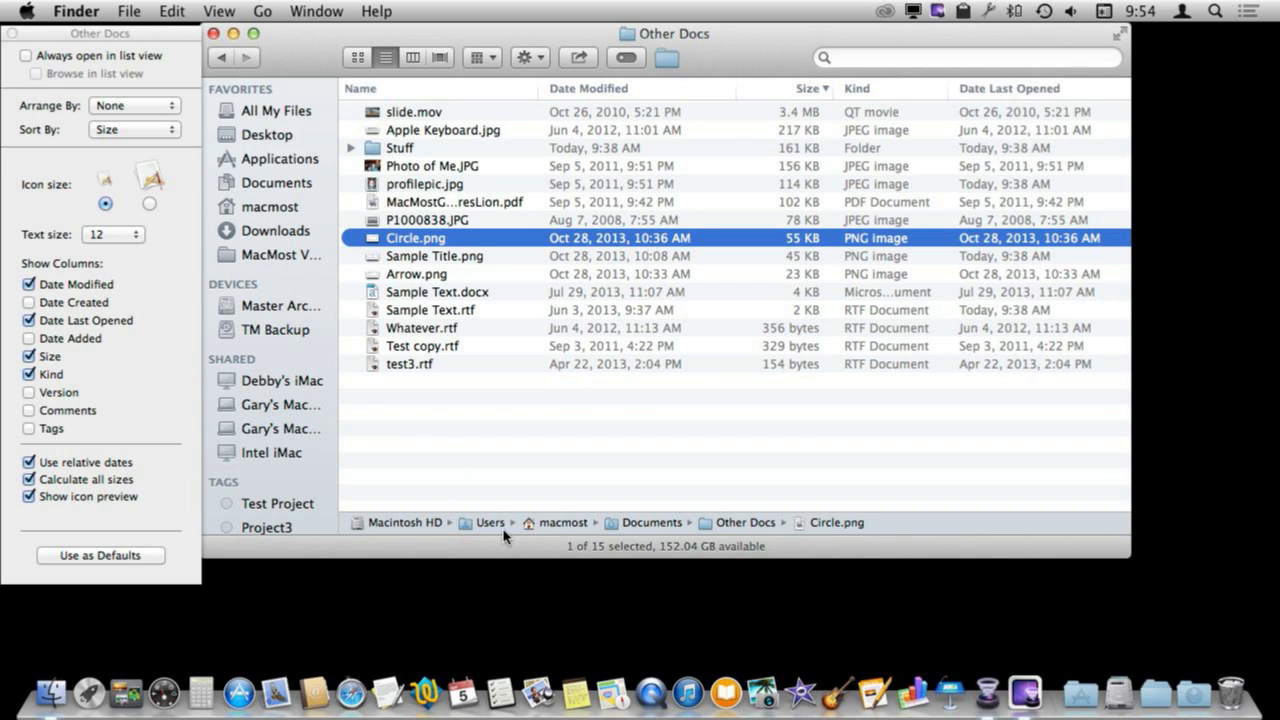
pyautogui.moveTo(380, 527)
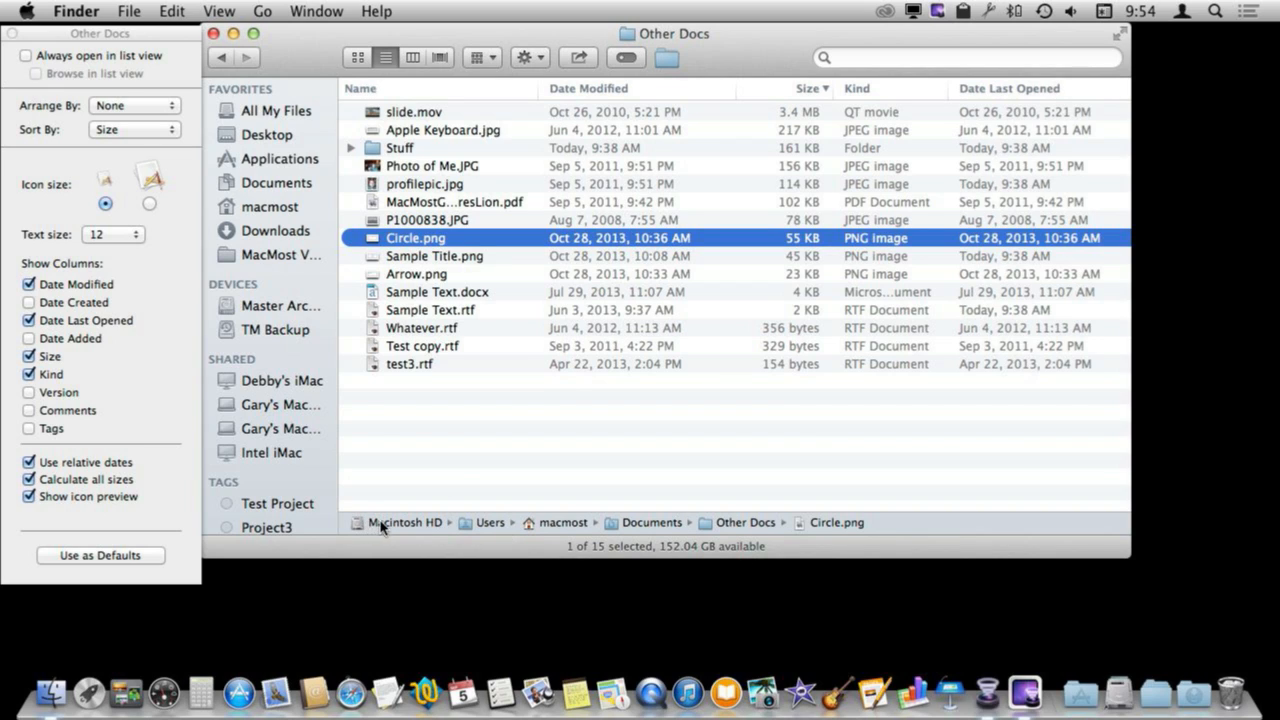
pyautogui.moveTo(770, 537)
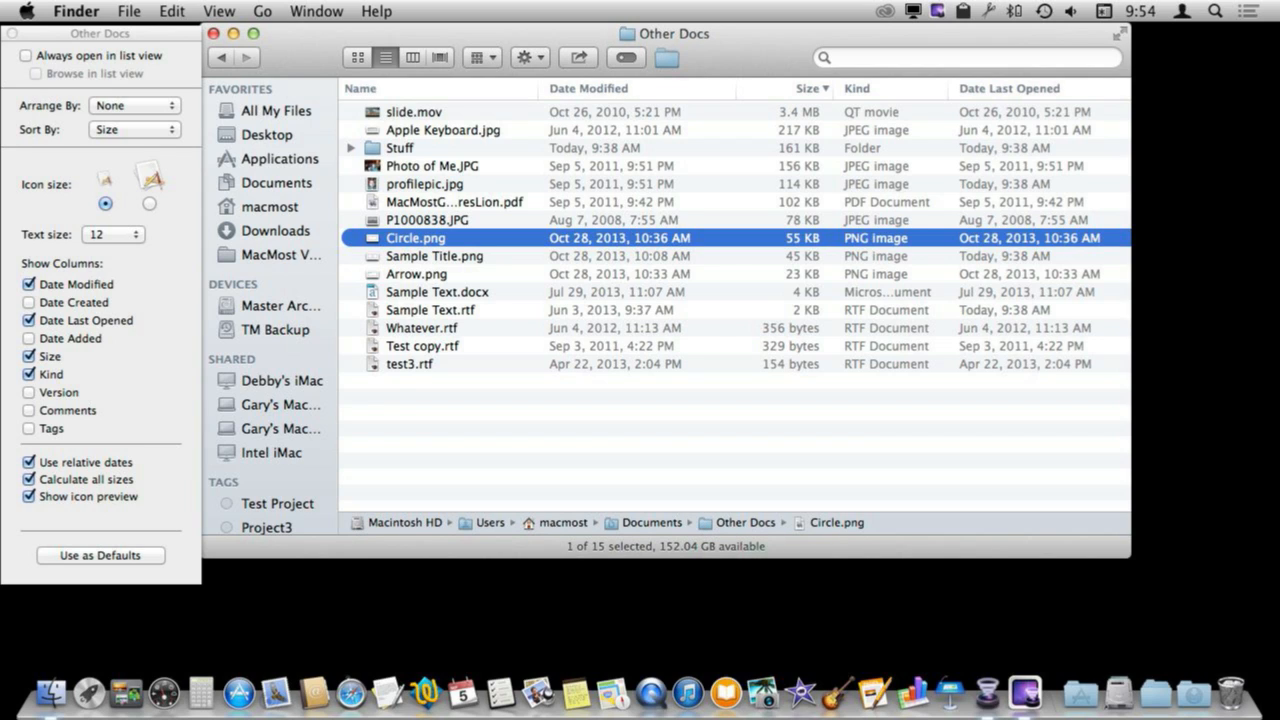
# Show the path bar and select Arrow.png to trace its full location.
pyautogui.click(218, 11)
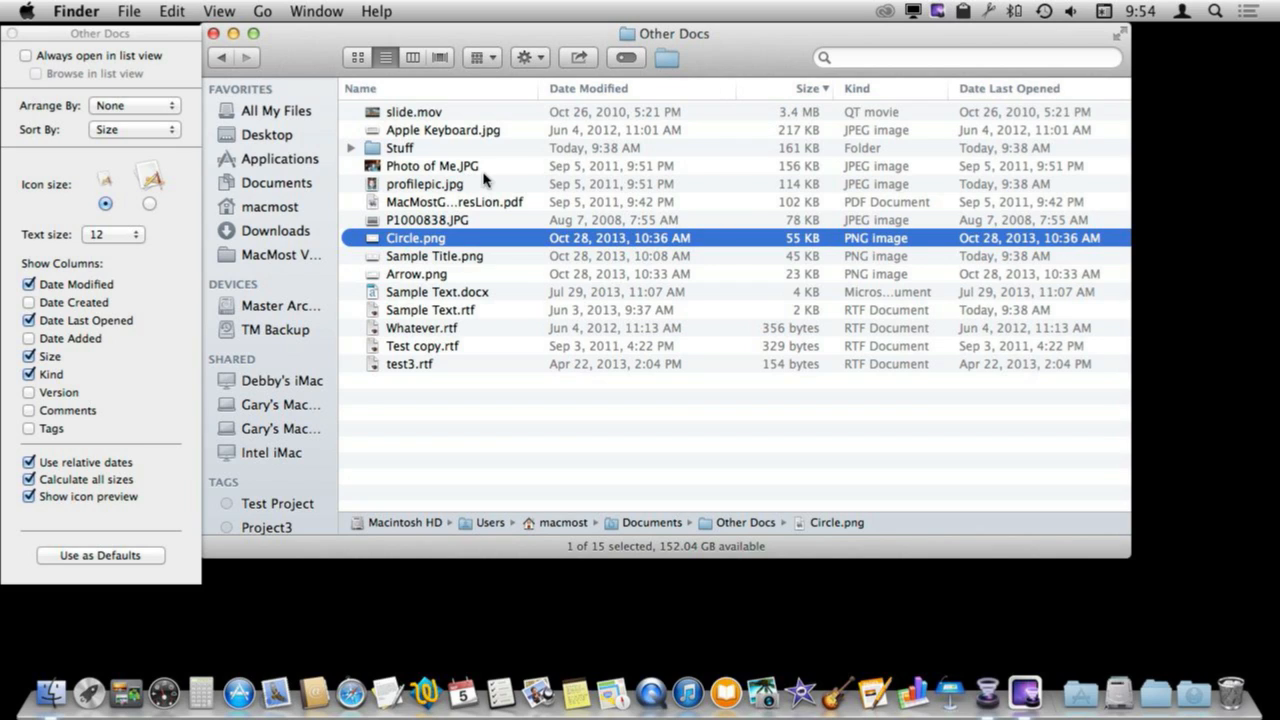
pyautogui.click(416, 273)
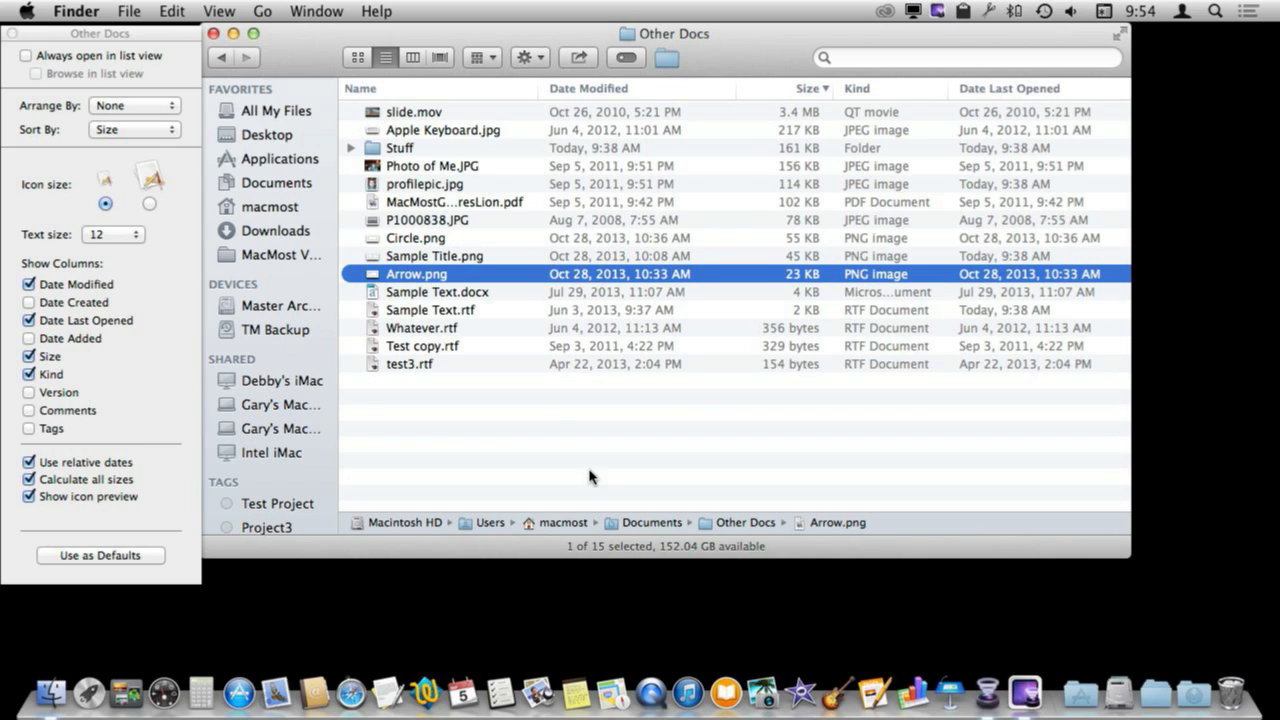
pyautogui.moveTo(860, 530)
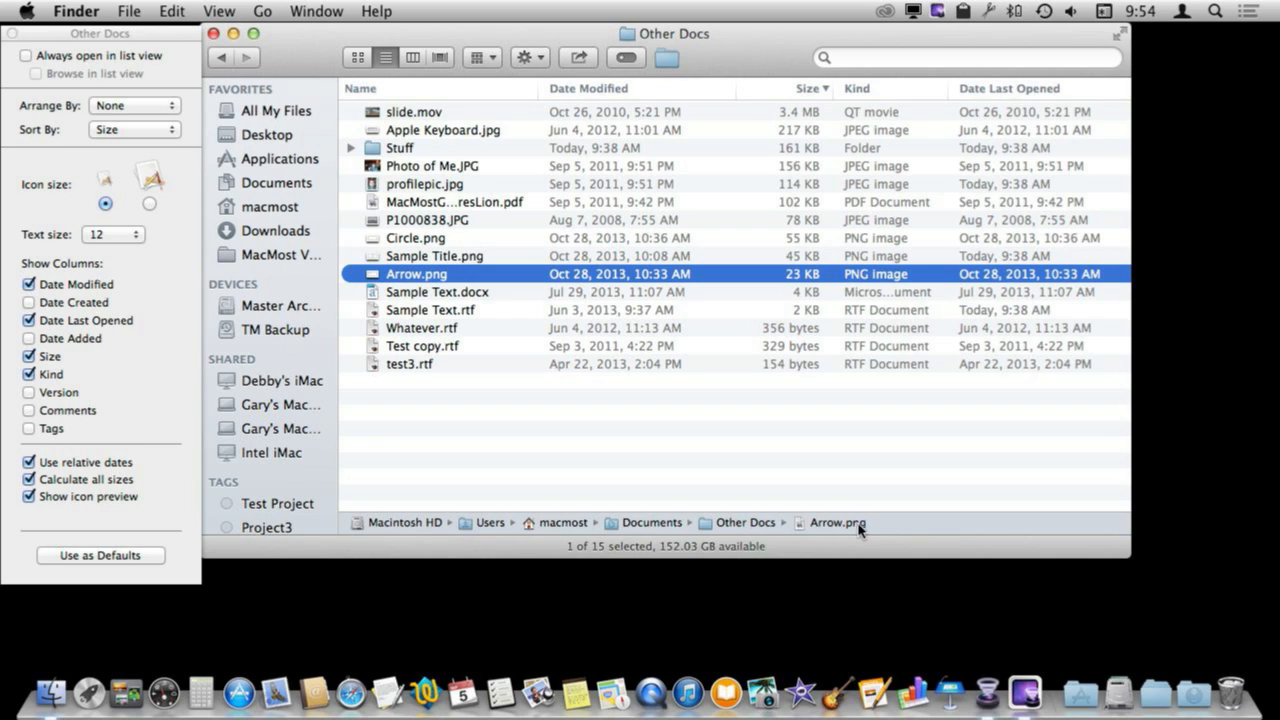
pyautogui.moveTo(812, 529)
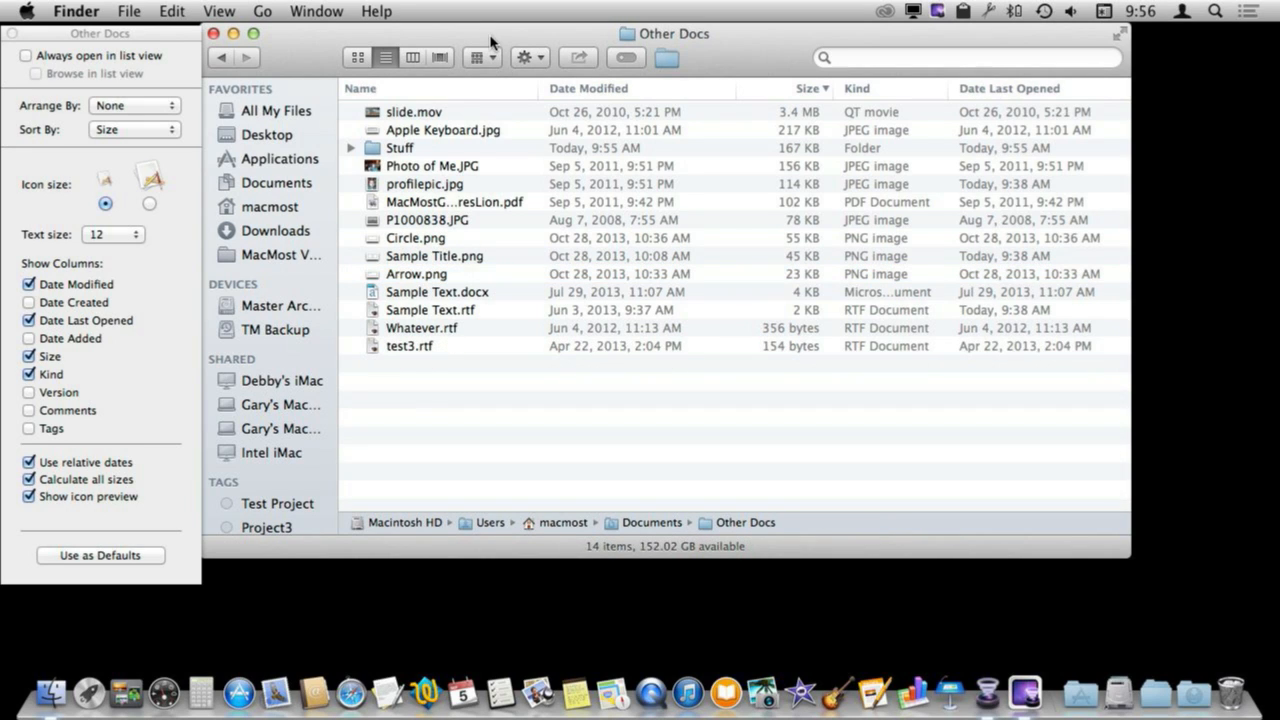
pyautogui.moveTo(413, 237)
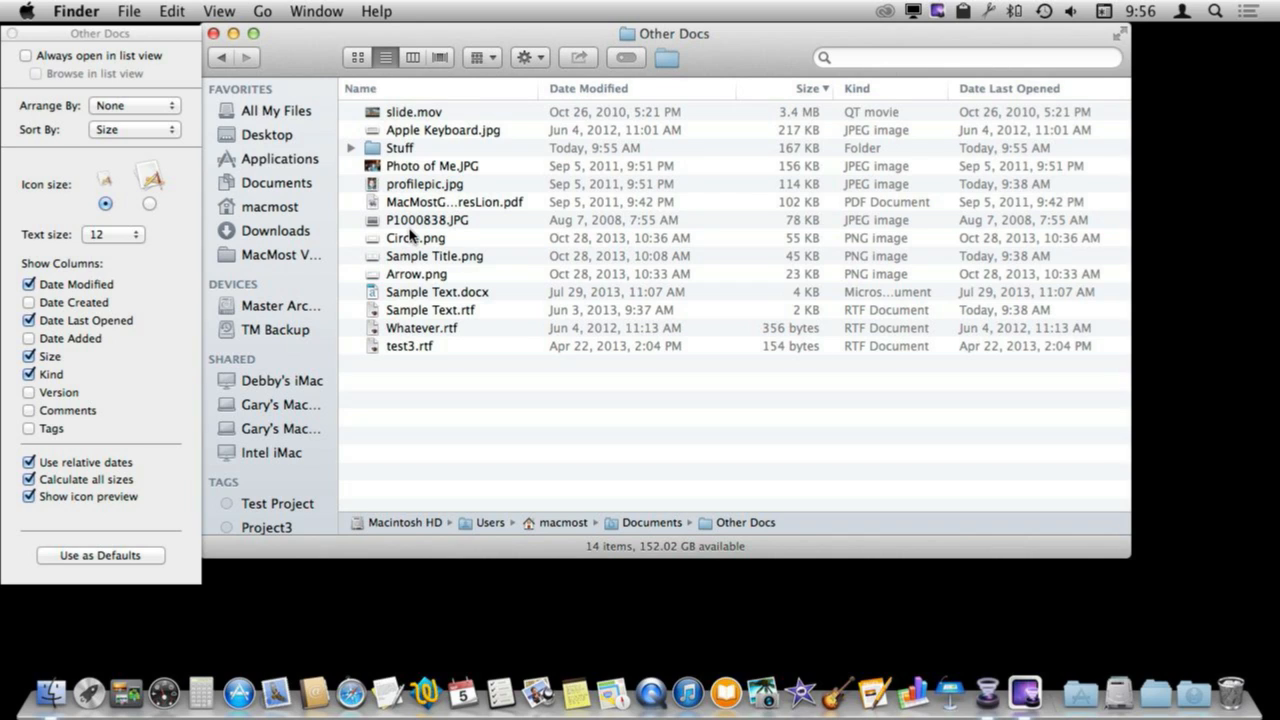
pyautogui.moveTo(400, 277)
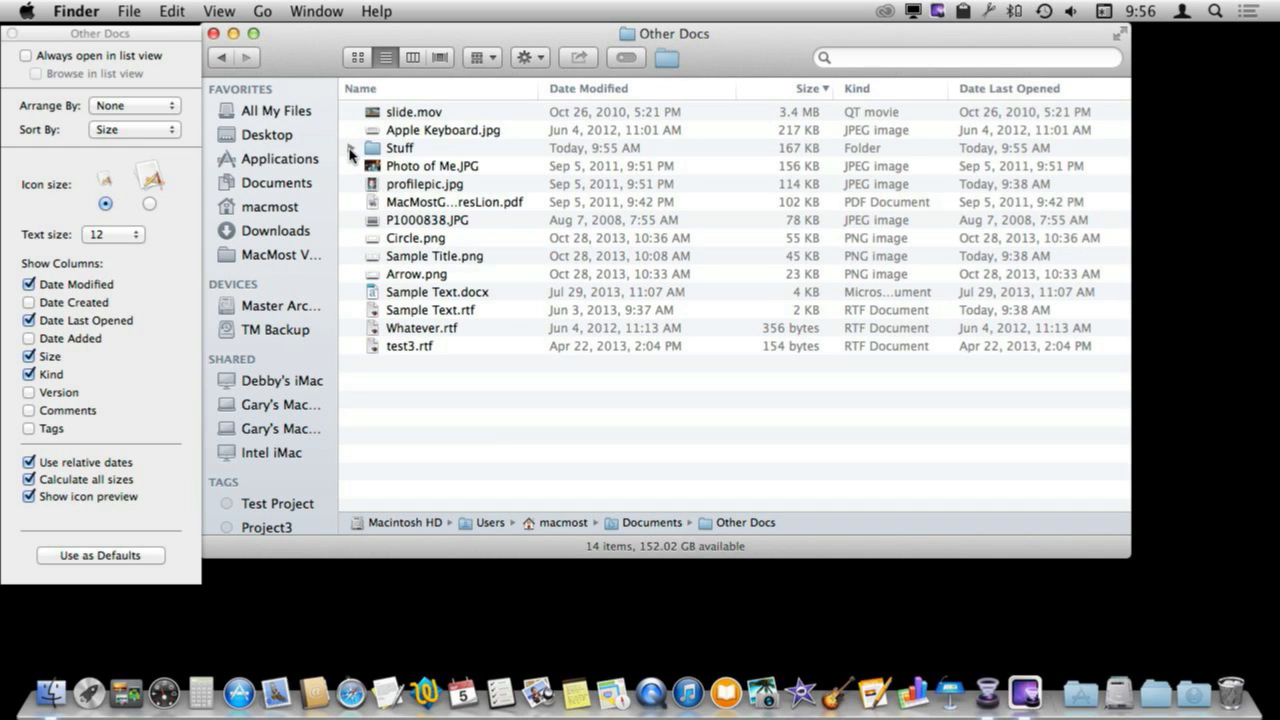
pyautogui.click(350, 148)
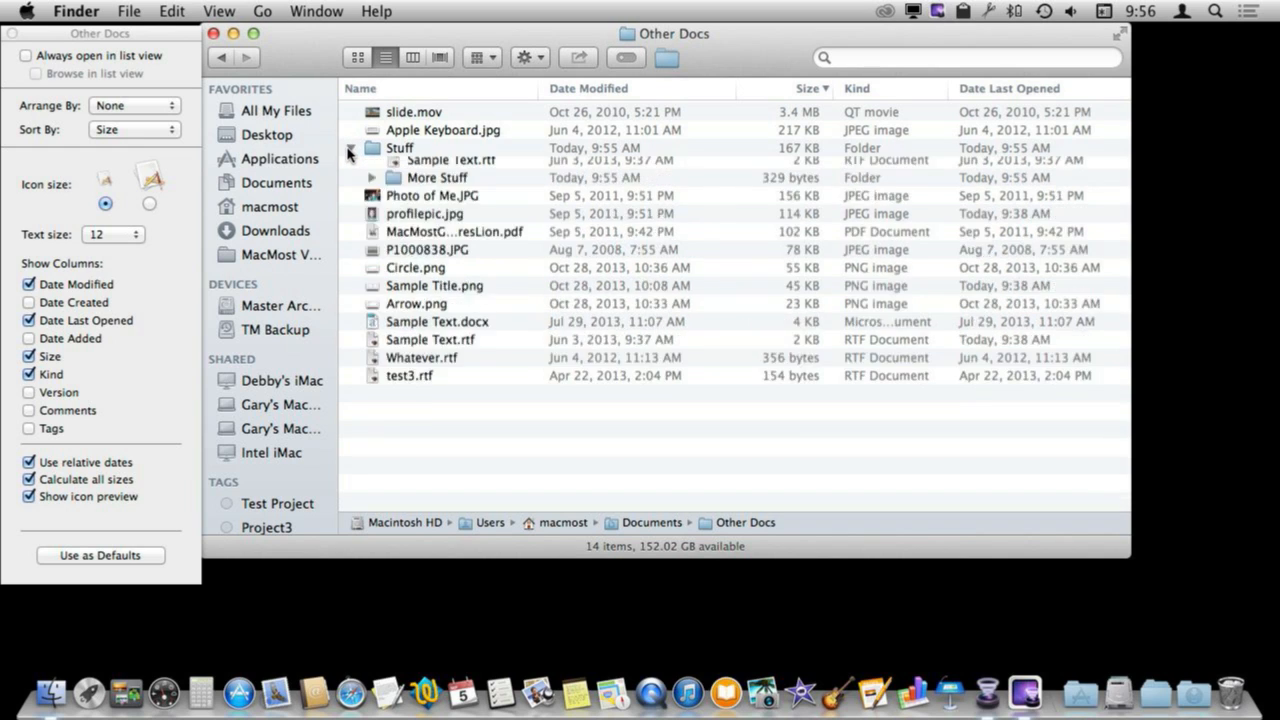
pyautogui.click(372, 147)
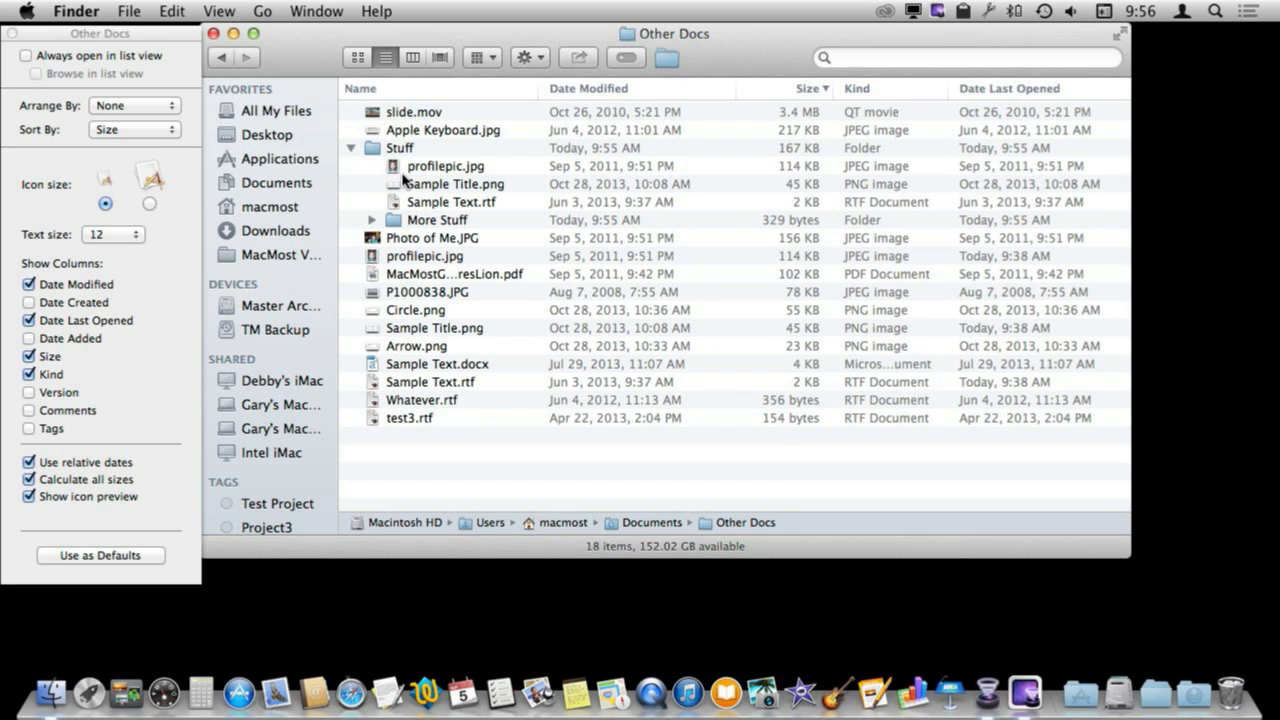
pyautogui.moveTo(391, 219)
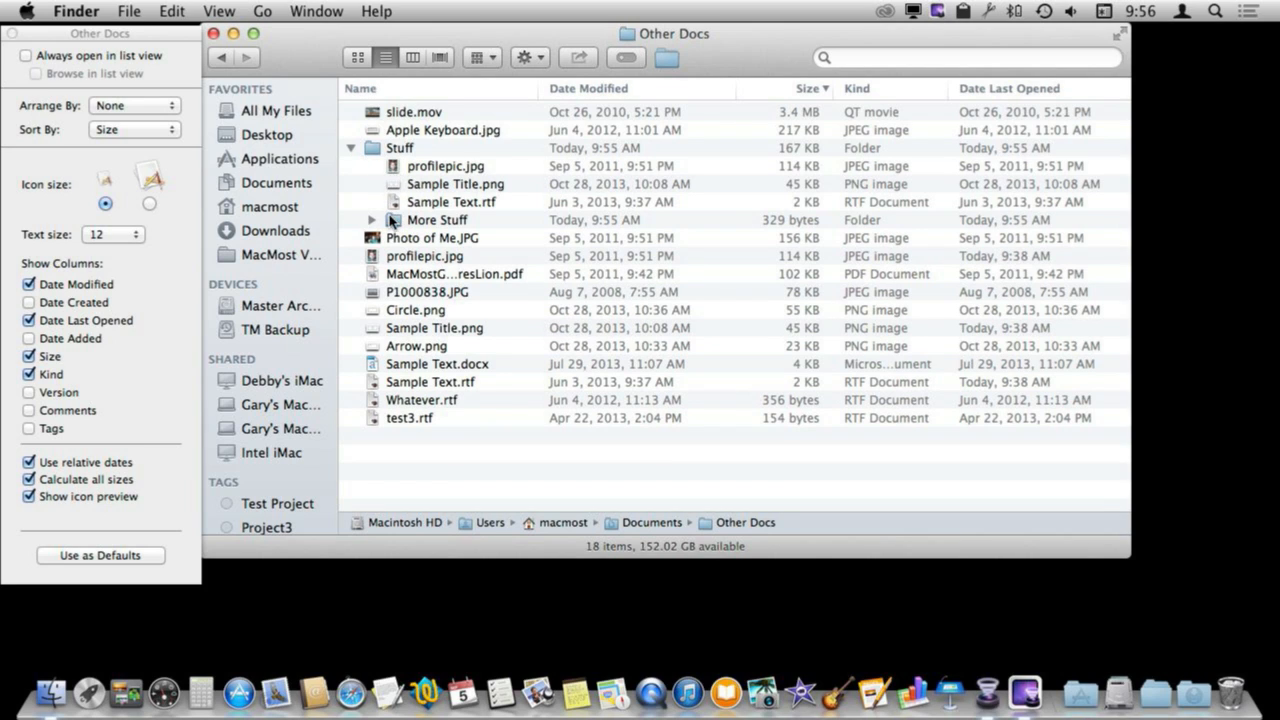
pyautogui.click(372, 220)
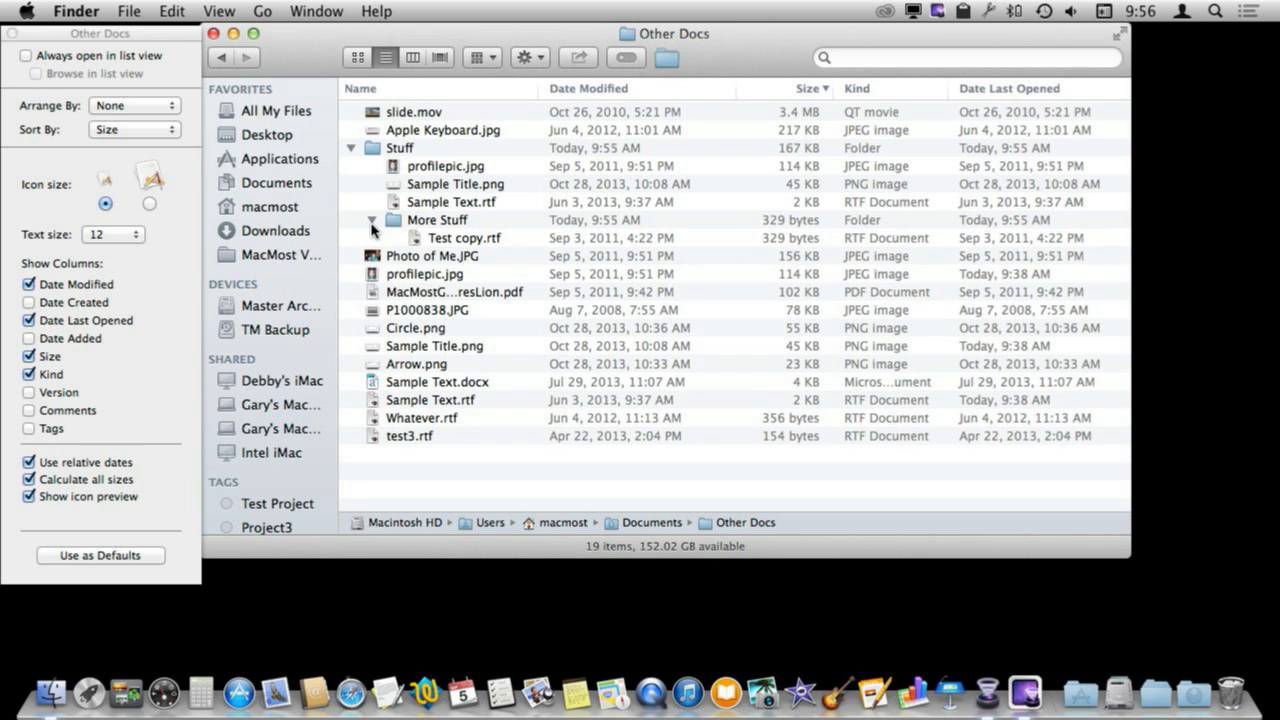
pyautogui.moveTo(417, 220)
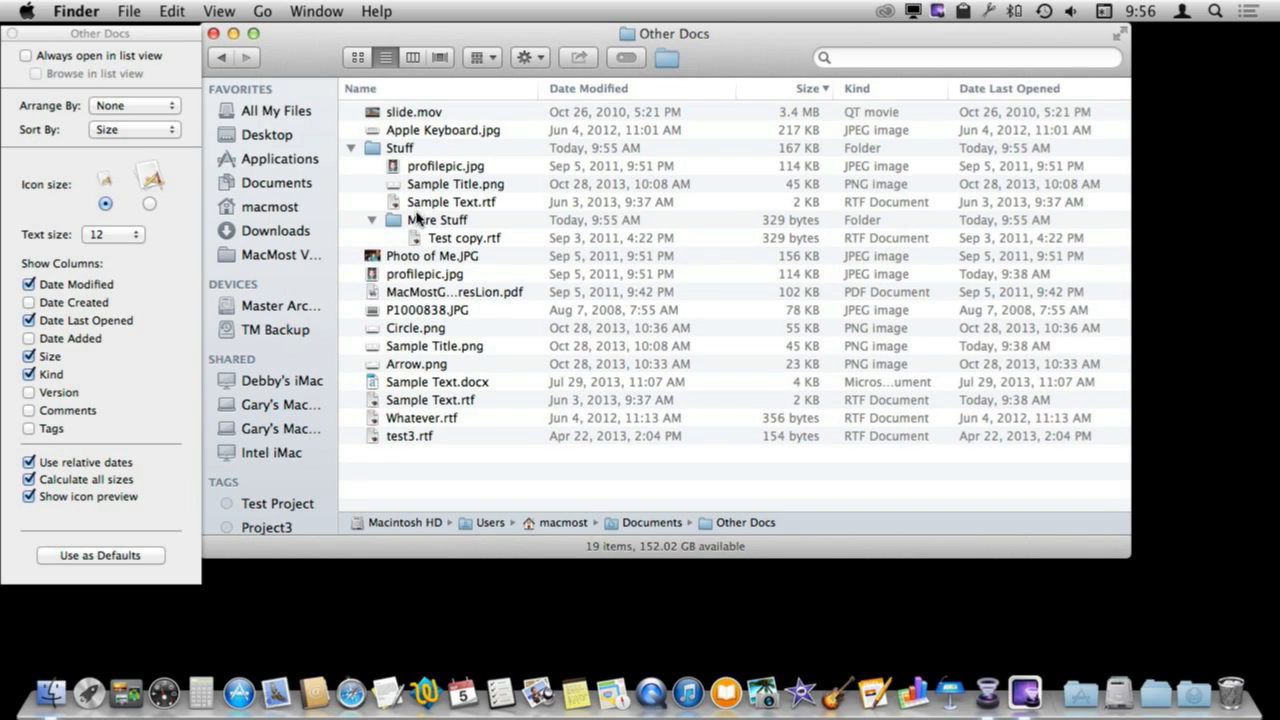
pyautogui.moveTo(415, 295)
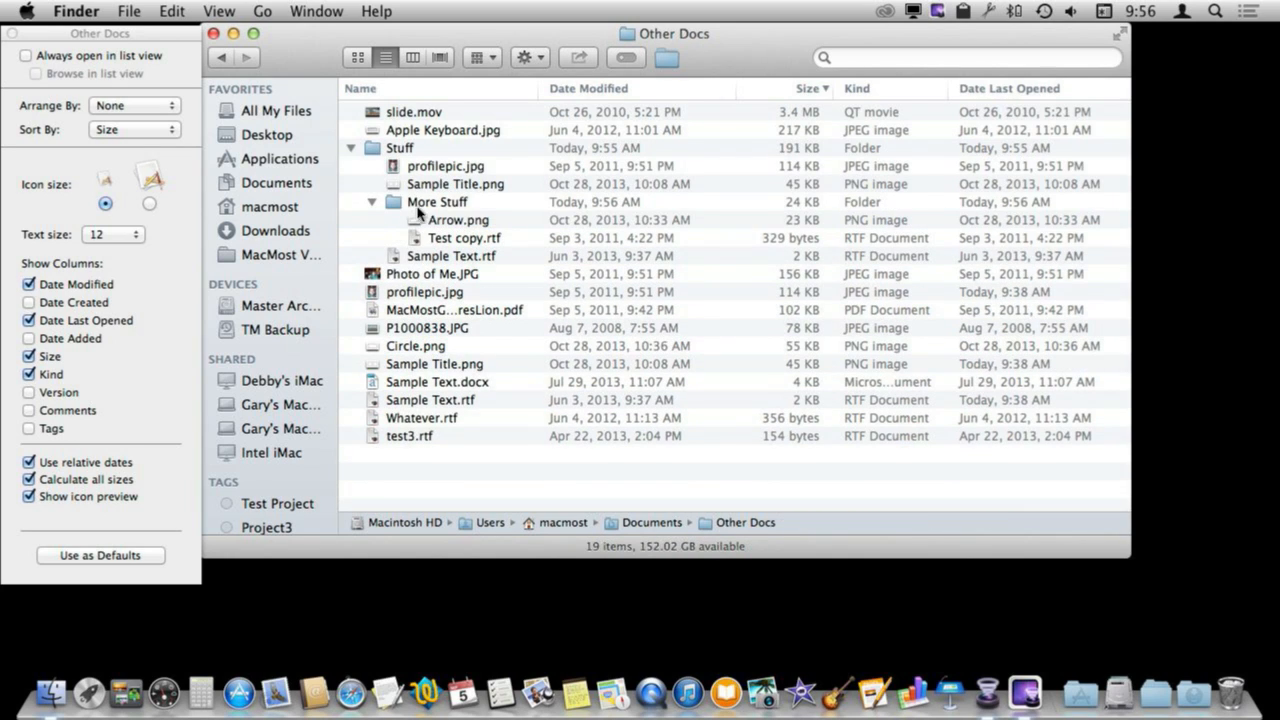
pyautogui.moveTo(432, 258)
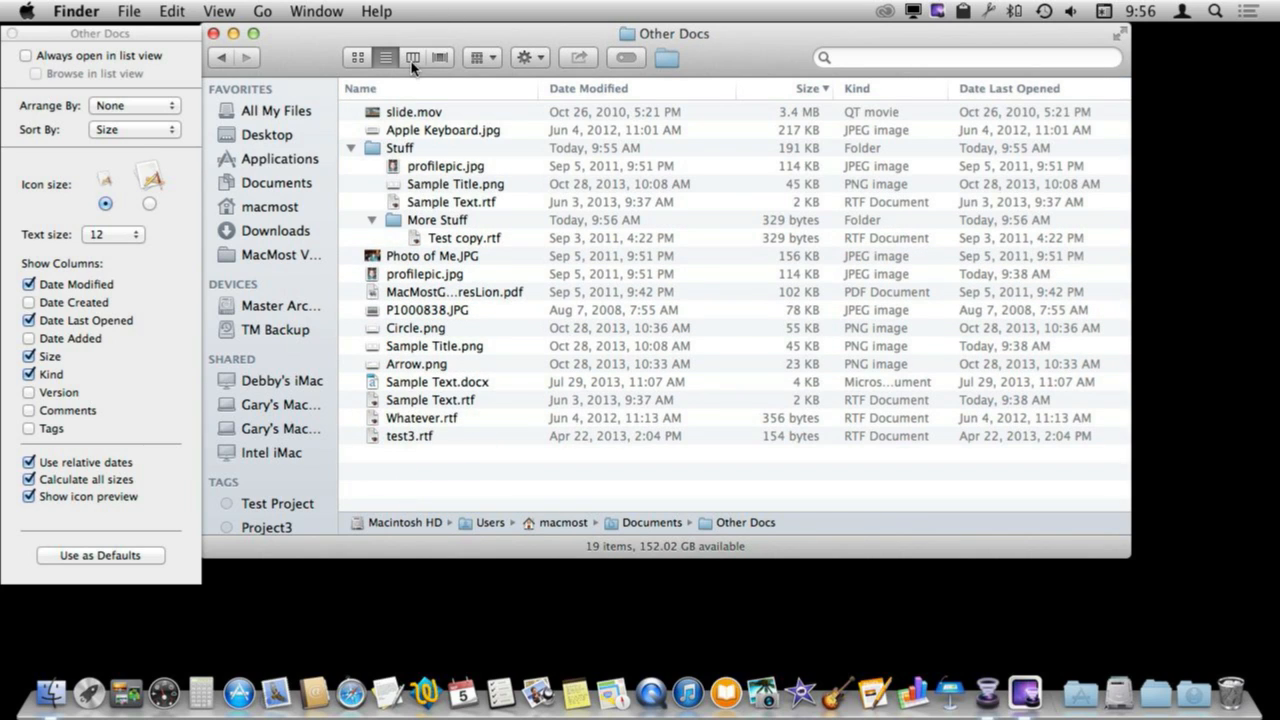
pyautogui.moveTo(360, 170)
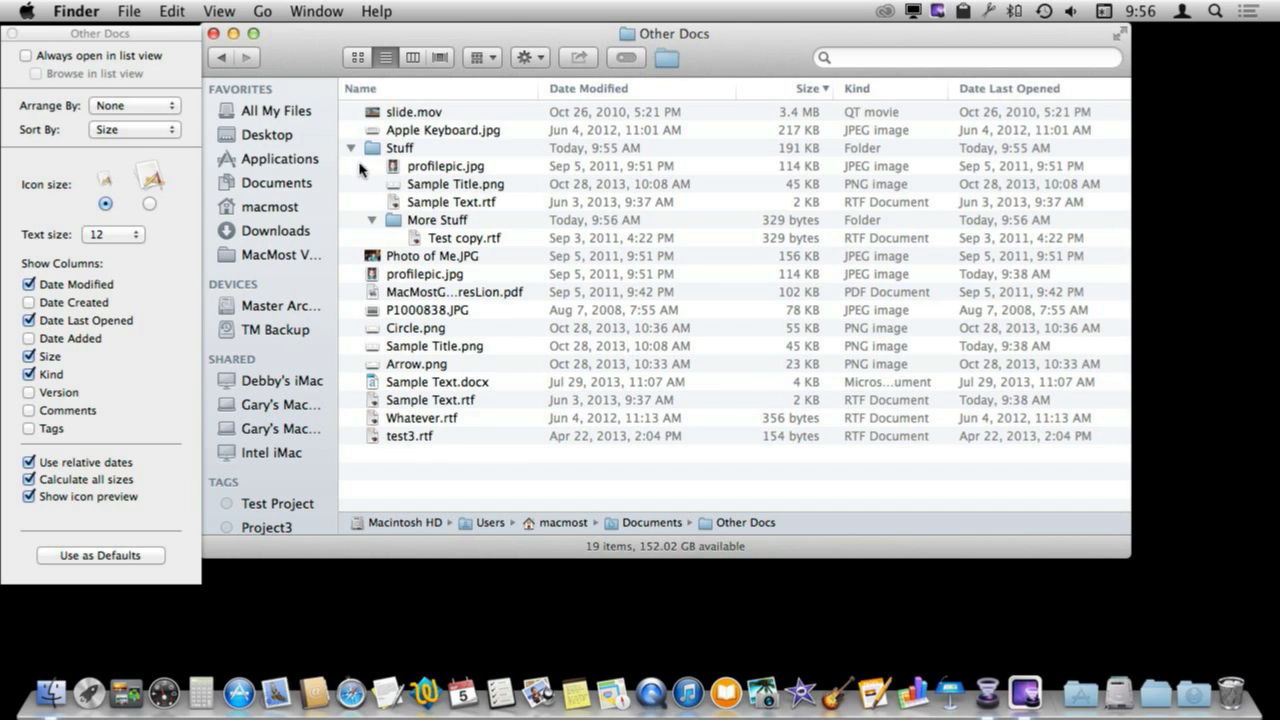
pyautogui.click(351, 148)
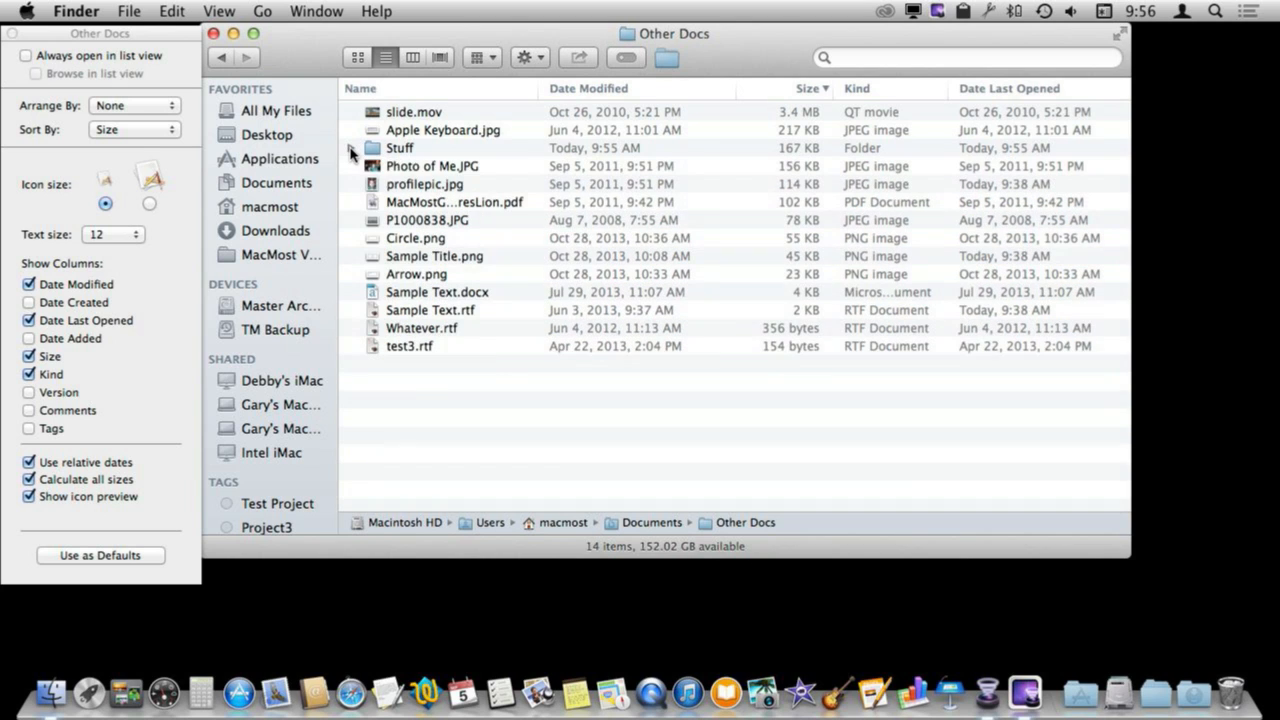